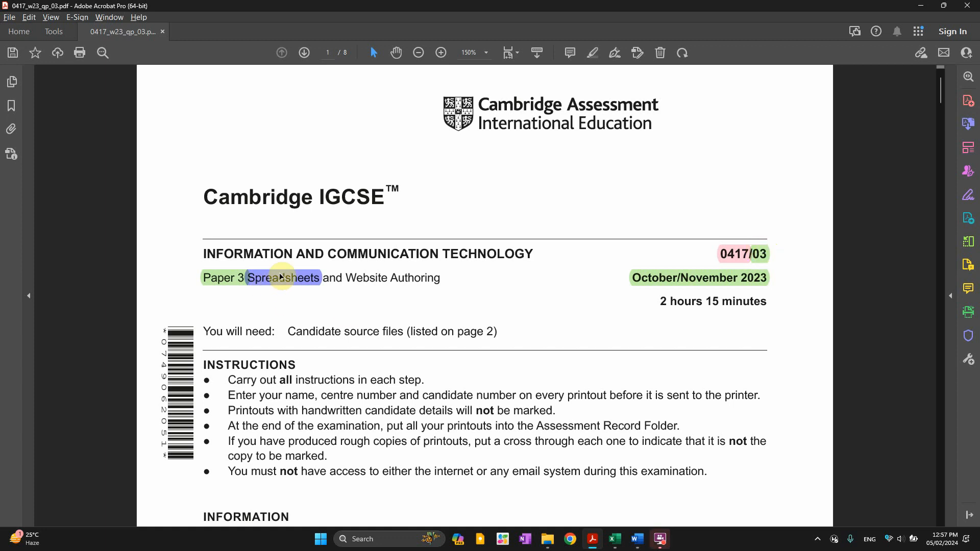
# Review Task 4 in the question paper, then open n23tgs.csv from the source folder
pyautogui.click(698, 278)
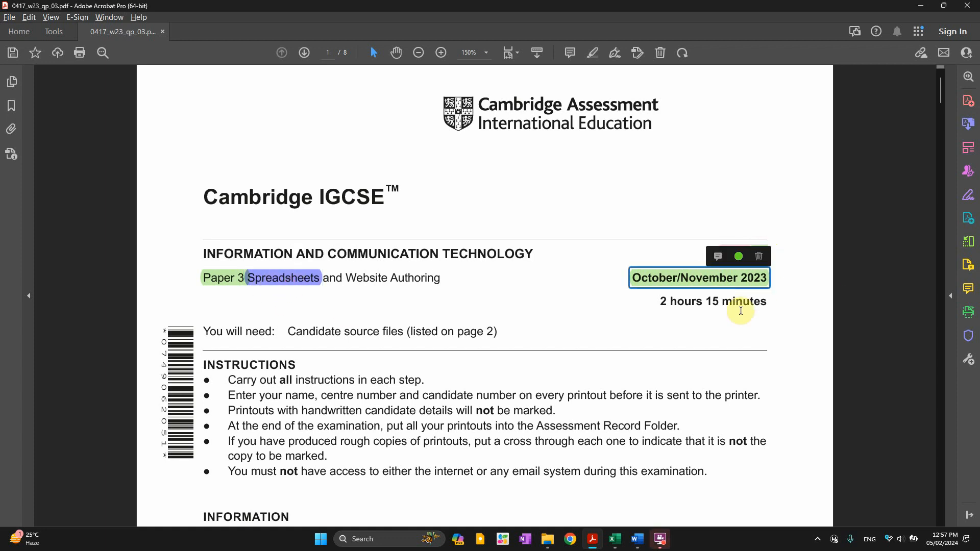
pyautogui.scroll(-3)
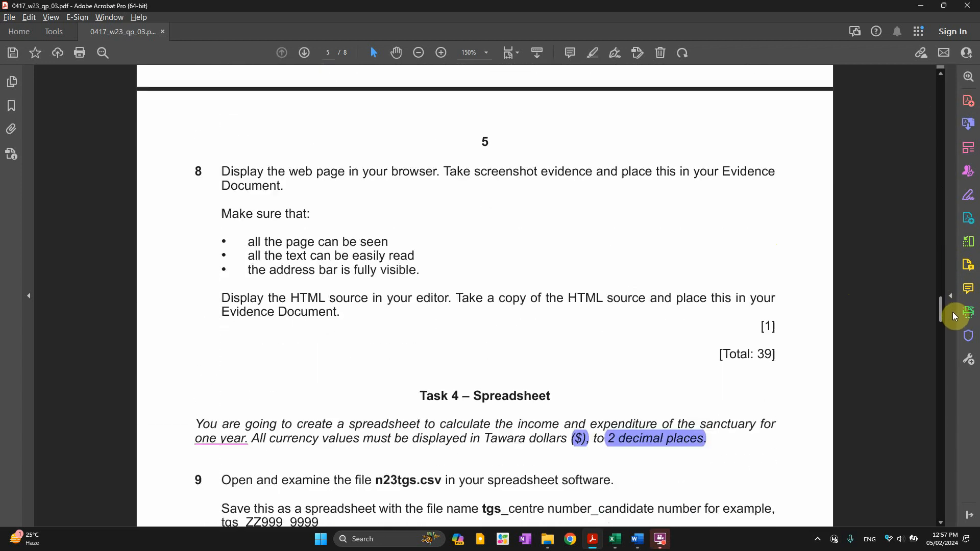
pyautogui.scroll(-3)
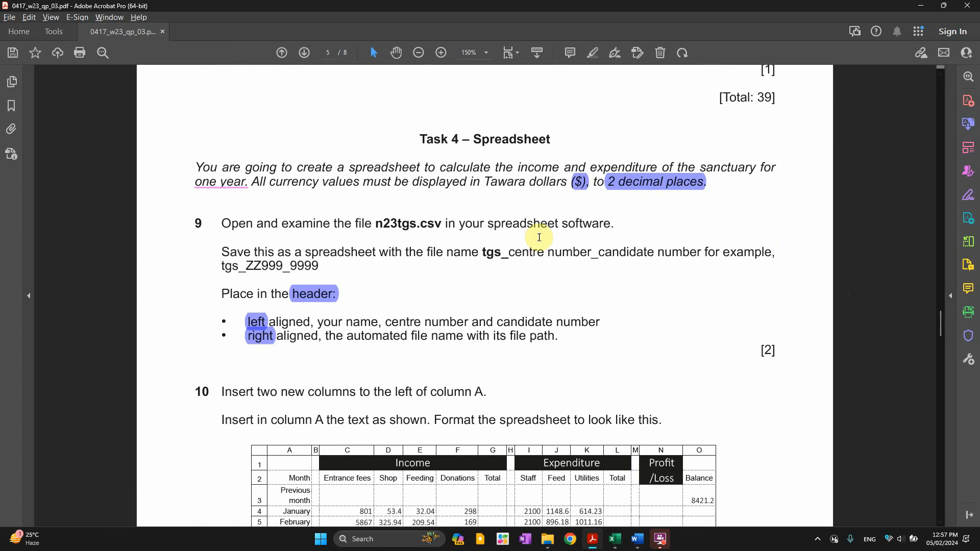
pyautogui.click(440, 53)
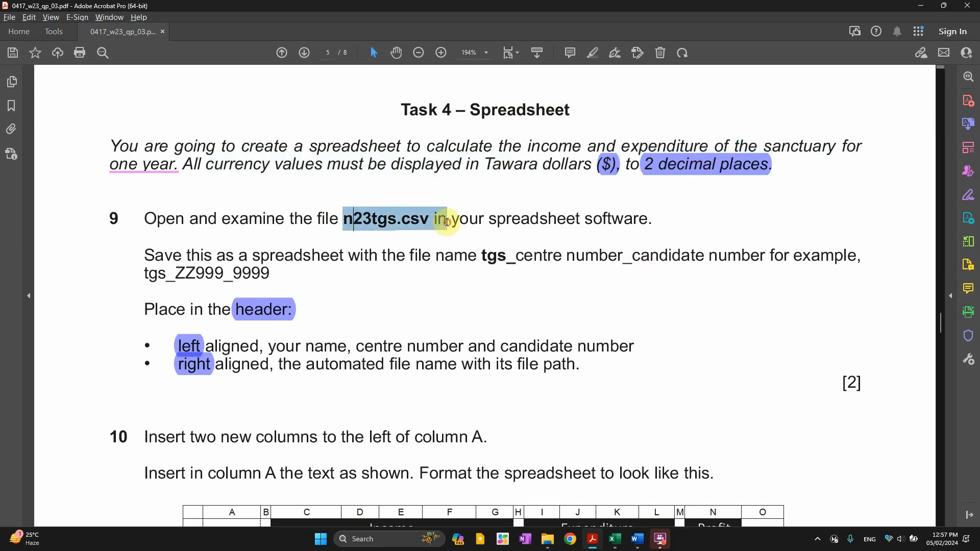
pyautogui.scroll(-3)
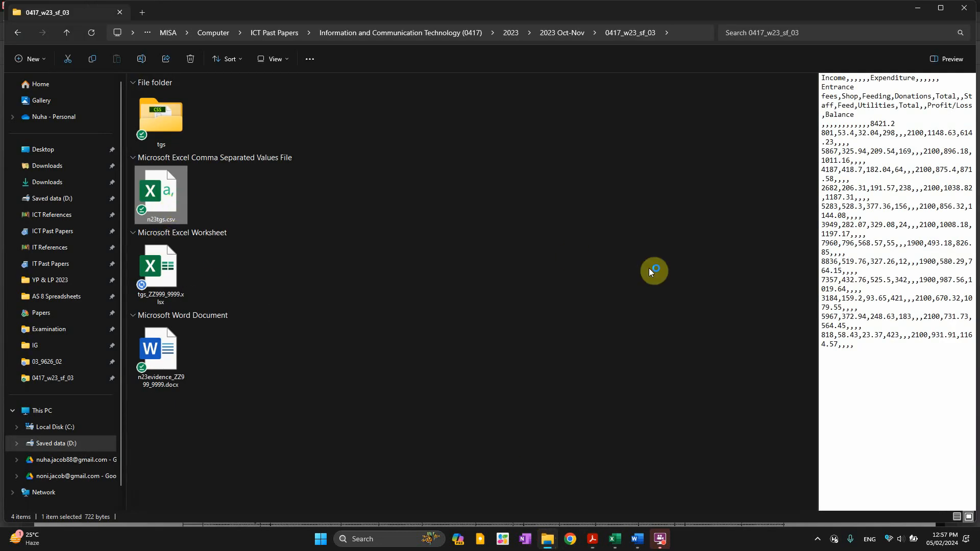
pyautogui.doubleClick(159, 263)
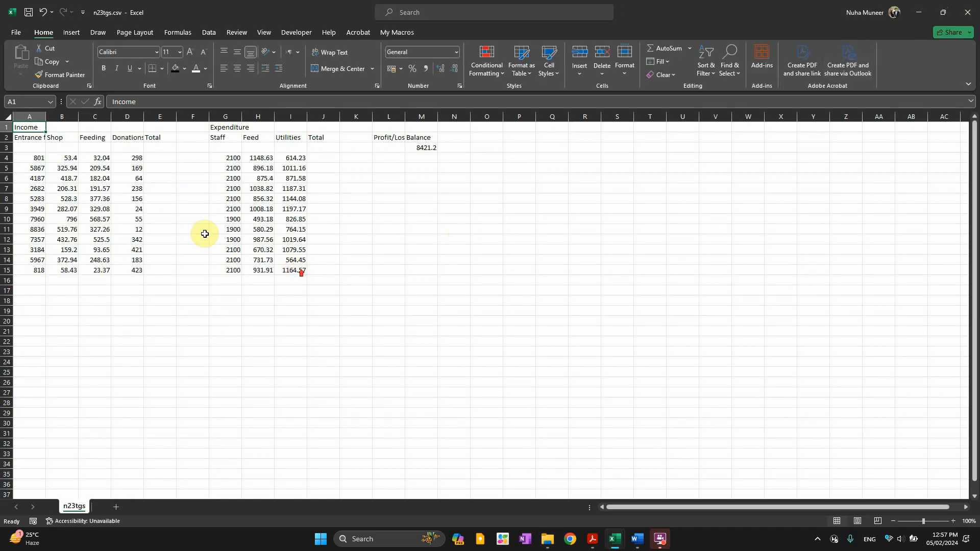
pyautogui.click(953, 522)
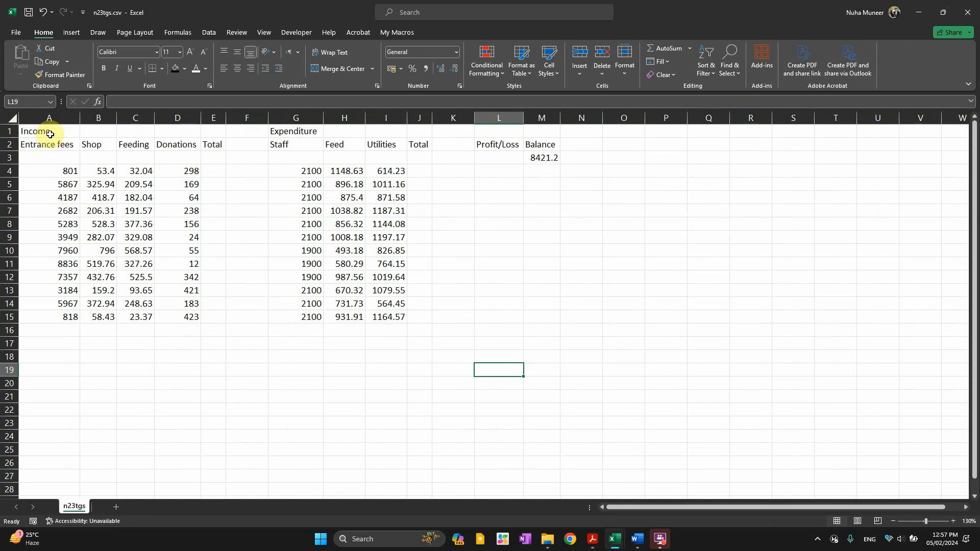
pyautogui.moveTo(49, 132); pyautogui.dragTo(187, 316)
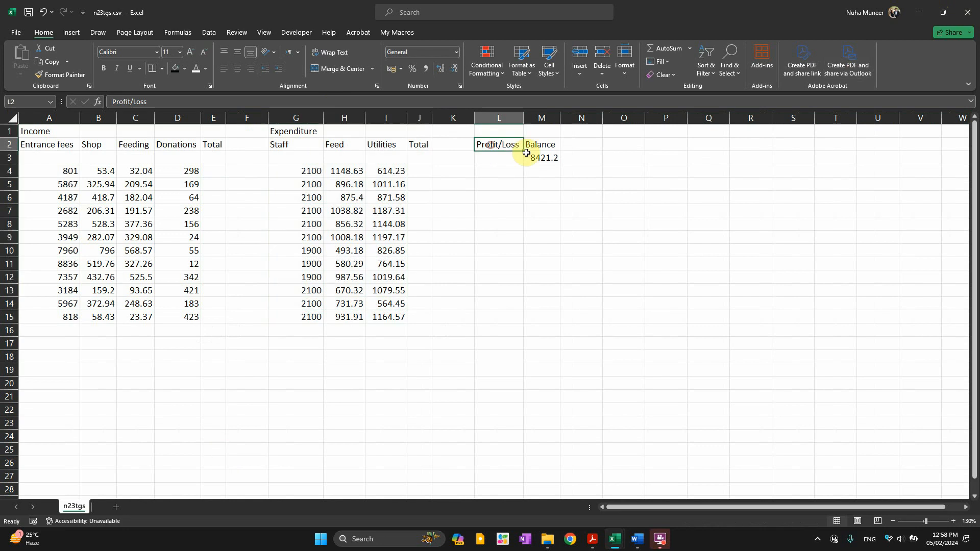
pyautogui.moveTo(500, 144); pyautogui.dragTo(541, 317)
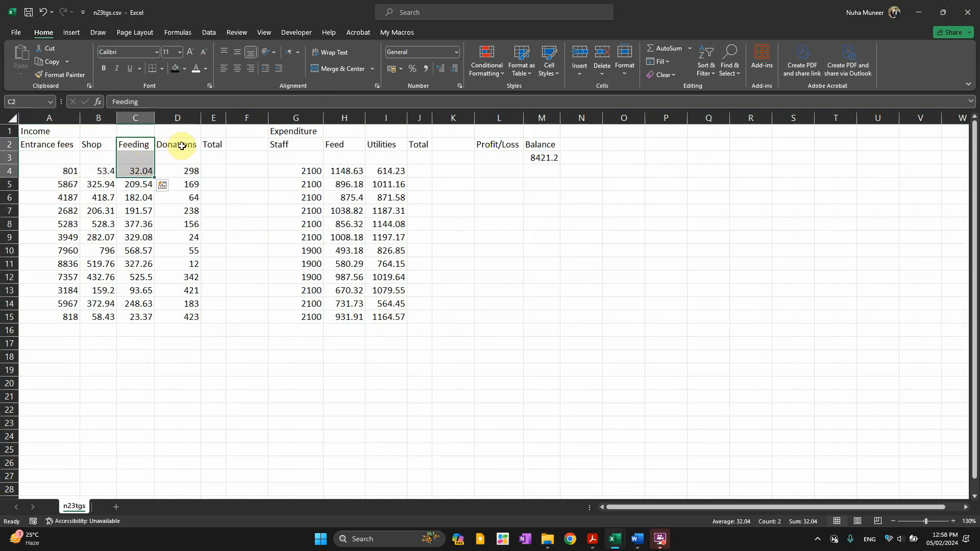
pyautogui.moveTo(213, 170); pyautogui.dragTo(214, 304)
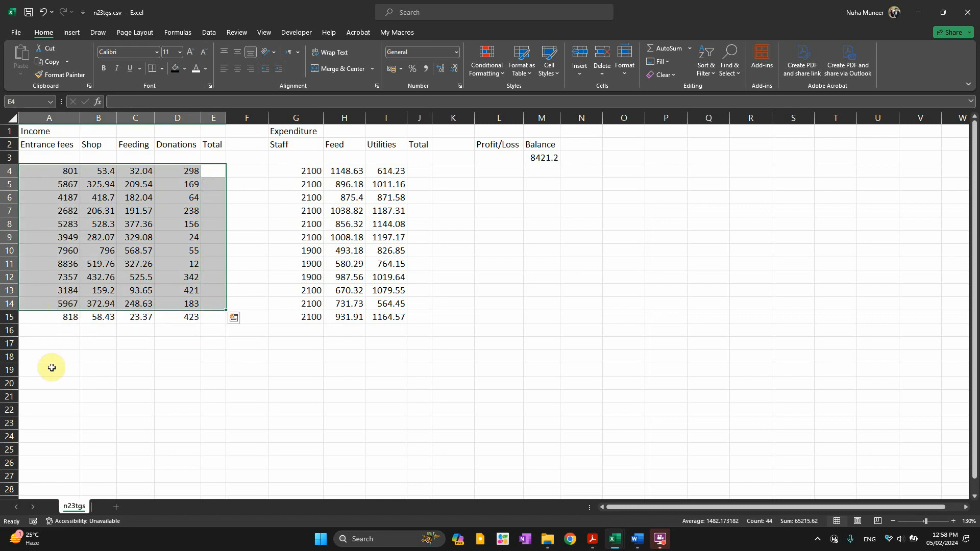
pyautogui.moveTo(294, 165)
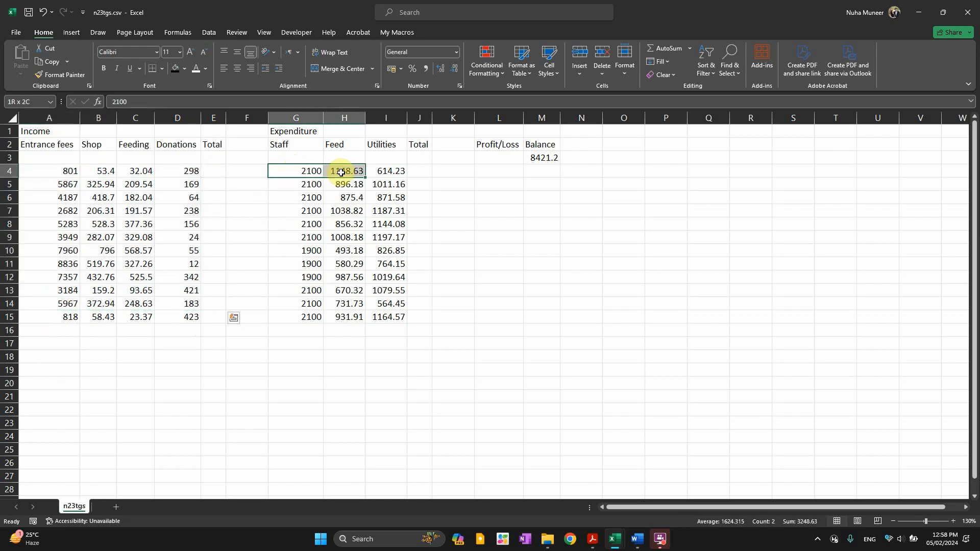
pyautogui.click(418, 170)
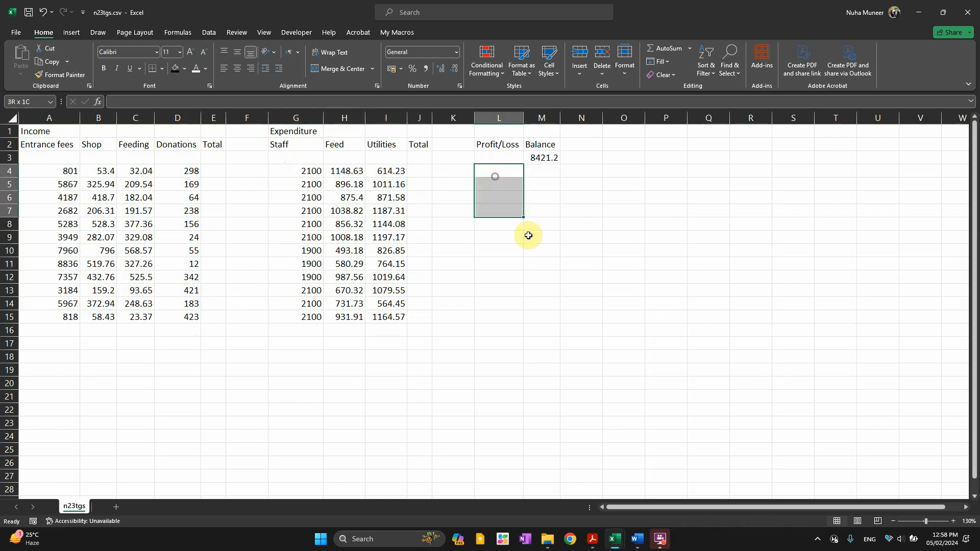
pyautogui.moveTo(494, 176); pyautogui.dragTo(522, 322)
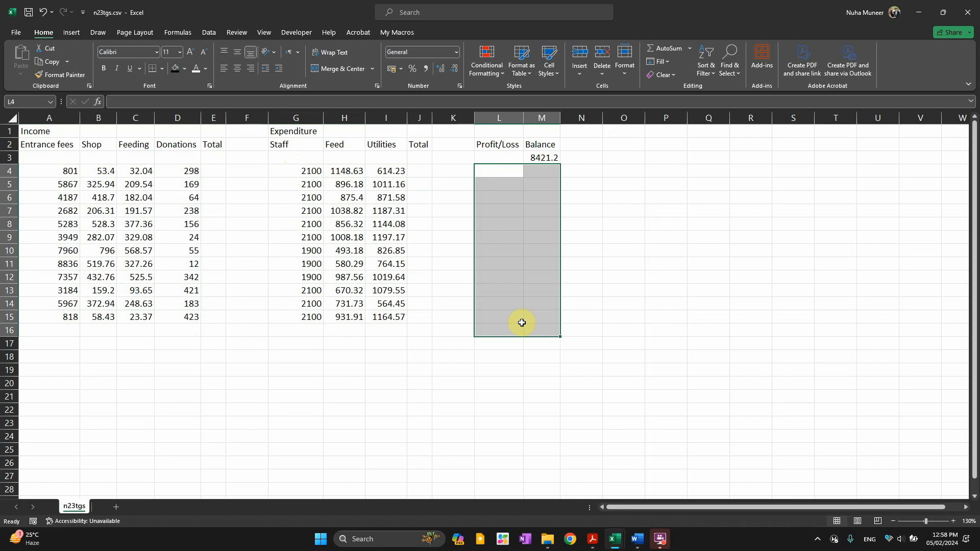
pyautogui.moveTo(606, 496)
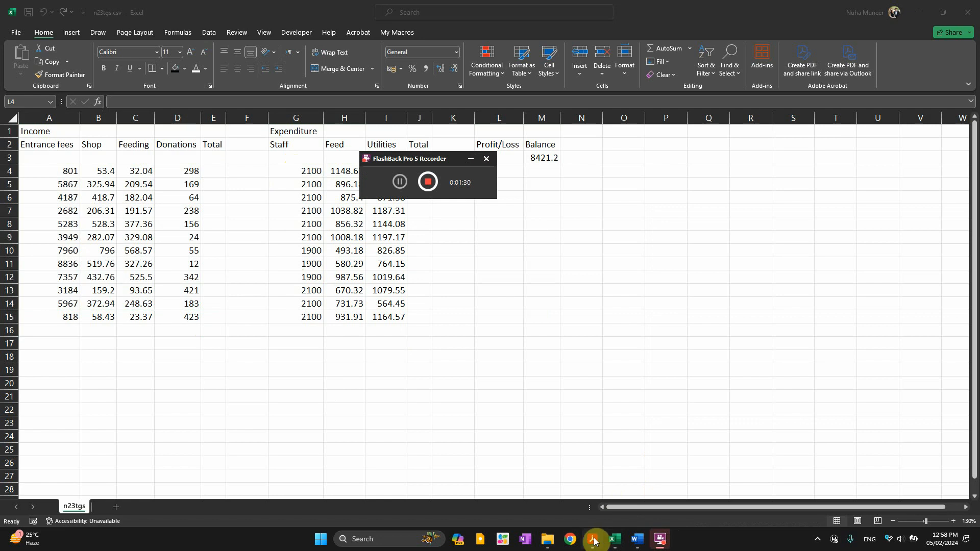
# Switch away from the spreadsheet to the File Explorer window previewing tgs_ZZ9999_9999.xlsx
pyautogui.click(590, 540)
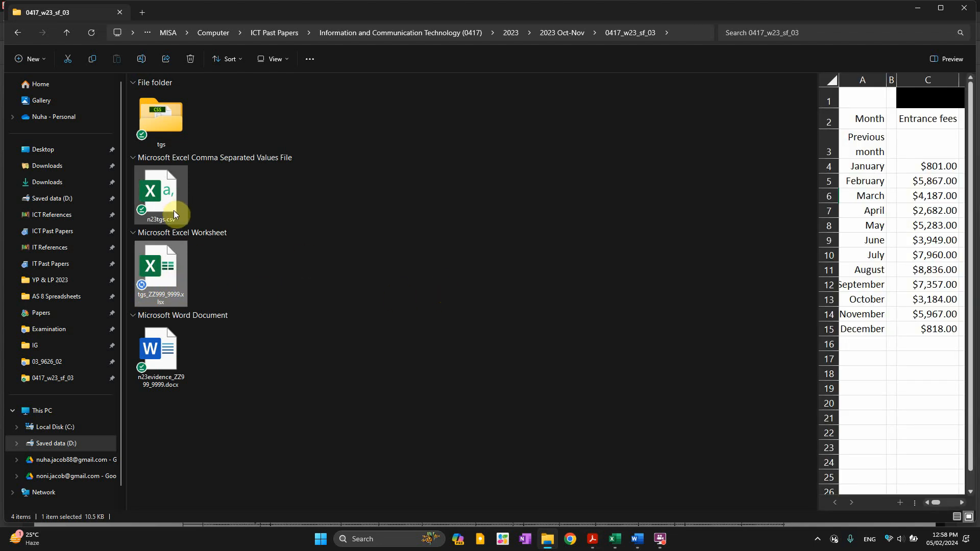
pyautogui.moveTo(161, 194)
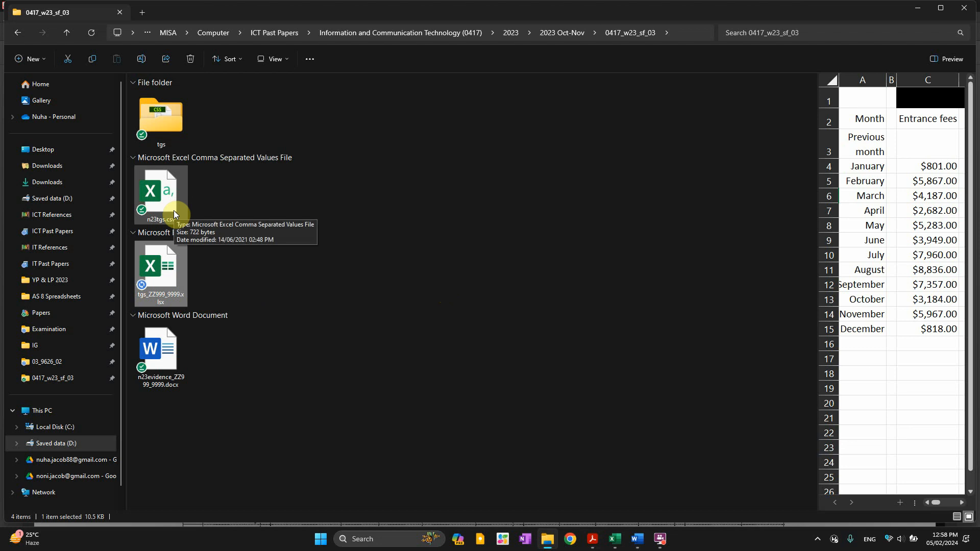
pyautogui.moveTo(905, 70)
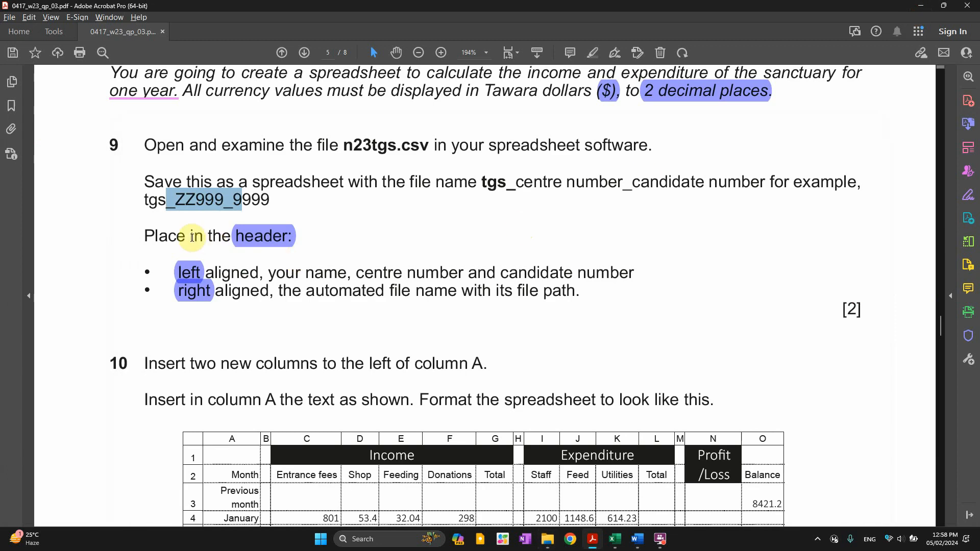
# Select the example file name text in step 9 of the question paper
pyautogui.moveTo(185, 236); pyautogui.dragTo(291, 236)
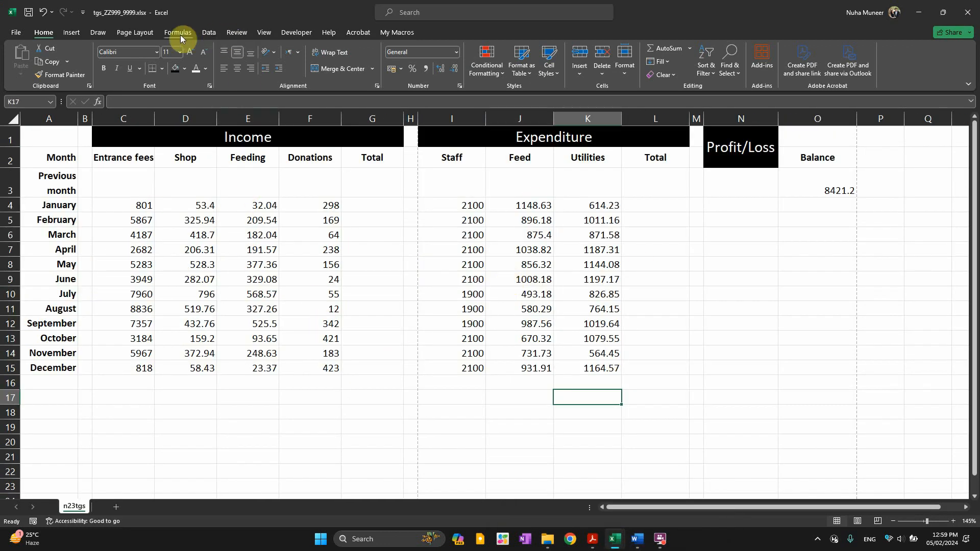
pyautogui.moveTo(264, 33)
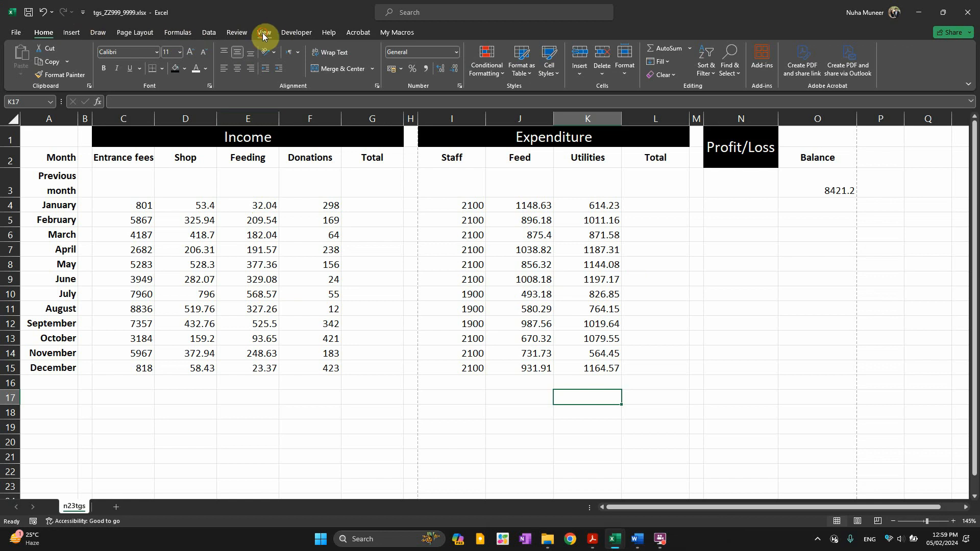
pyautogui.click(263, 33)
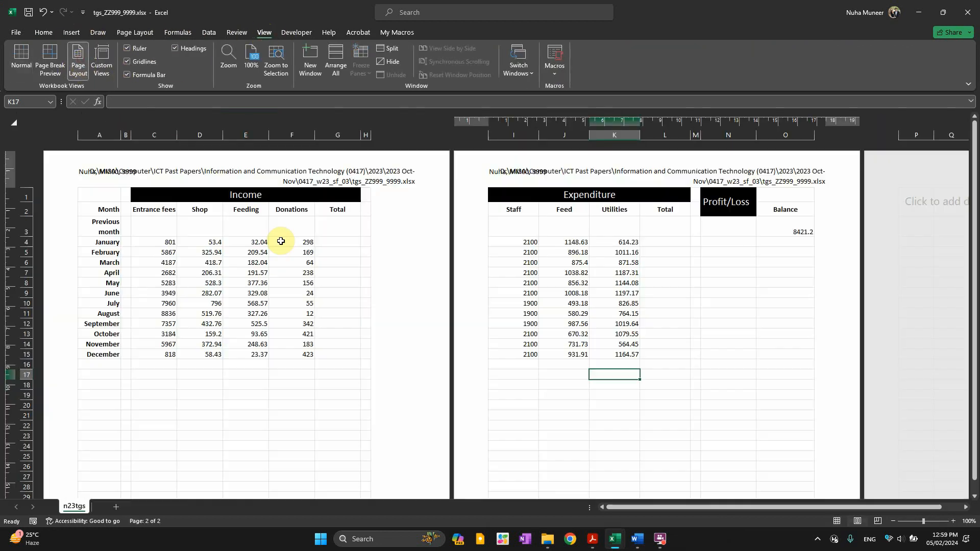
pyautogui.click(109, 179)
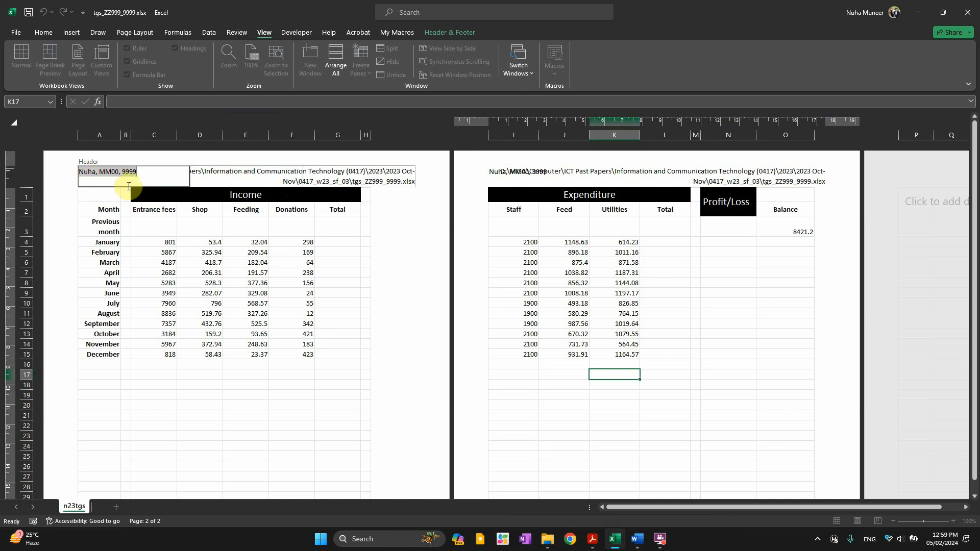
pyautogui.moveTo(191, 195)
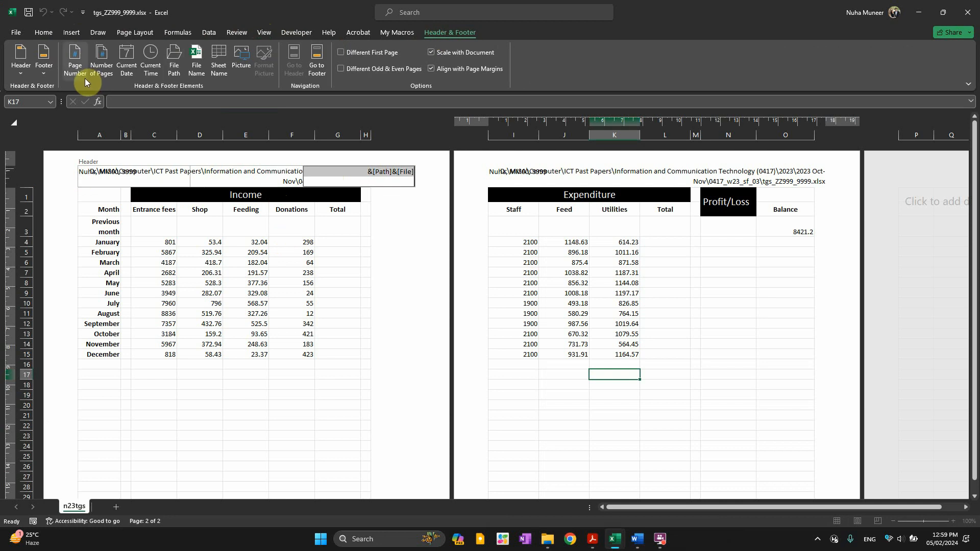
pyautogui.moveTo(174, 59)
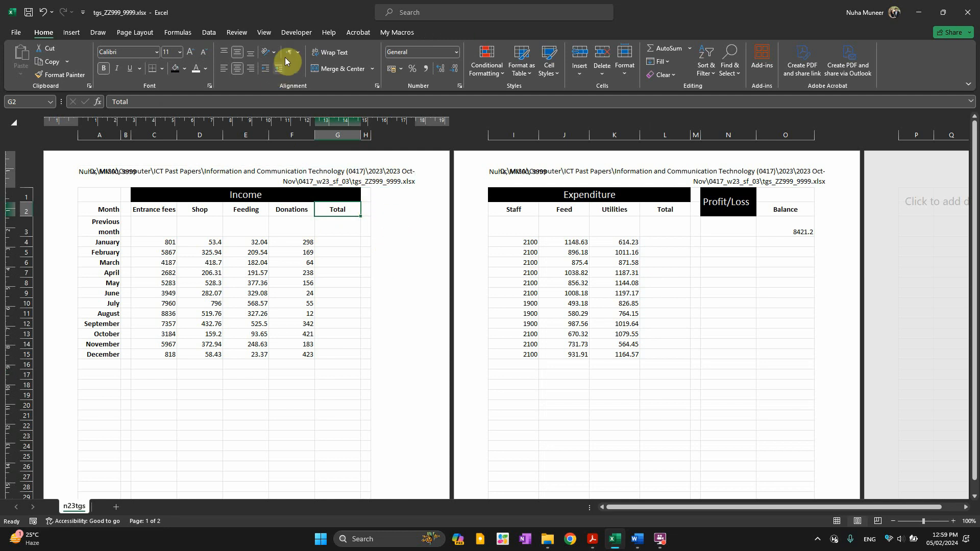
pyautogui.click(263, 32)
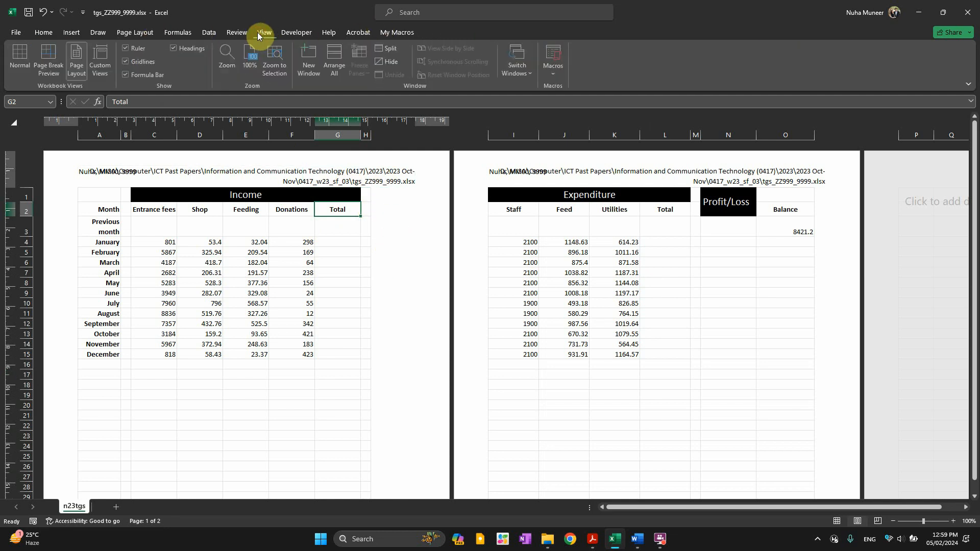
pyautogui.click(19, 56)
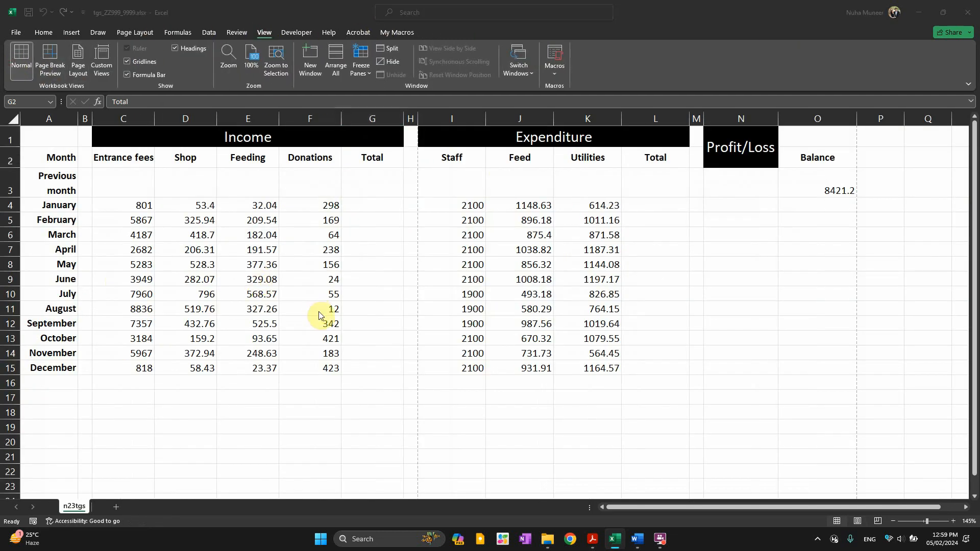
pyautogui.click(593, 538)
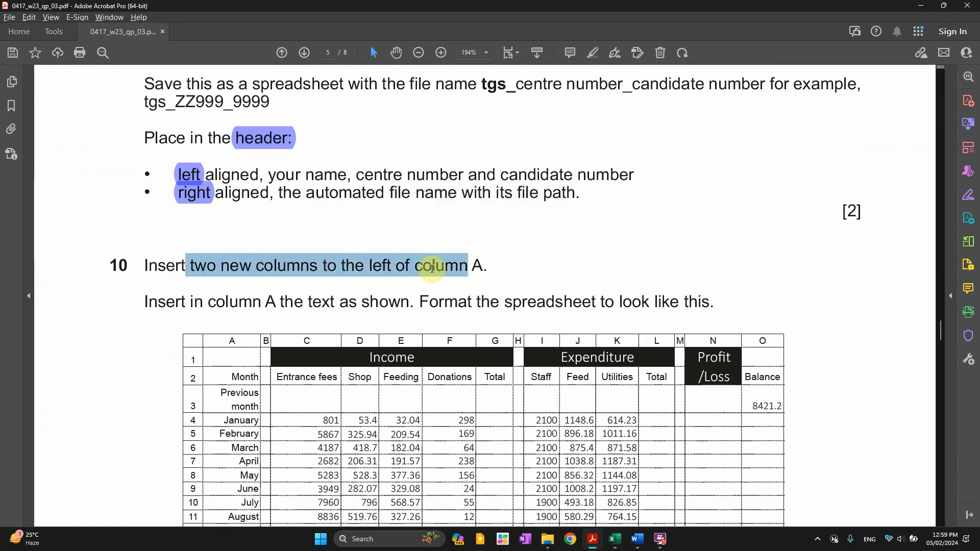
# Bring step 10's sample spreadsheet layout into view in the question paper
pyautogui.scroll(-3)
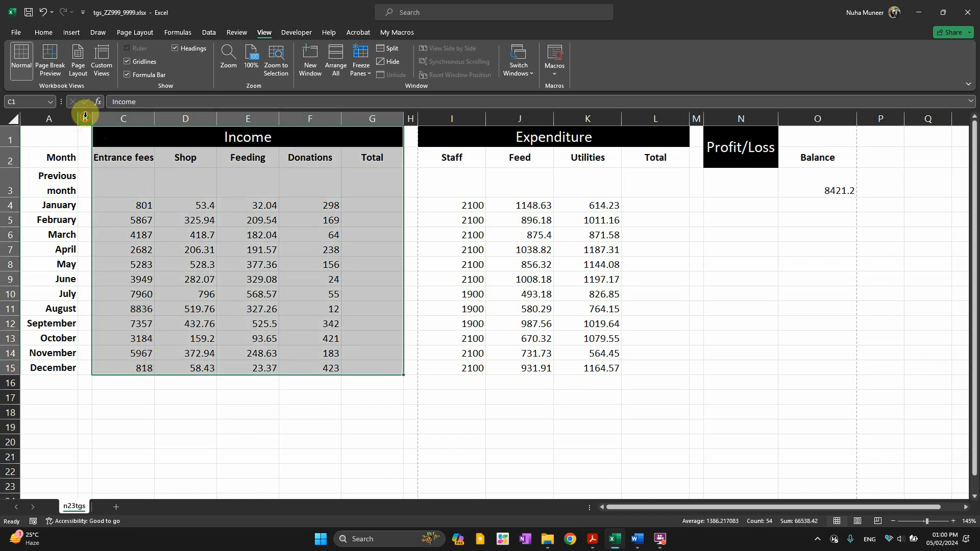
pyautogui.click(591, 539)
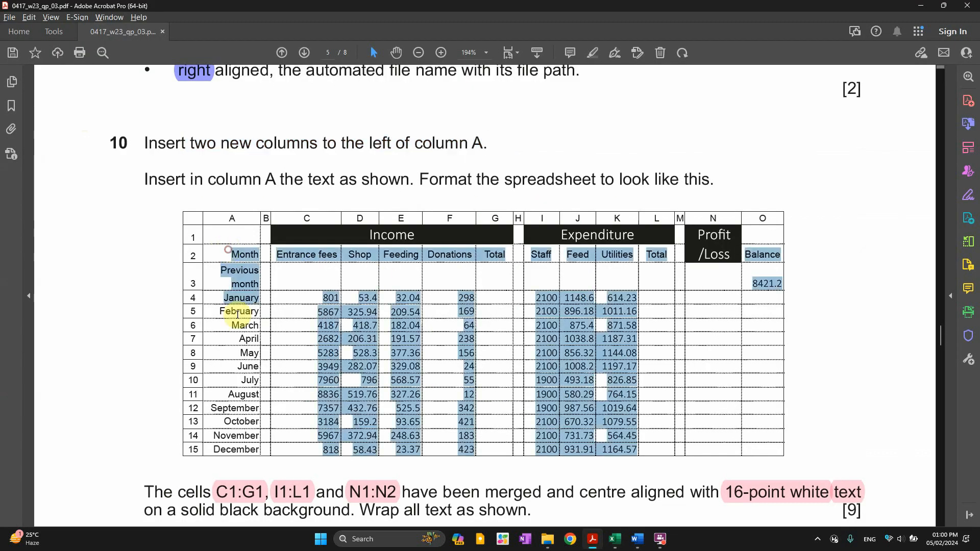
# Replace A4:A15 with month names by entering January and filling down to December
pyautogui.click(614, 539)
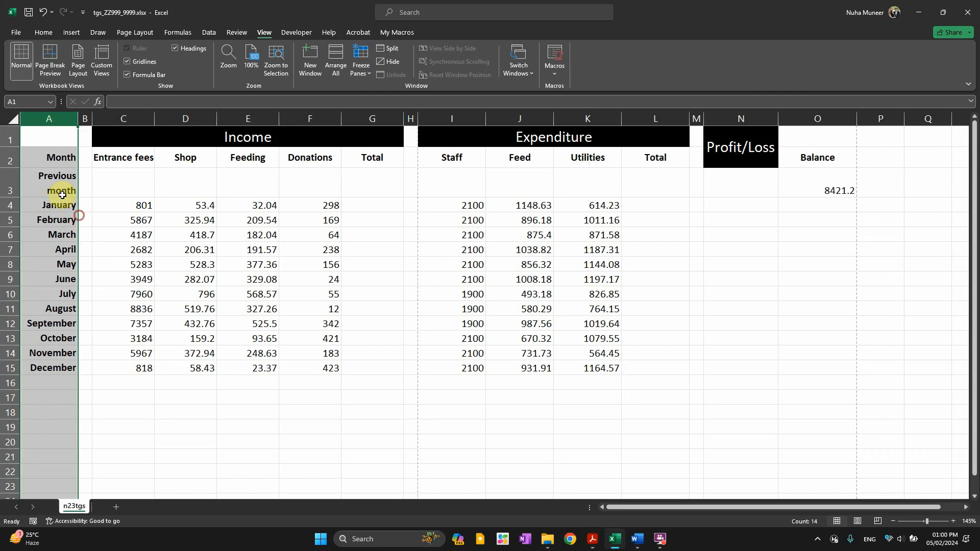
pyautogui.click(60, 205)
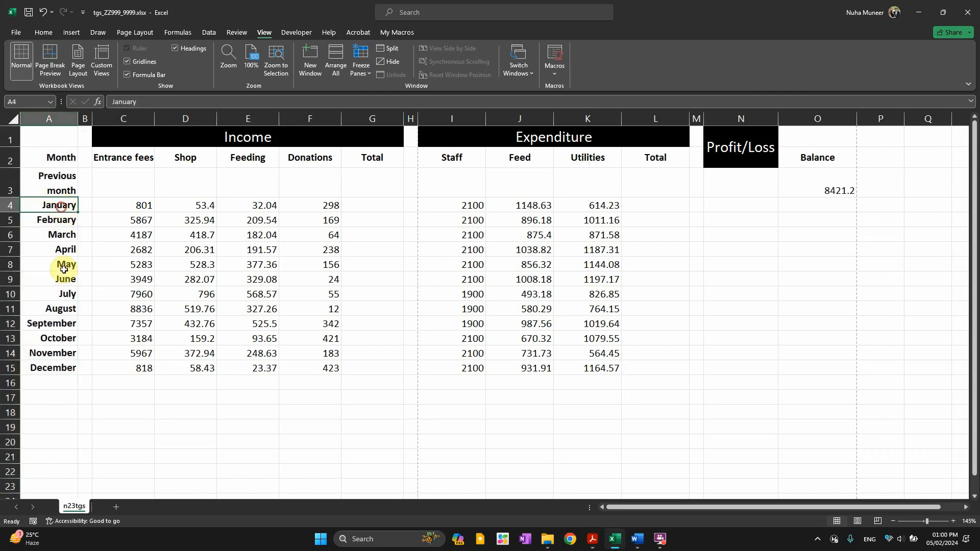
pyautogui.press('Delete')
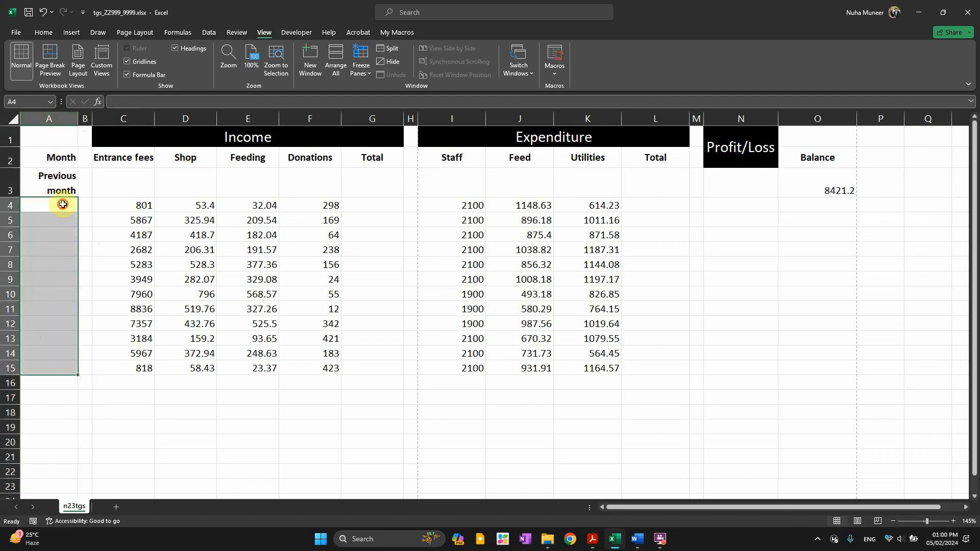
pyautogui.write('JAn')
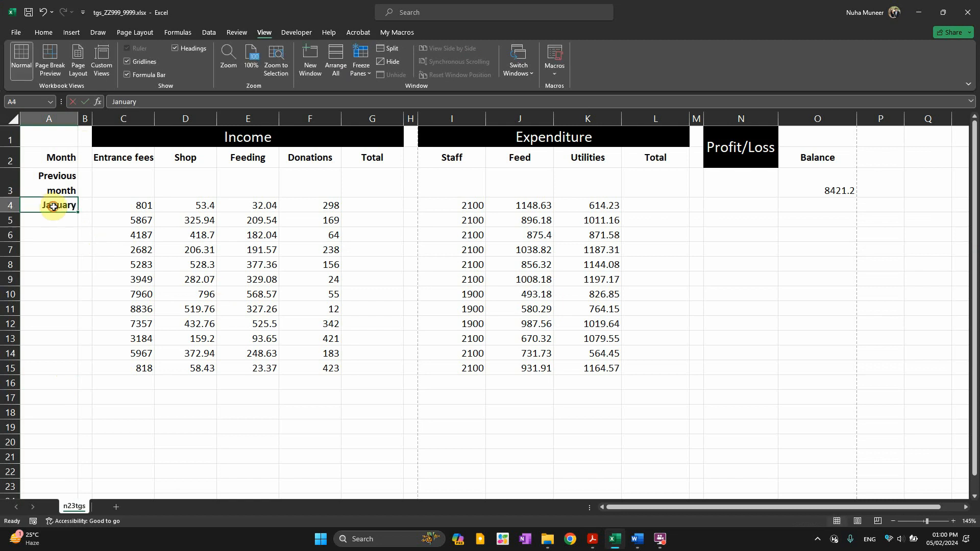
pyautogui.moveTo(48, 205); pyautogui.dragTo(48, 368)
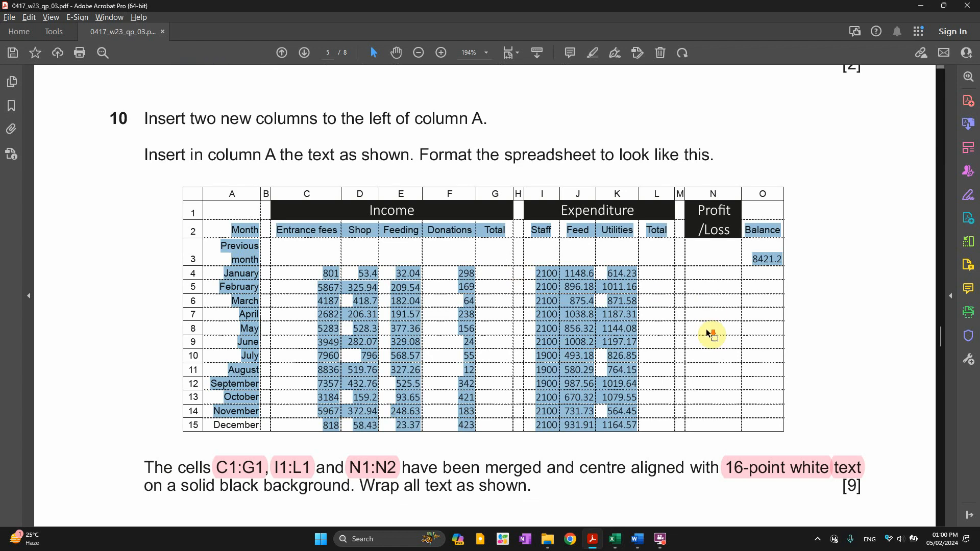
pyautogui.moveTo(710, 333)
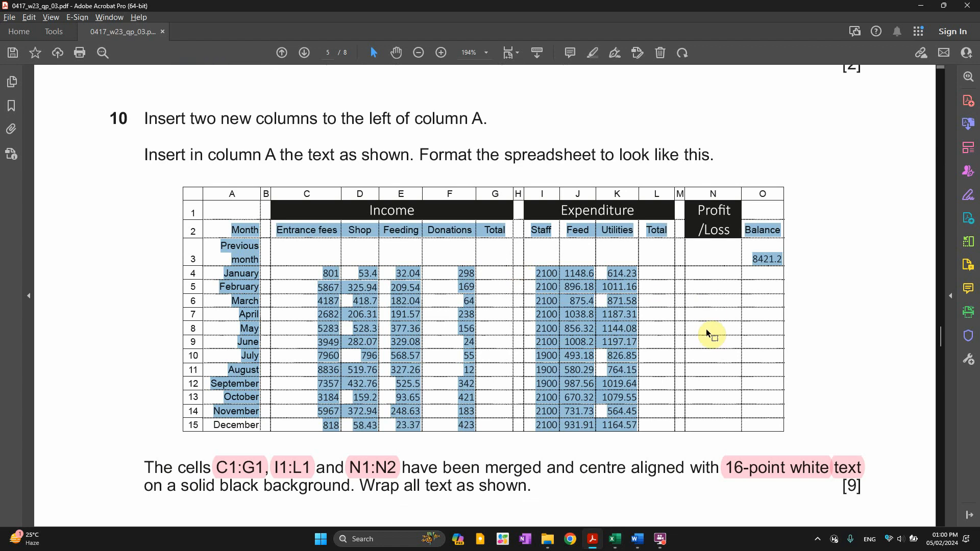
pyautogui.moveTo(653, 308)
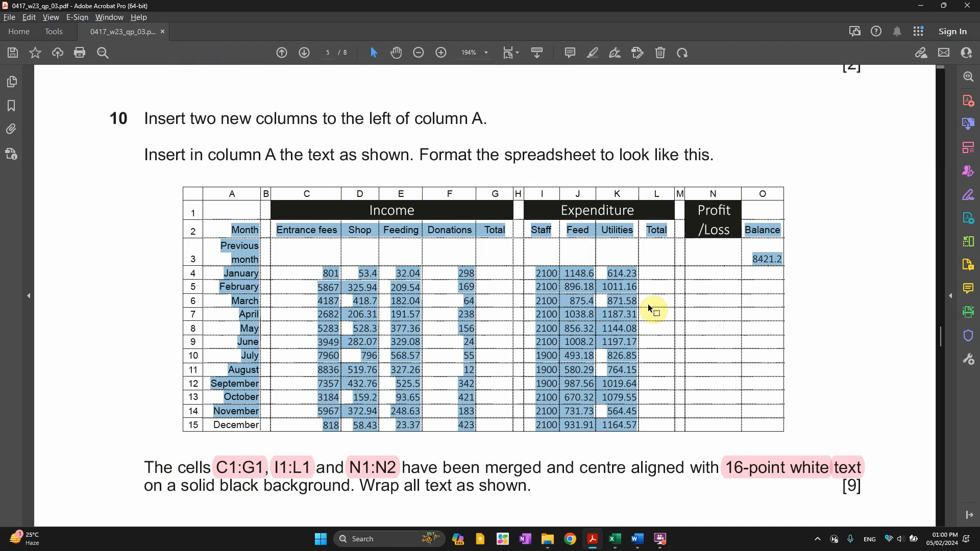
pyautogui.moveTo(879, 519)
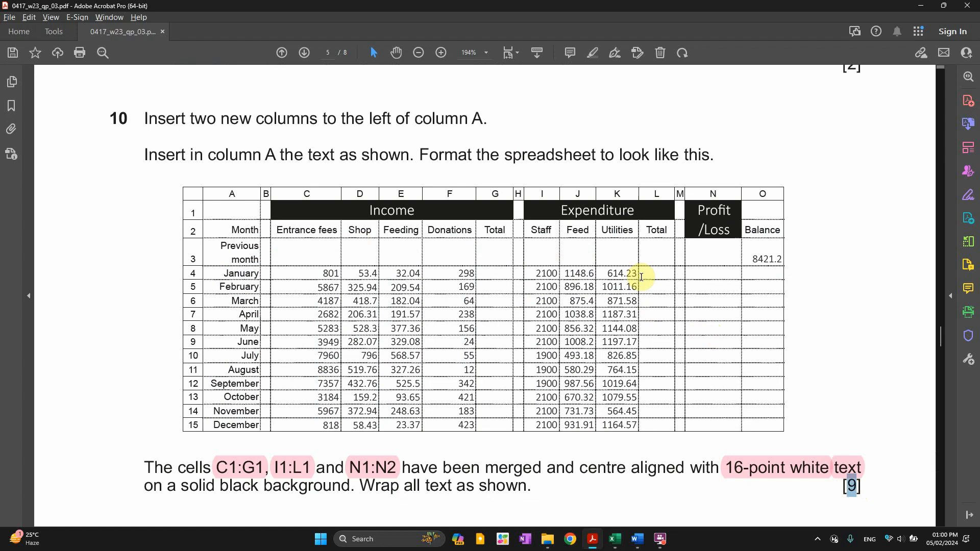
pyautogui.click(614, 538)
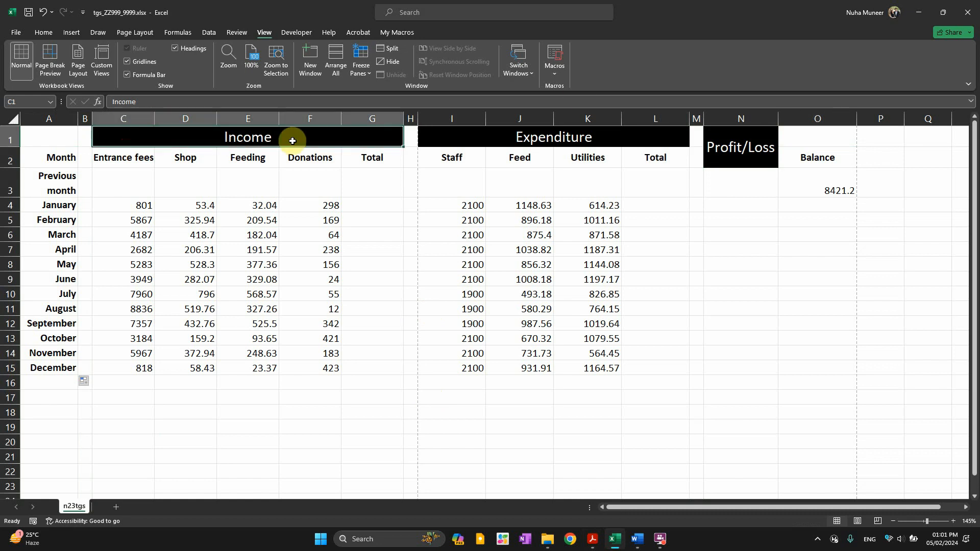
pyautogui.click(553, 137)
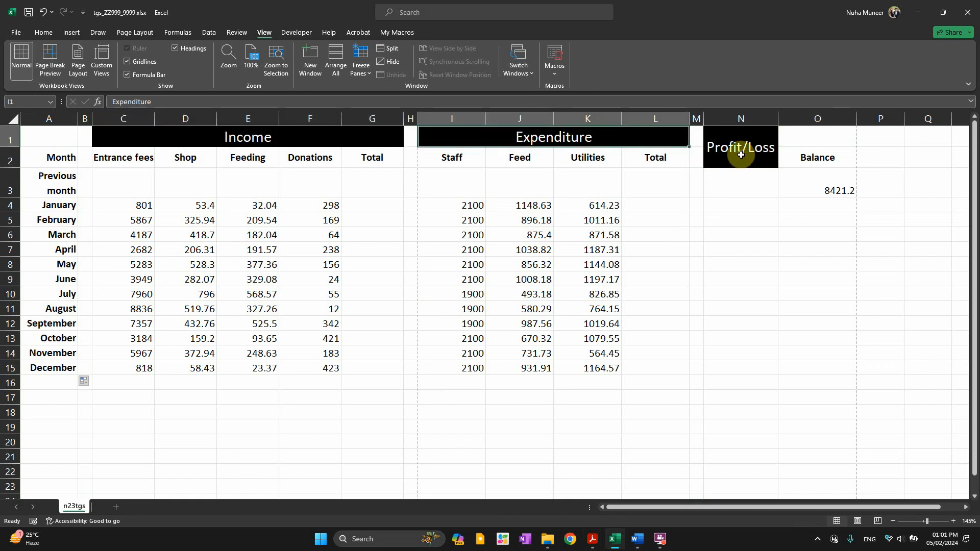
pyautogui.click(740, 147)
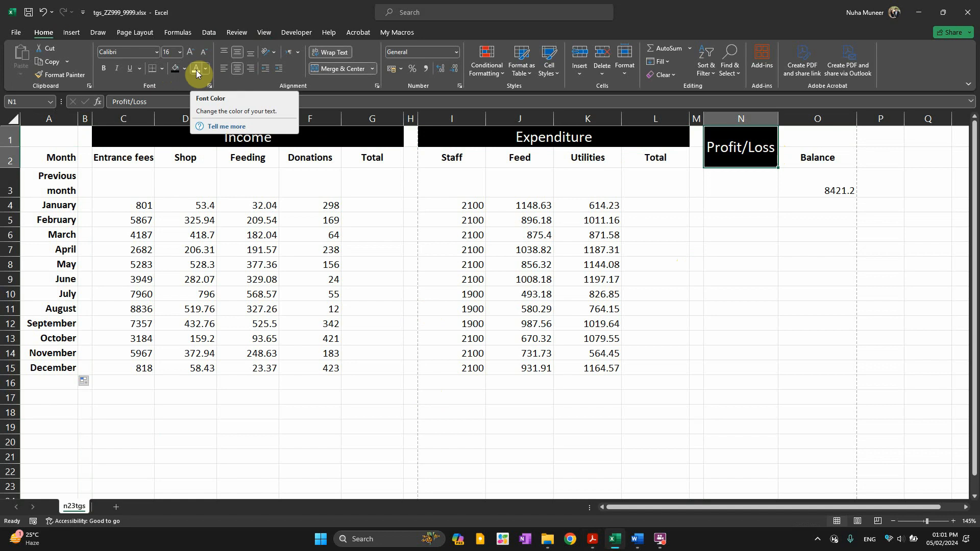
pyautogui.moveTo(167, 52)
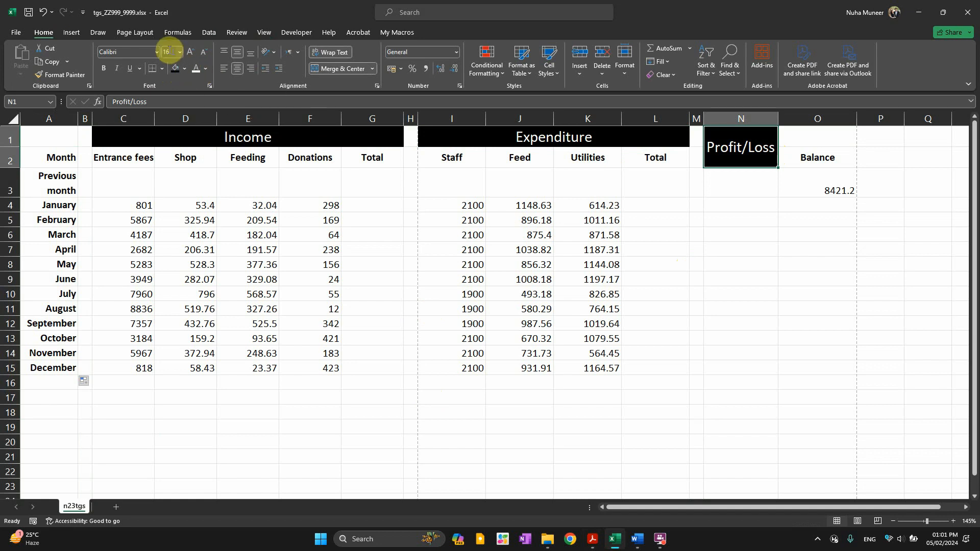
pyautogui.click(590, 543)
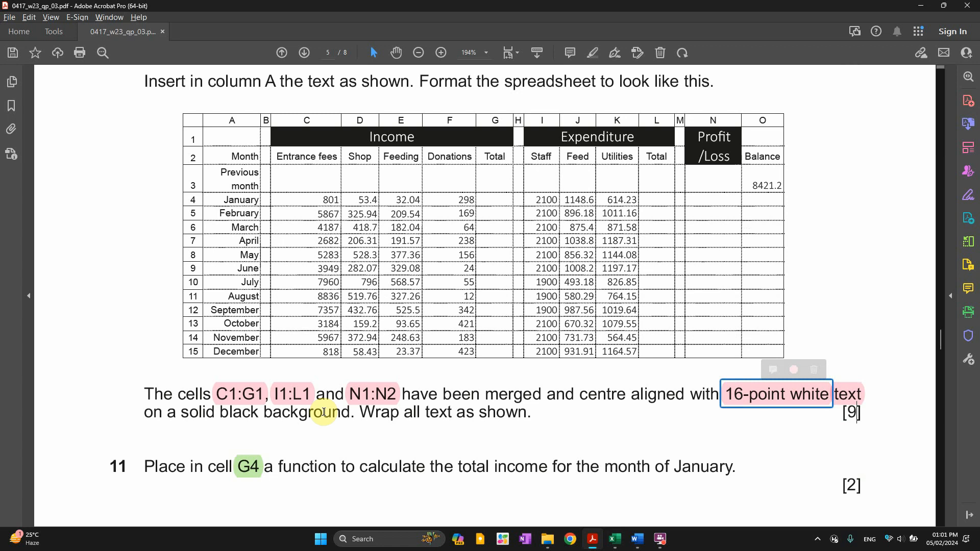
pyautogui.click(657, 539)
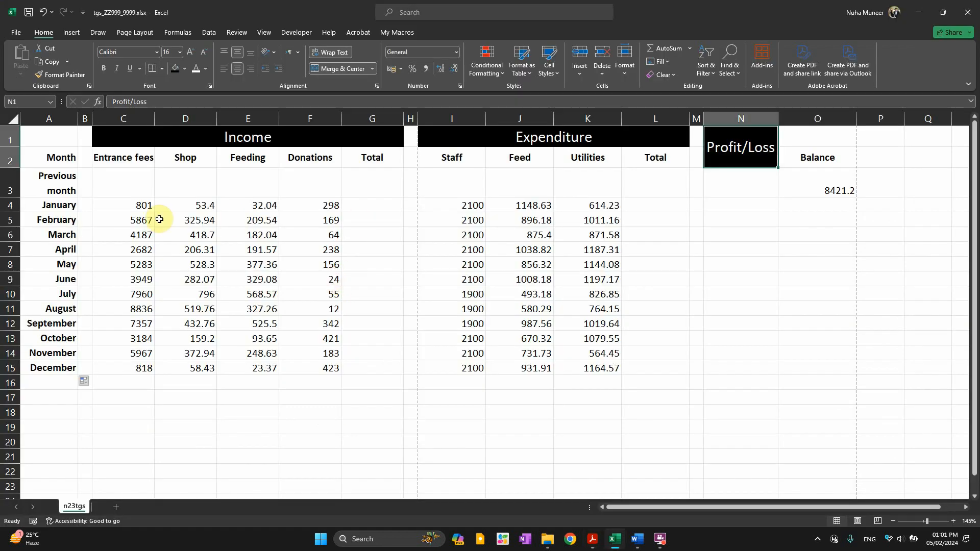
pyautogui.moveTo(451, 206); pyautogui.dragTo(518, 220)
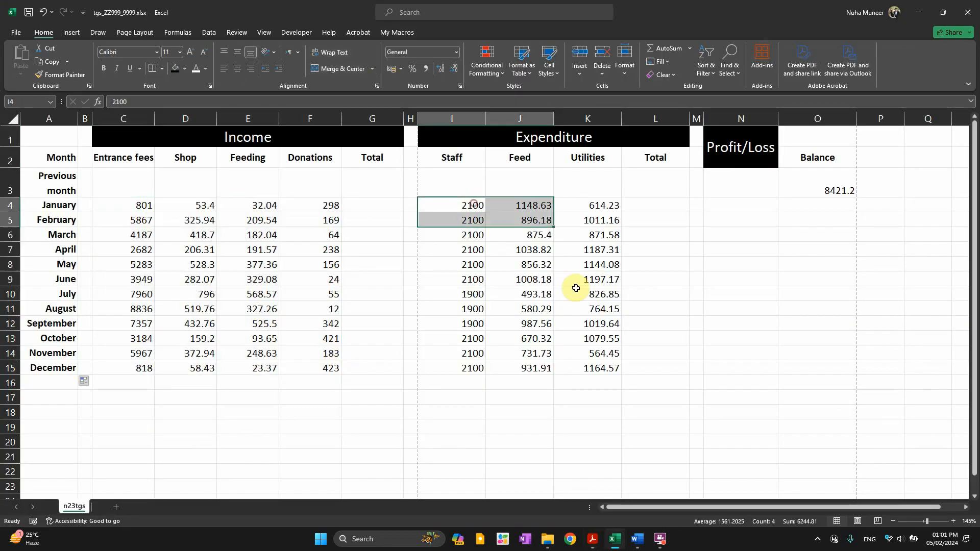
pyautogui.click(586, 157)
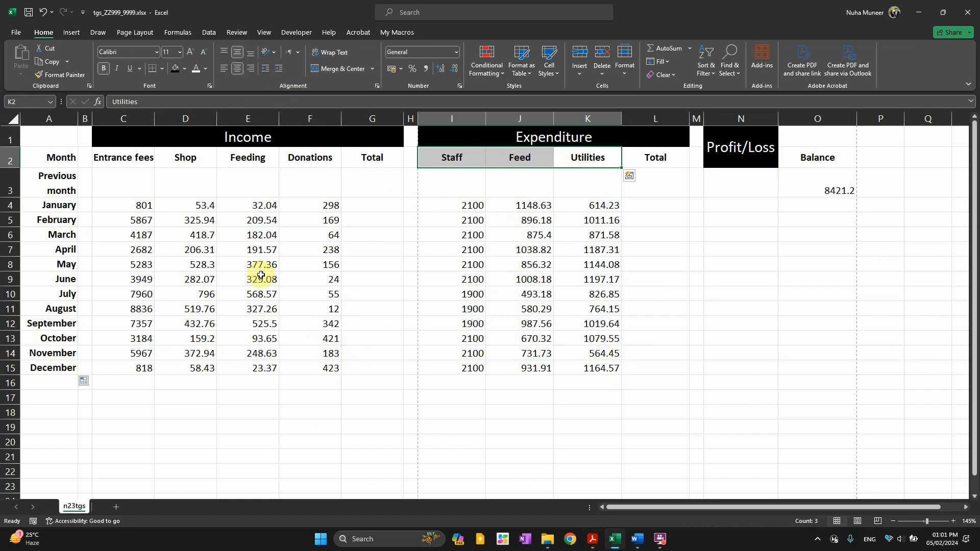
pyautogui.click(591, 539)
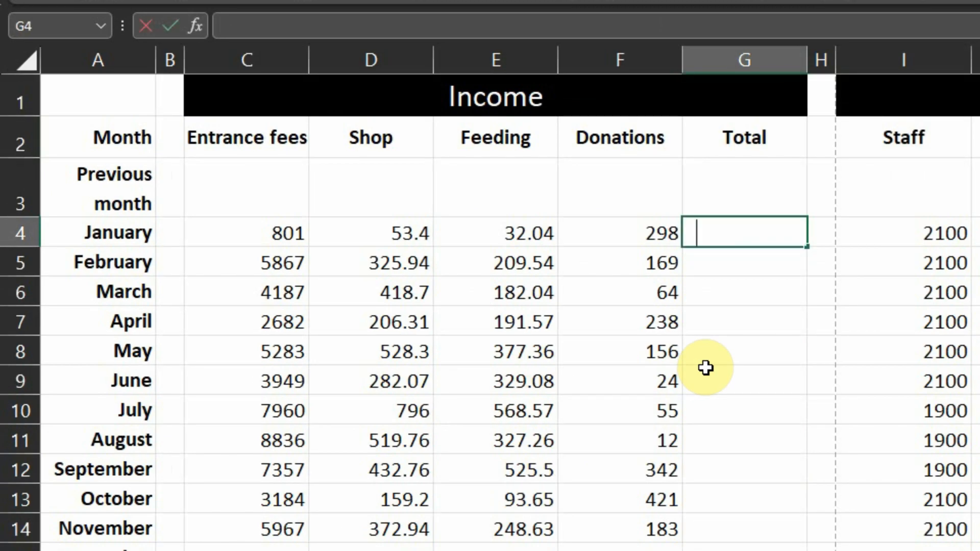
# Enter =sum(C4:F4) in G4 giving 1184.44, then begin the expenditure SUM in L4
pyautogui.write('=sum(C4:F4')
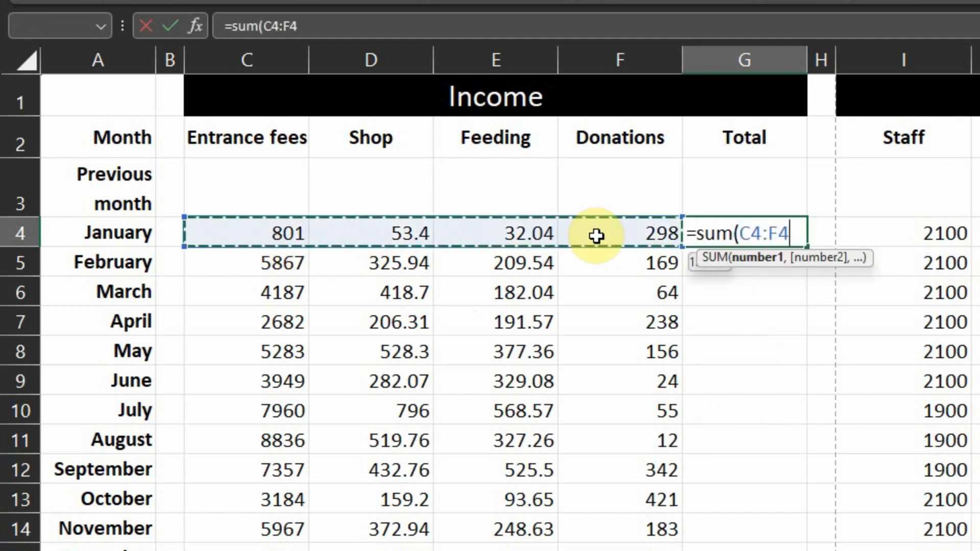
pyautogui.press('Enter')
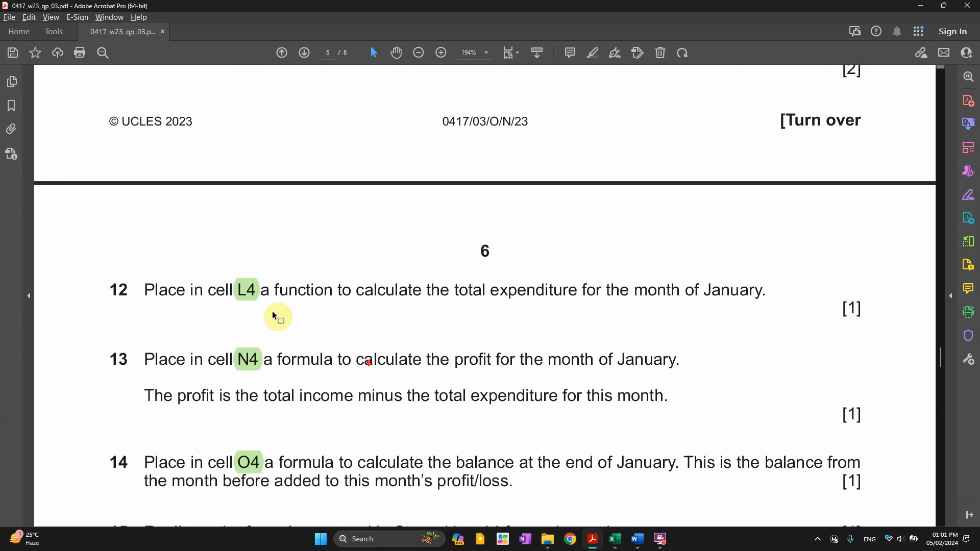
pyautogui.moveTo(355, 290); pyautogui.dragTo(601, 290)
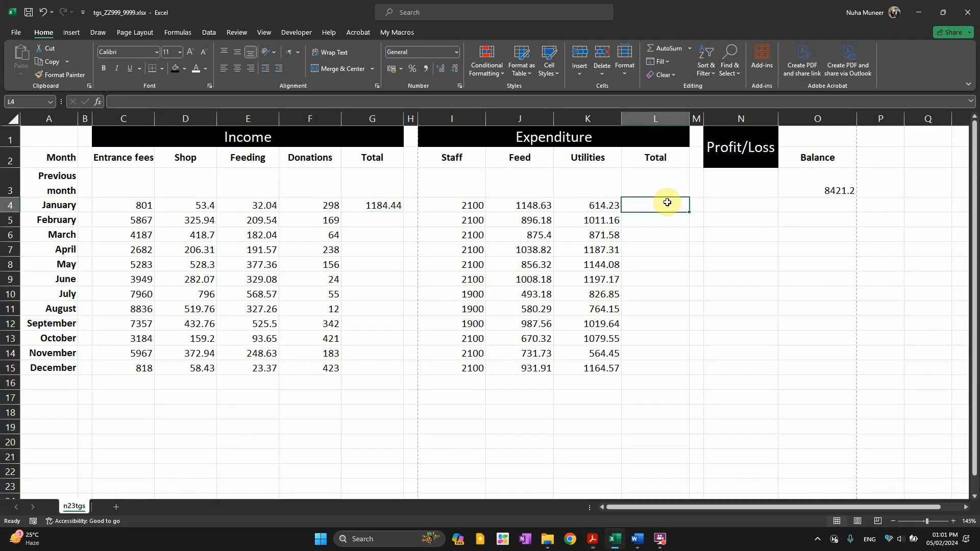
pyautogui.write('=sum(')
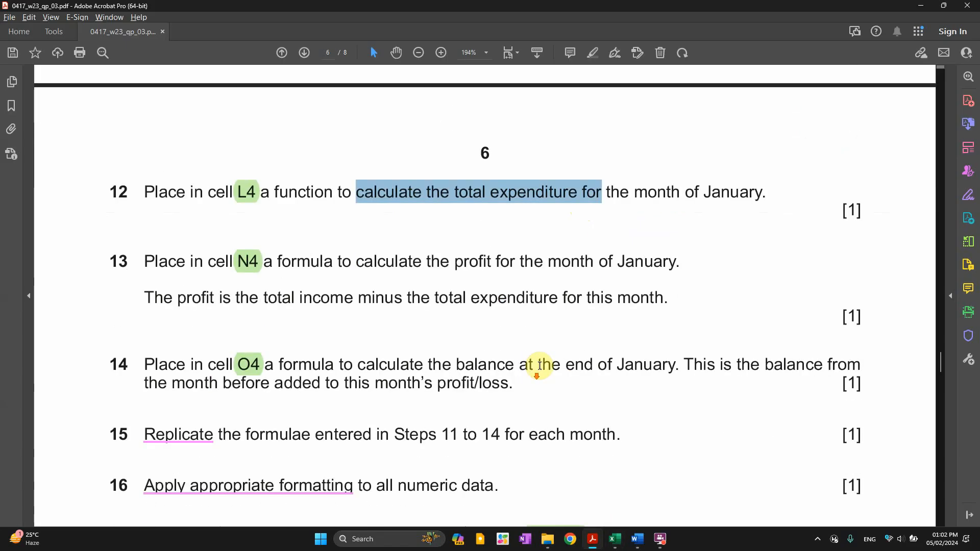
# Highlight 'total income' and 'total expenditure' in question 13 and complete L4's total of 3862.86
pyautogui.scroll(-3)
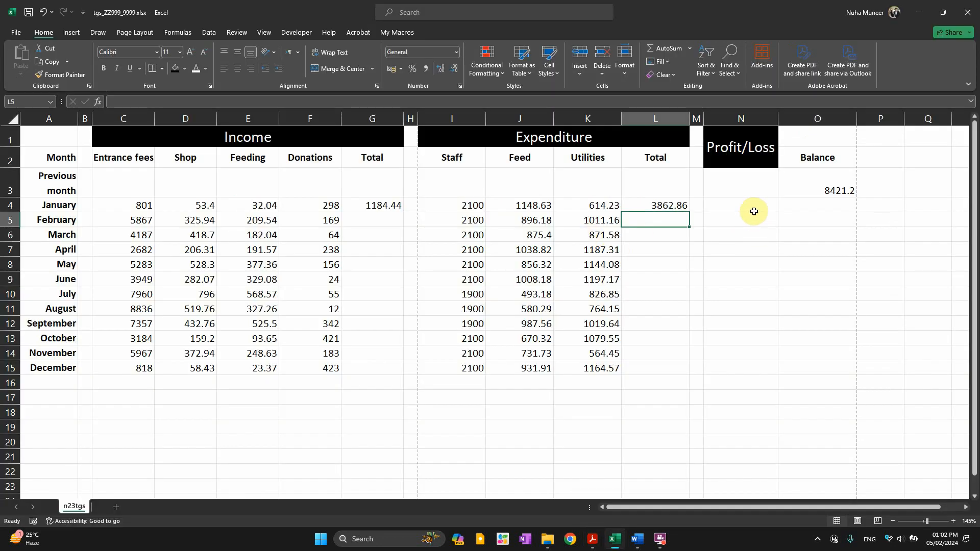
pyautogui.moveTo(757, 193)
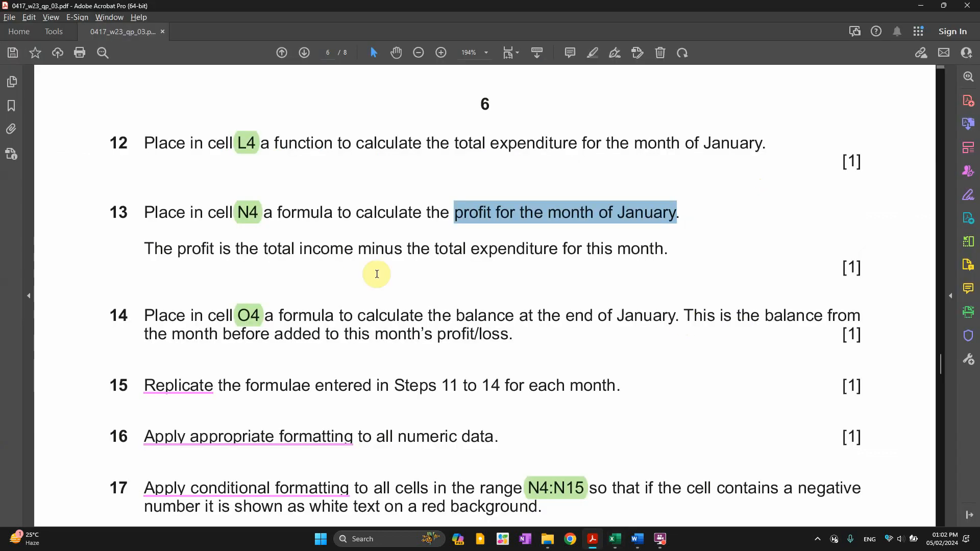
pyautogui.click(614, 540)
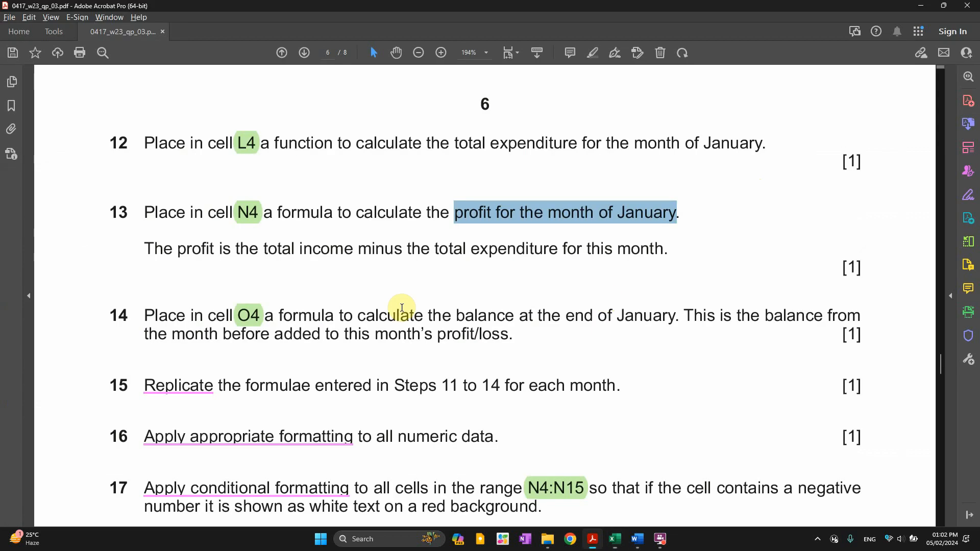
pyautogui.moveTo(498, 212)
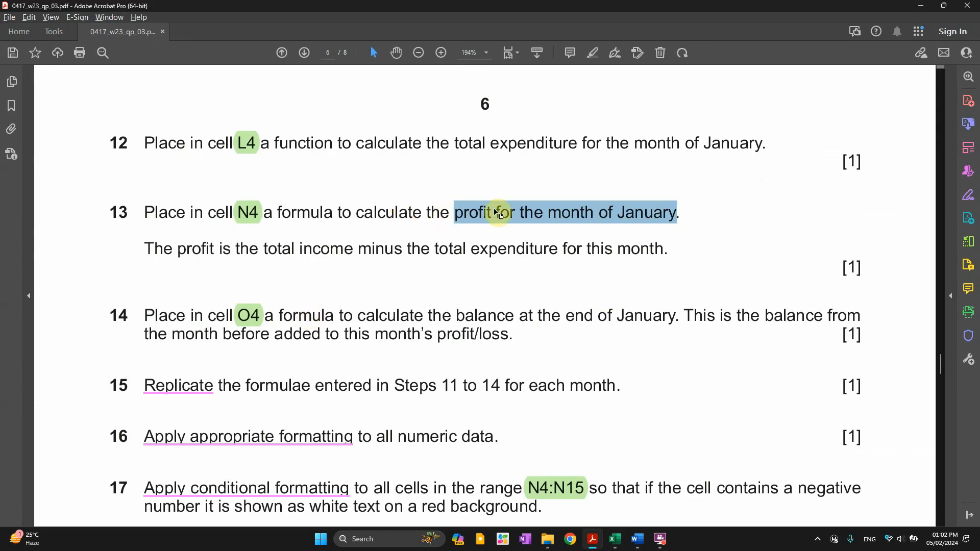
pyautogui.click(245, 248)
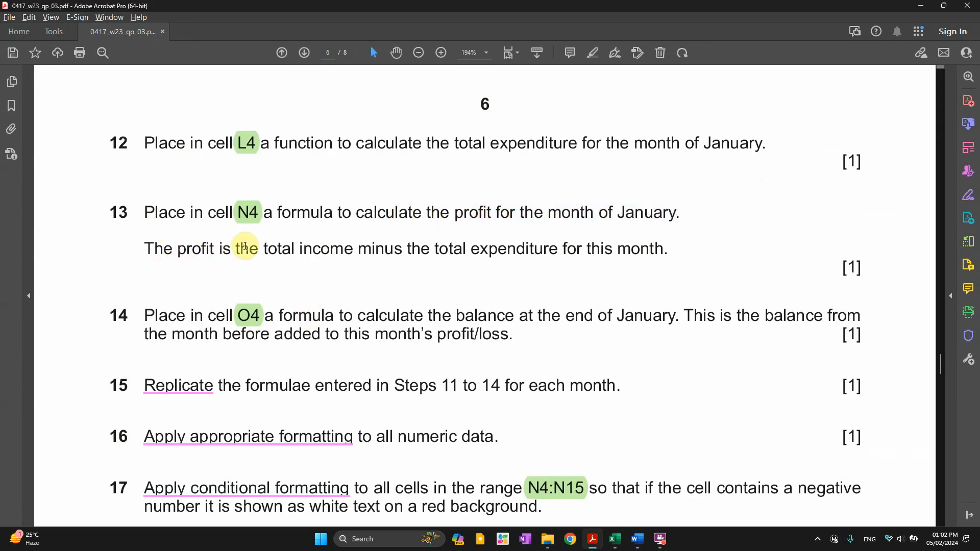
pyautogui.moveTo(243, 248); pyautogui.dragTo(351, 248)
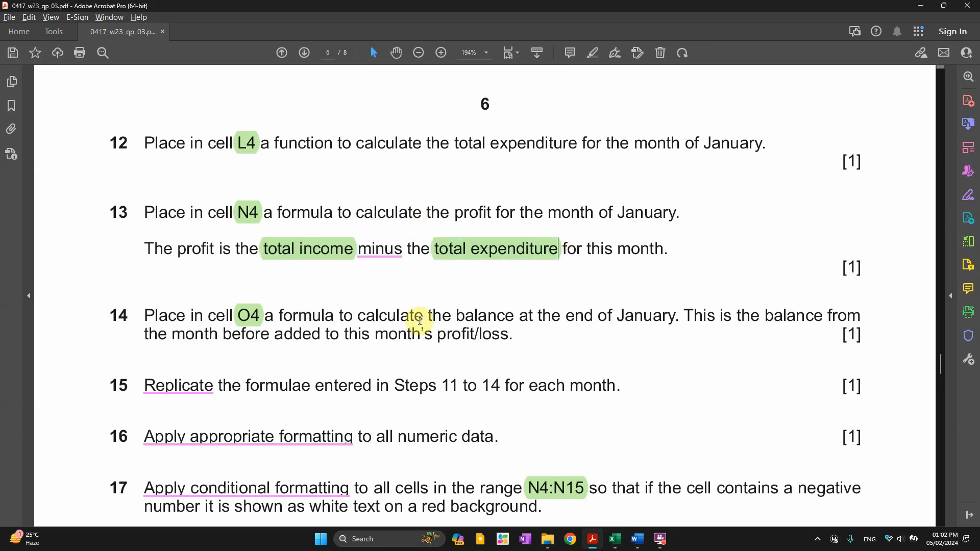
pyautogui.click(615, 539)
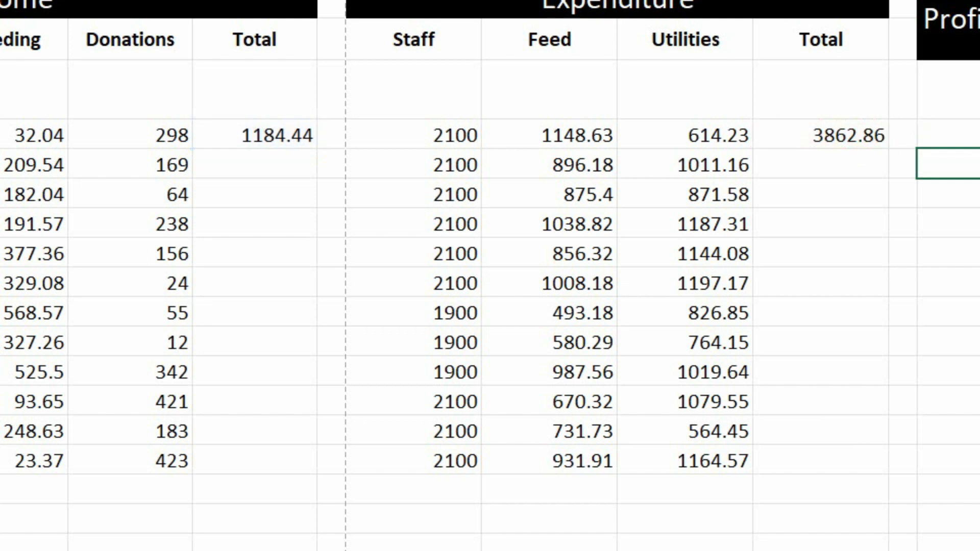
# Enter =G4-L4 in N4 for a profit/loss of -2678.42 and check the L4 and N4 formulas
pyautogui.click(962, 136)
pyautogui.write('=G4-L4')
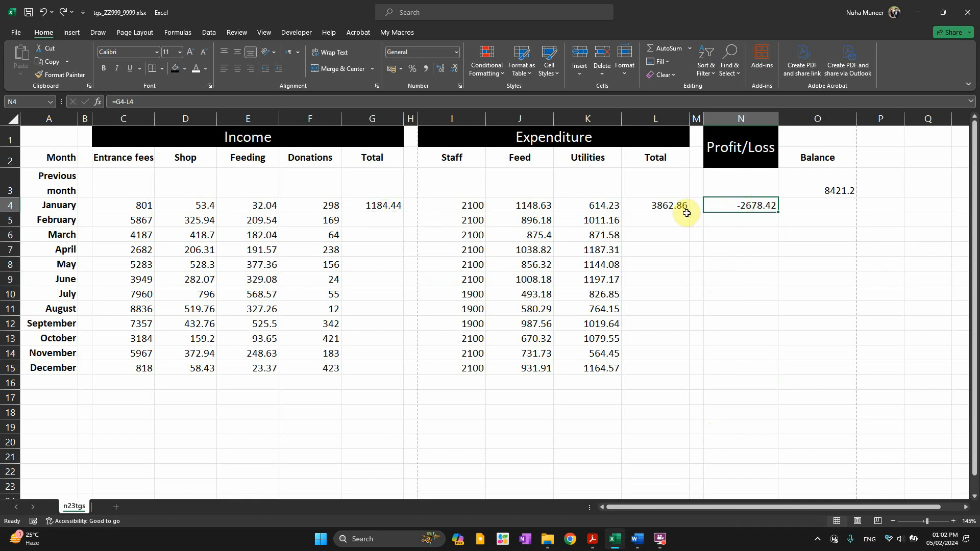
pyautogui.click(655, 205)
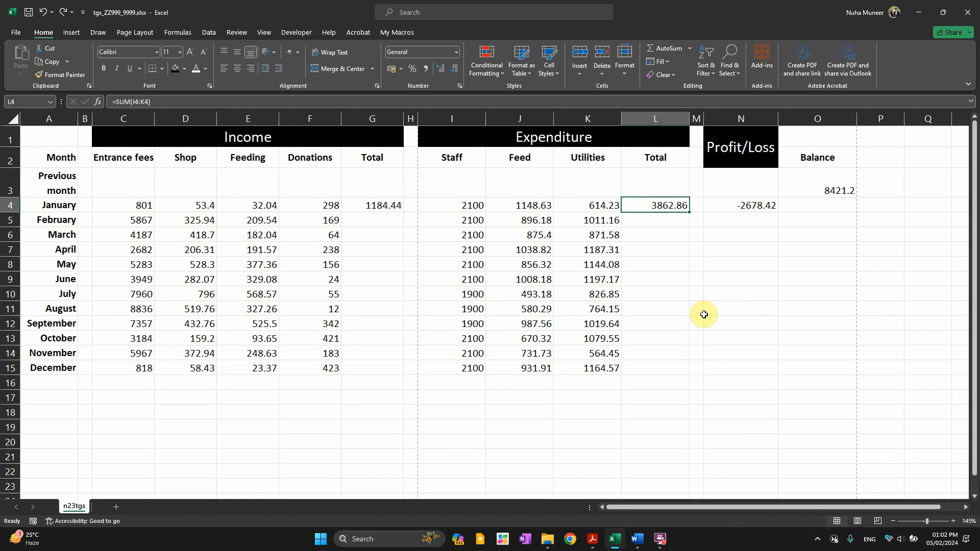
pyautogui.click(591, 539)
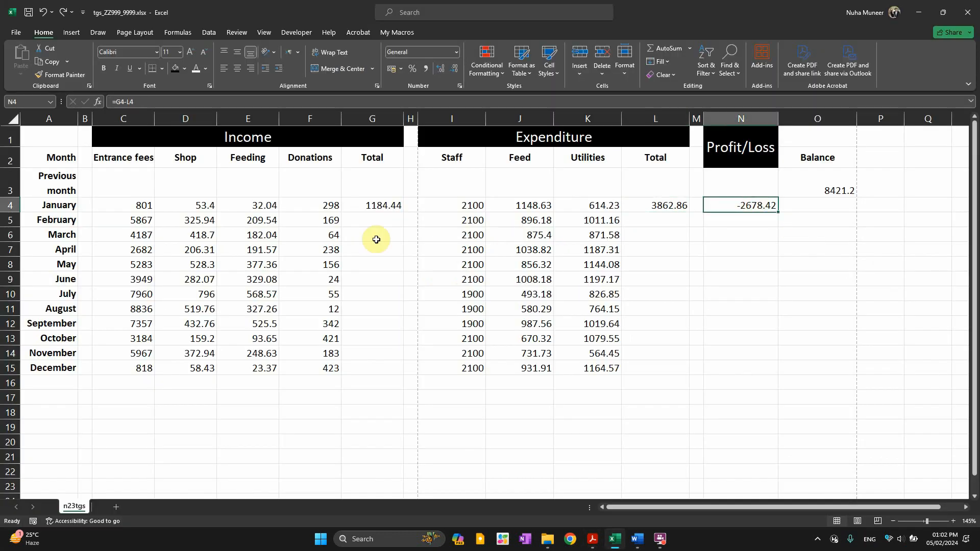
# Highlight 'added' and 'this month's profit/loss' in step 14 of the question paper
pyautogui.click(591, 539)
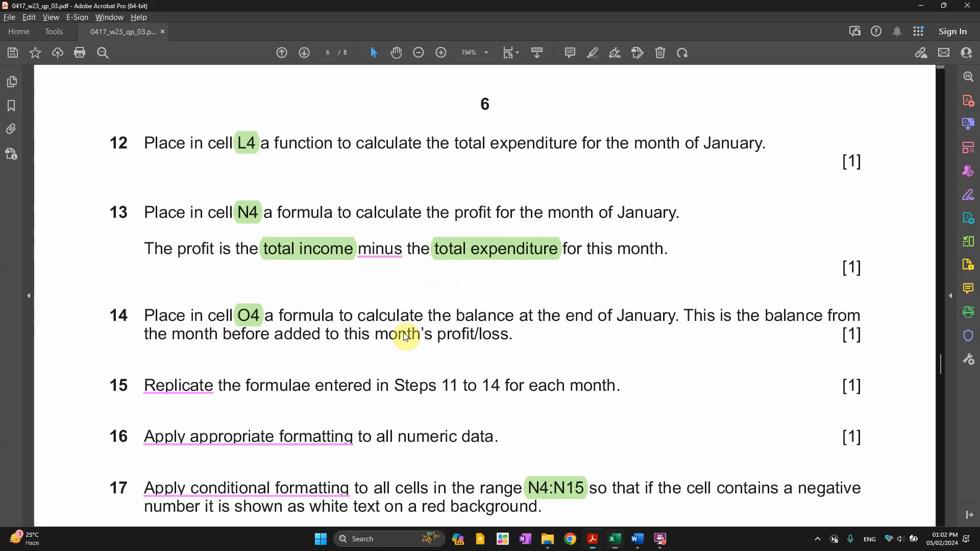
pyautogui.scroll(-3)
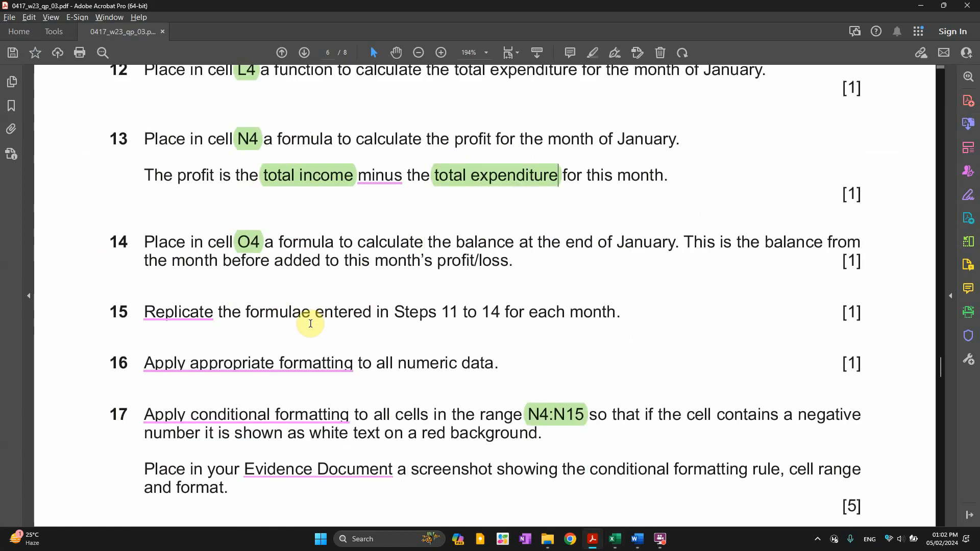
pyautogui.moveTo(239, 253)
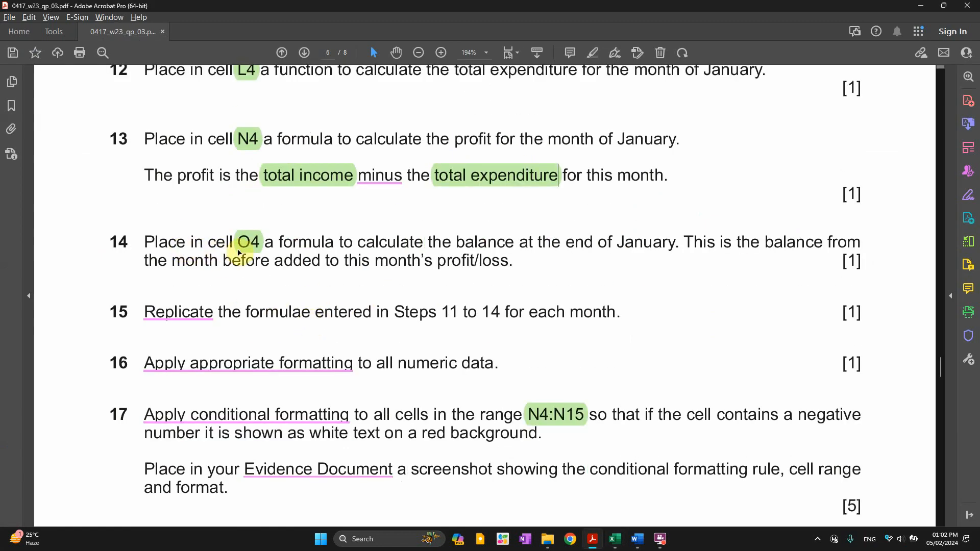
pyautogui.moveTo(278, 242); pyautogui.dragTo(452, 242)
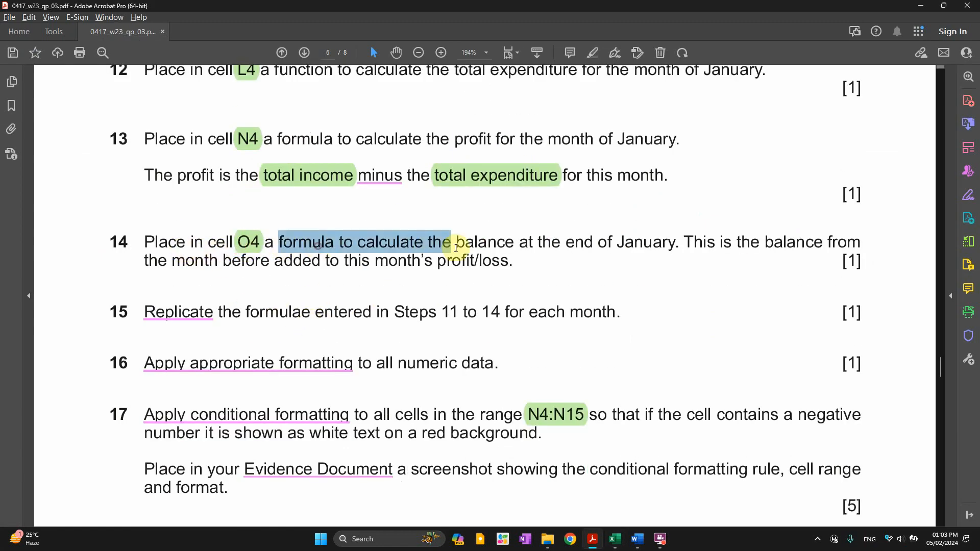
pyautogui.moveTo(451, 243); pyautogui.dragTo(610, 243)
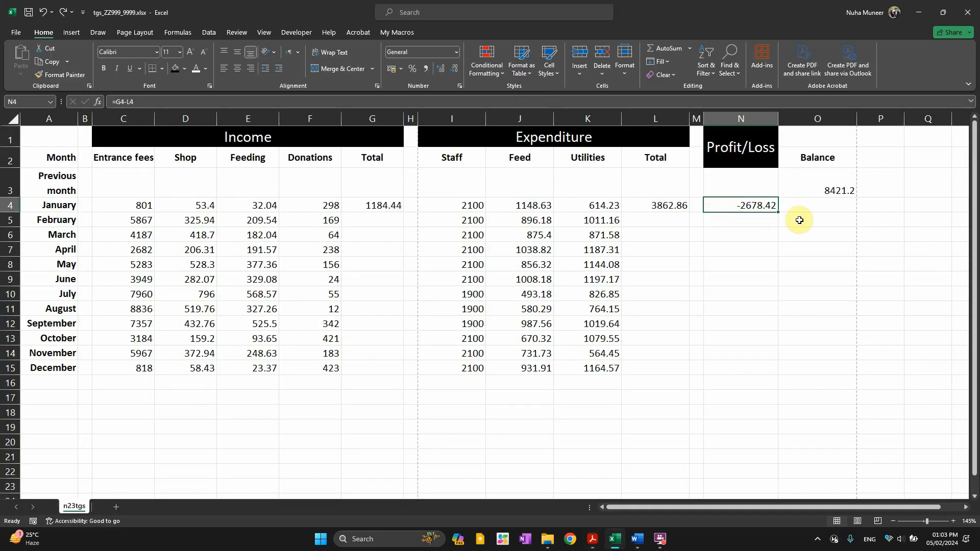
pyautogui.click(817, 205)
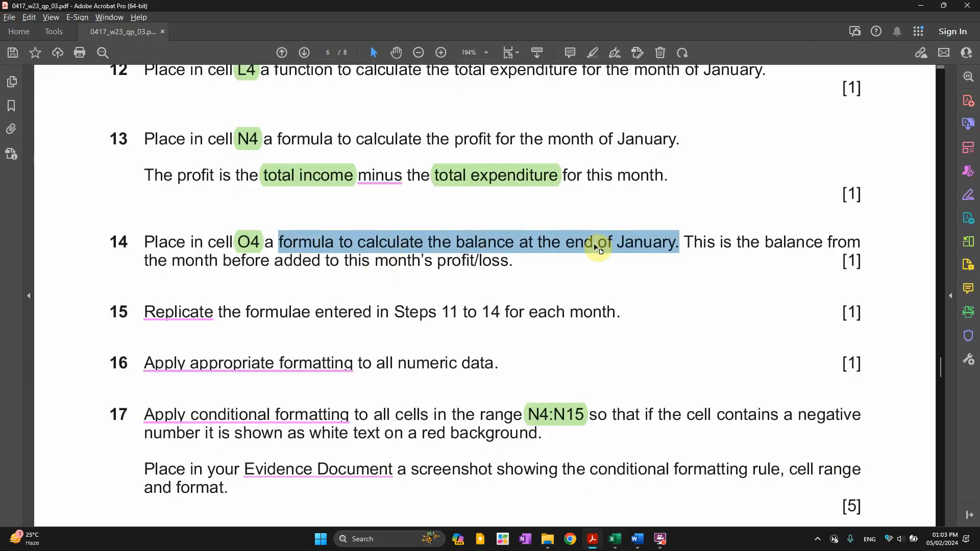
pyautogui.moveTo(597, 242); pyautogui.dragTo(831, 242)
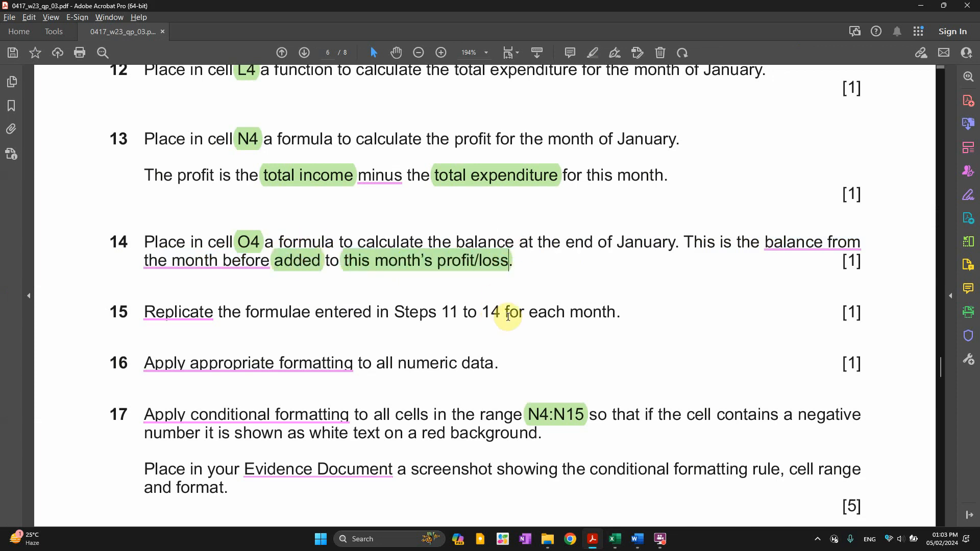
# Enter =O3+N4 in O4 for a January balance of 5742.78 and note step 15's Replicate instruction
pyautogui.click(613, 538)
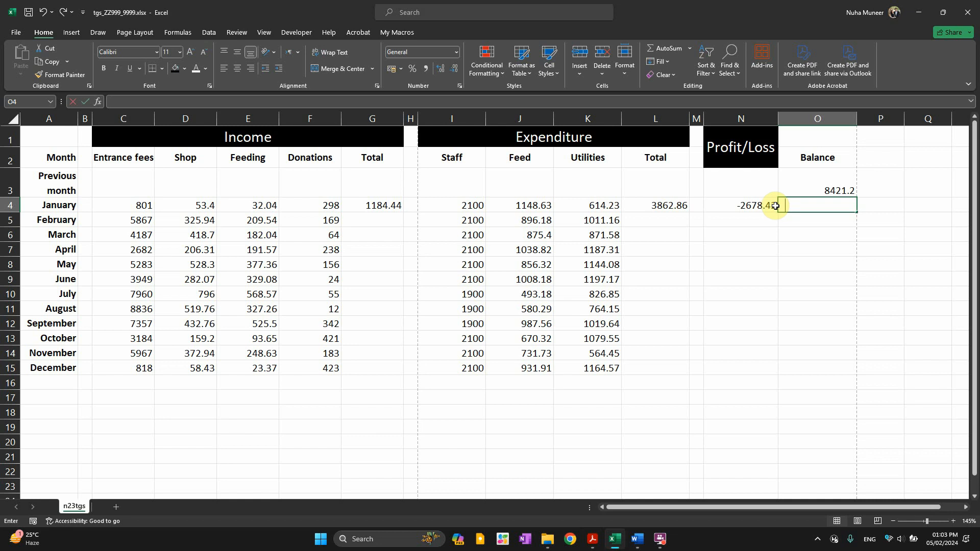
pyautogui.write('=')
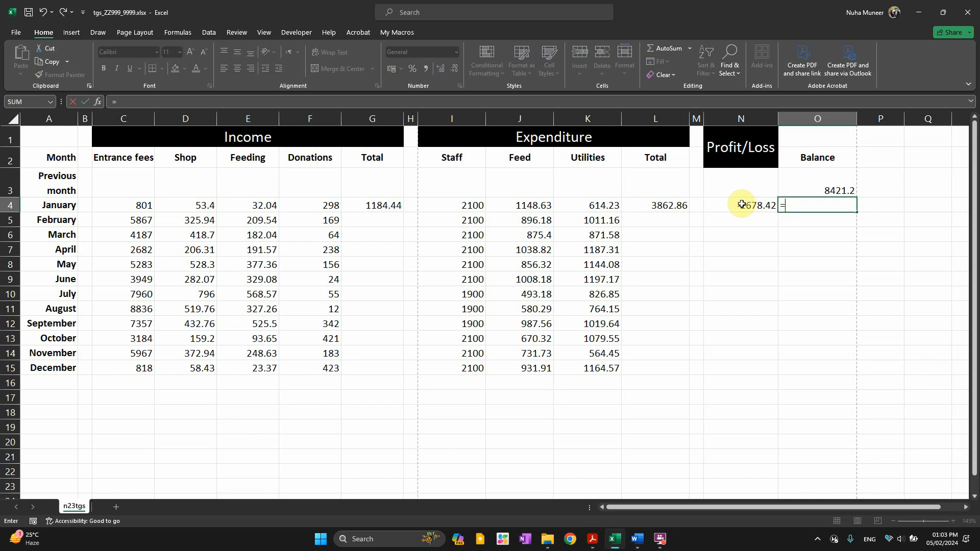
pyautogui.click(817, 191)
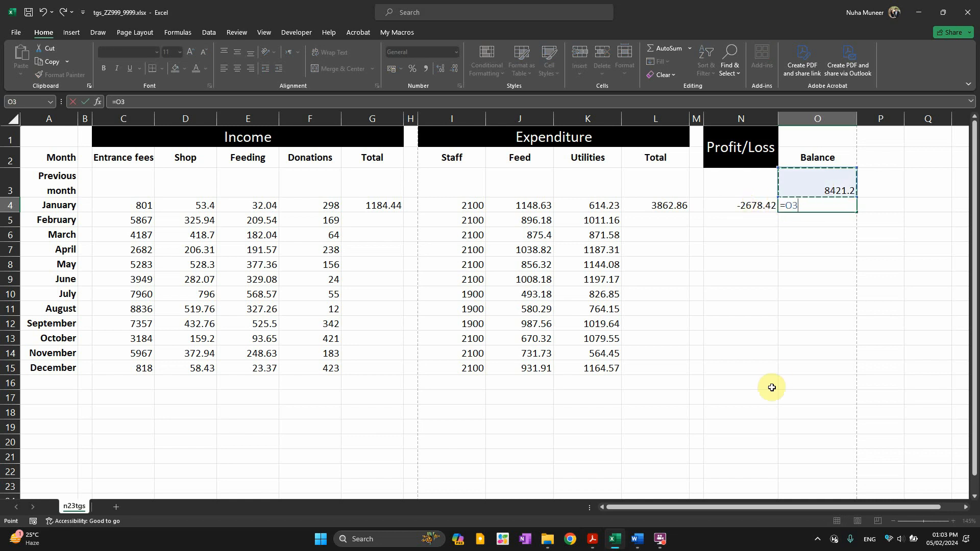
pyautogui.write('+N4')
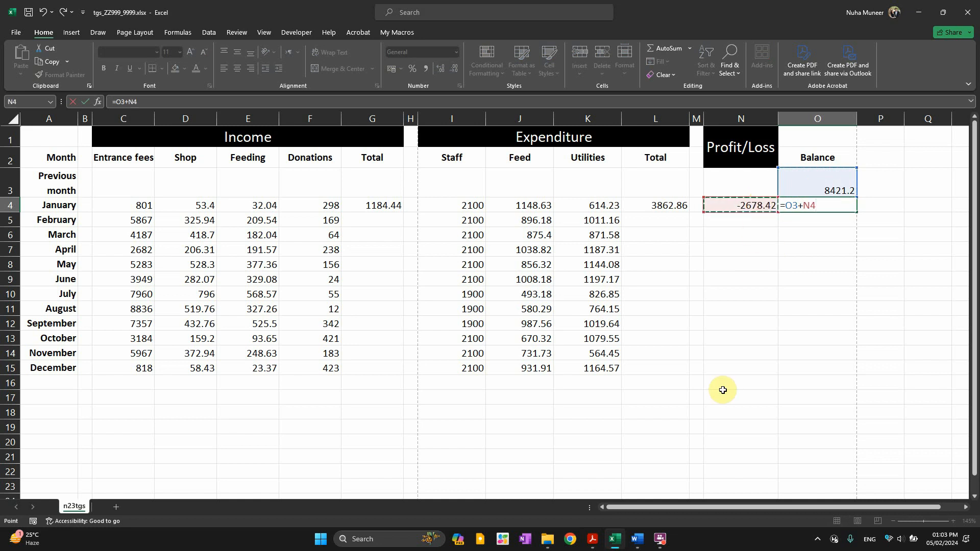
pyautogui.press('enter')
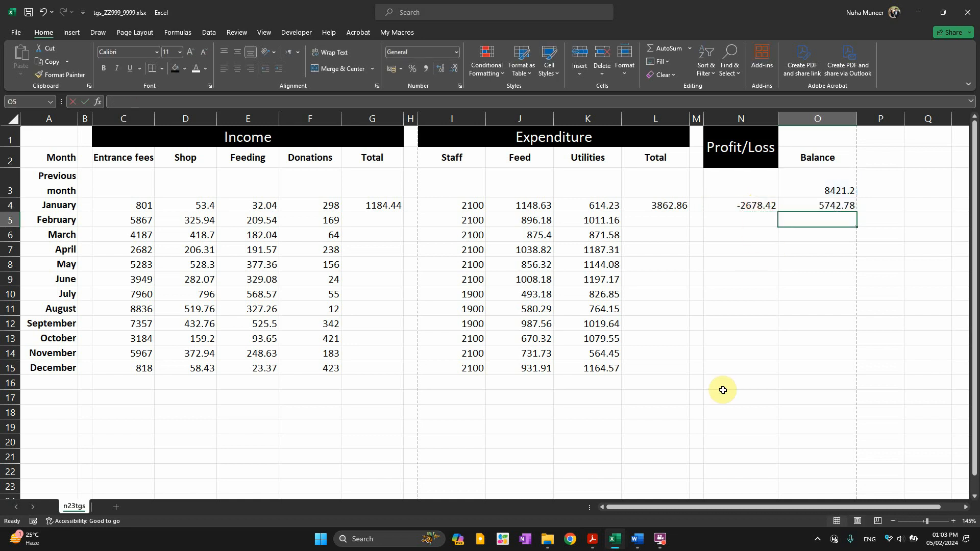
pyautogui.click(591, 539)
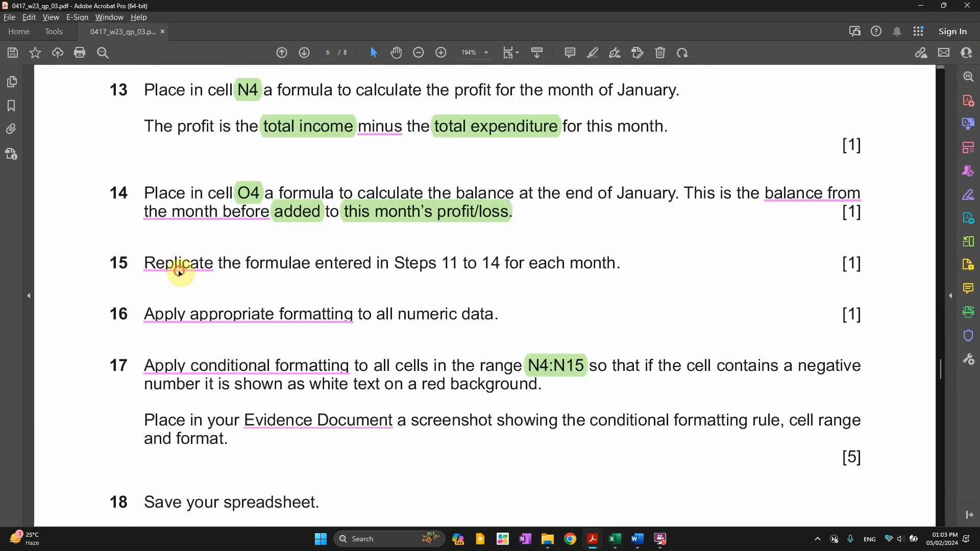
pyautogui.doubleClick(178, 263)
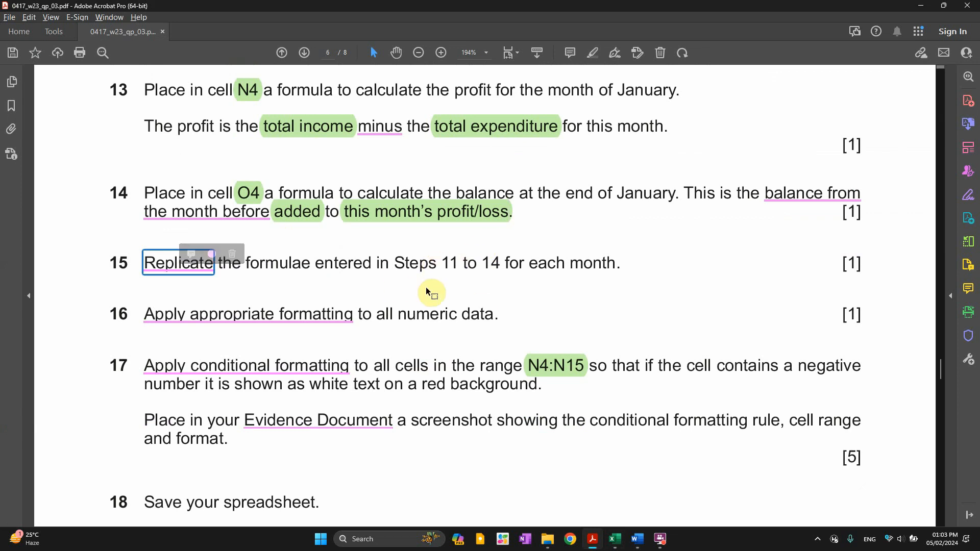
# Fill the G, L and N total and profit/loss formulas down to row 15 for every month
pyautogui.click(614, 538)
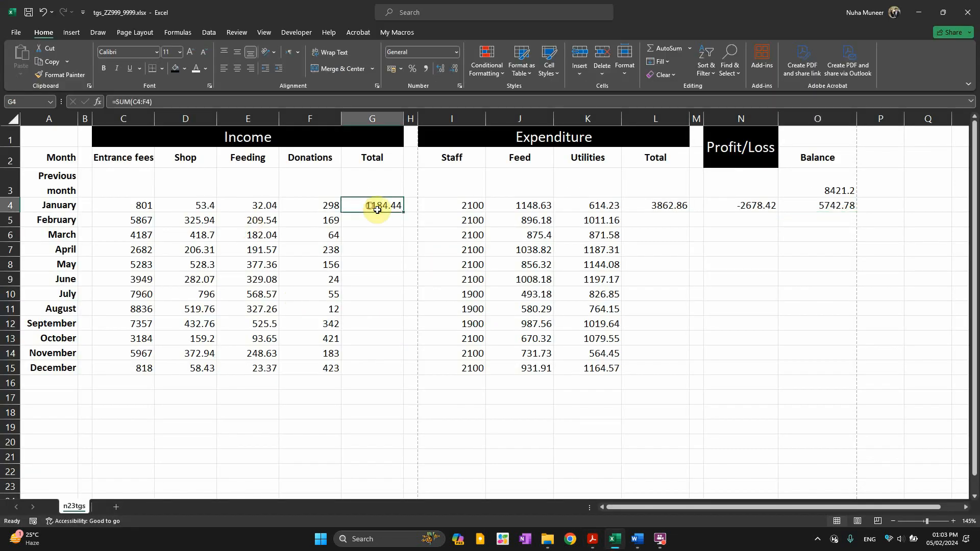
pyautogui.moveTo(377, 205); pyautogui.dragTo(398, 368)
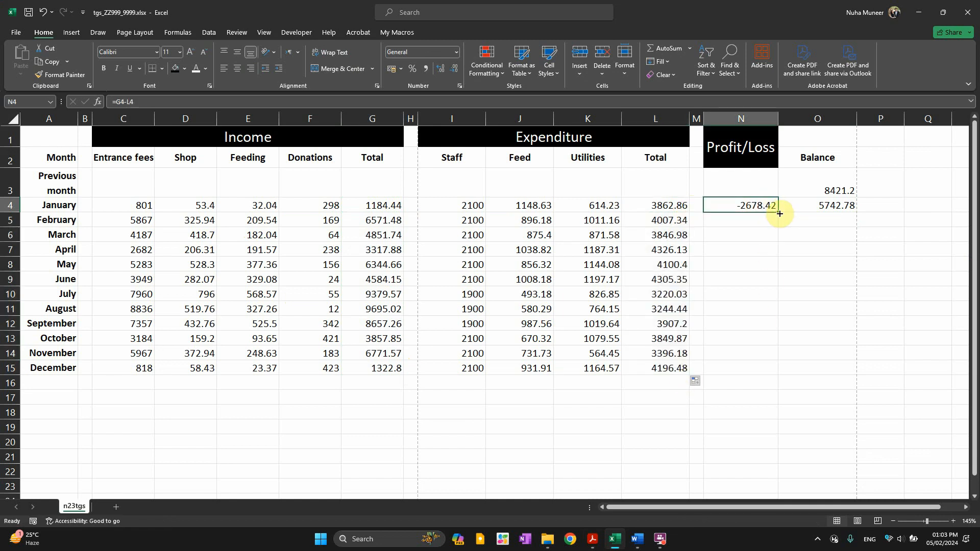
pyautogui.moveTo(779, 206); pyautogui.dragTo(779, 367)
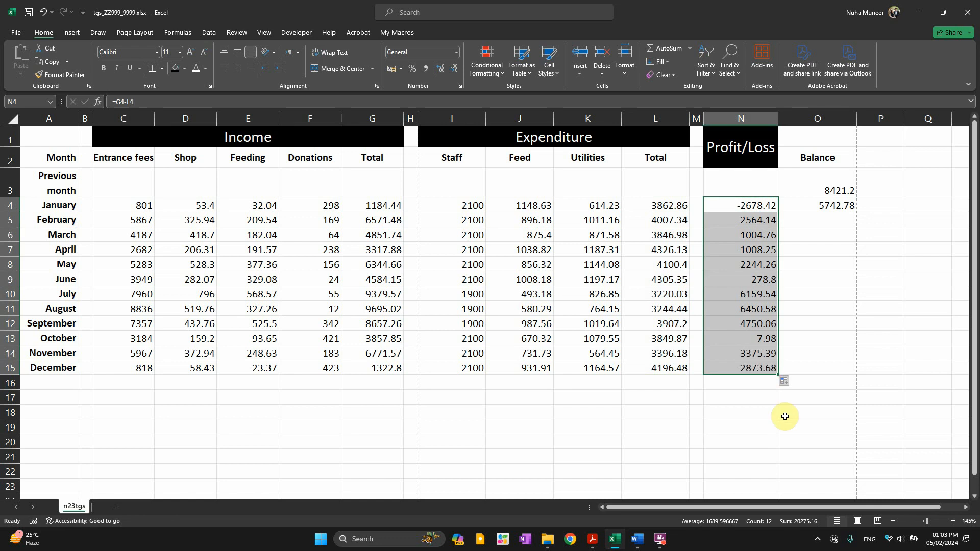
pyautogui.click(740, 368)
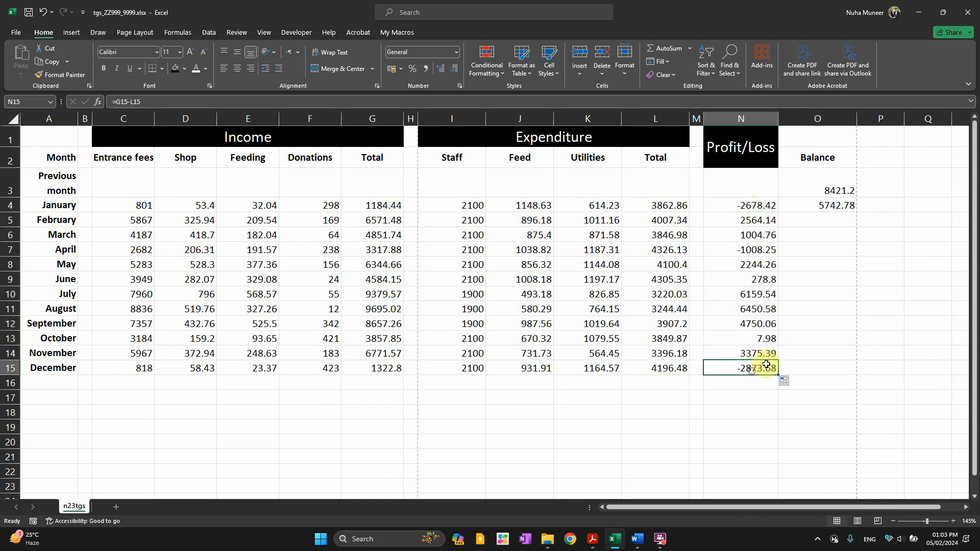
pyautogui.click(817, 205)
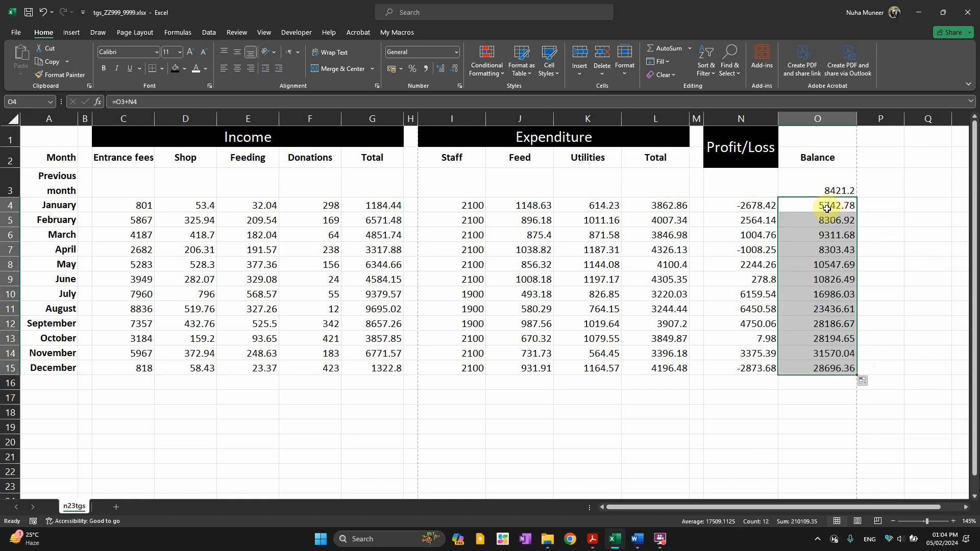
# Make the O3 starting-balance reference absolute ($O$3) in the Balance formula so December gives 5547.52
pyautogui.press('Delete')
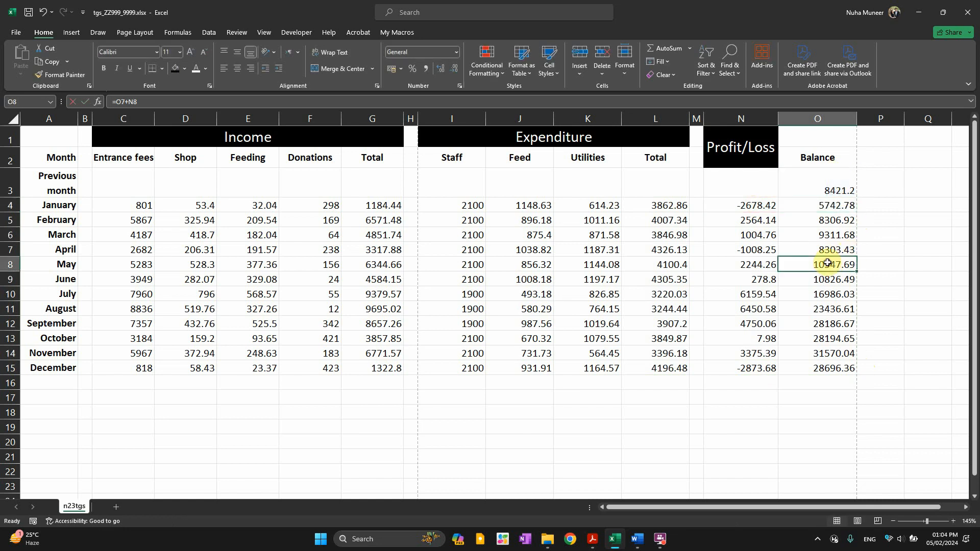
pyautogui.doubleClick(817, 263)
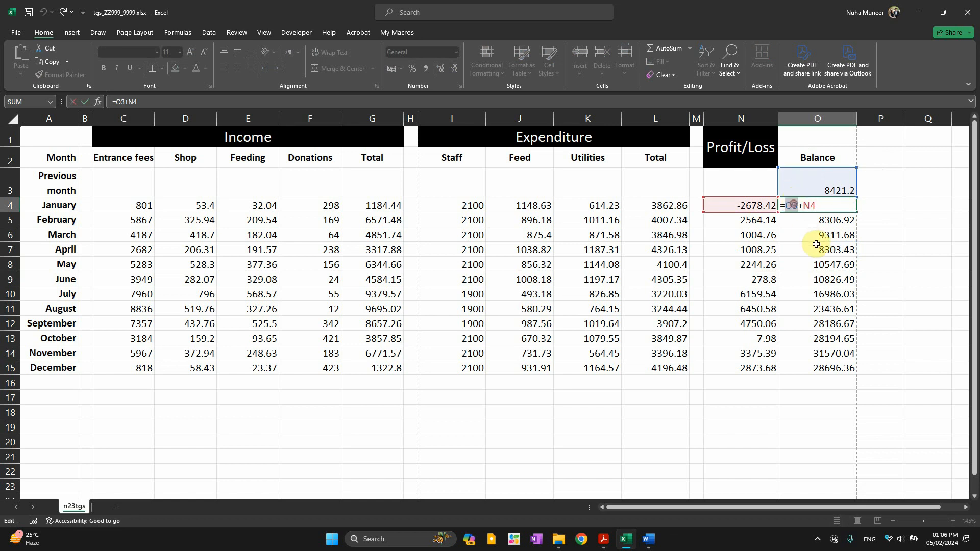
pyautogui.press('F4')
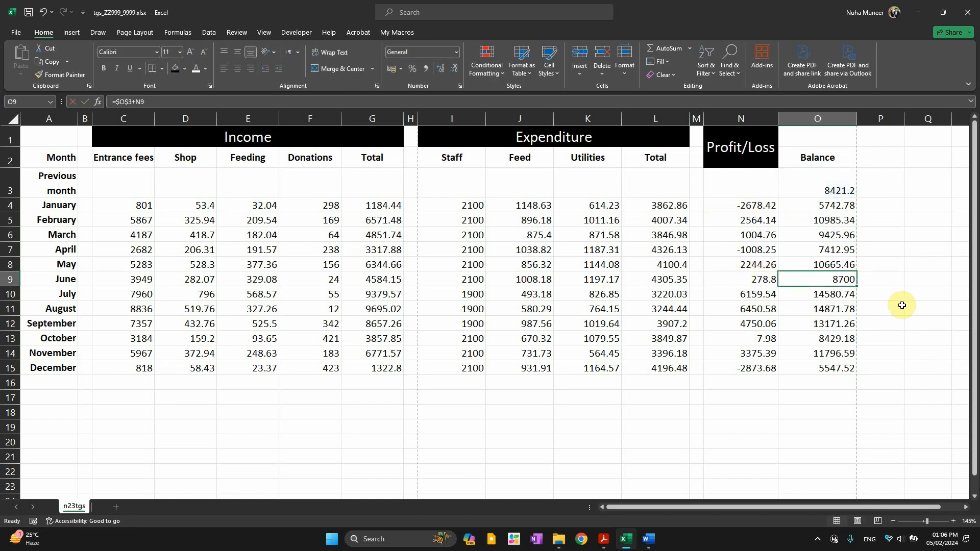
pyautogui.click(603, 538)
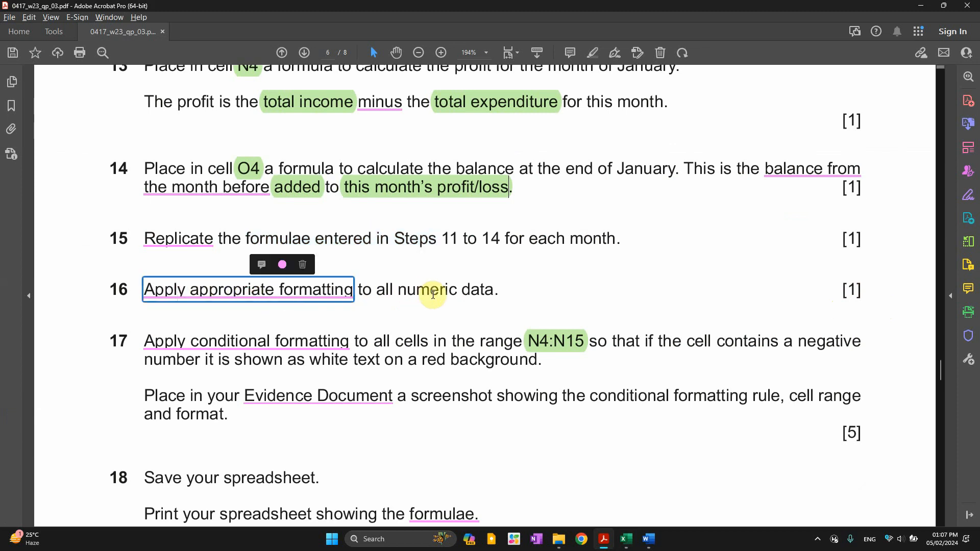
# Format C4:O15 and O3 as US-dollar currency with 2 decimal places via Format Cells
pyautogui.click(625, 539)
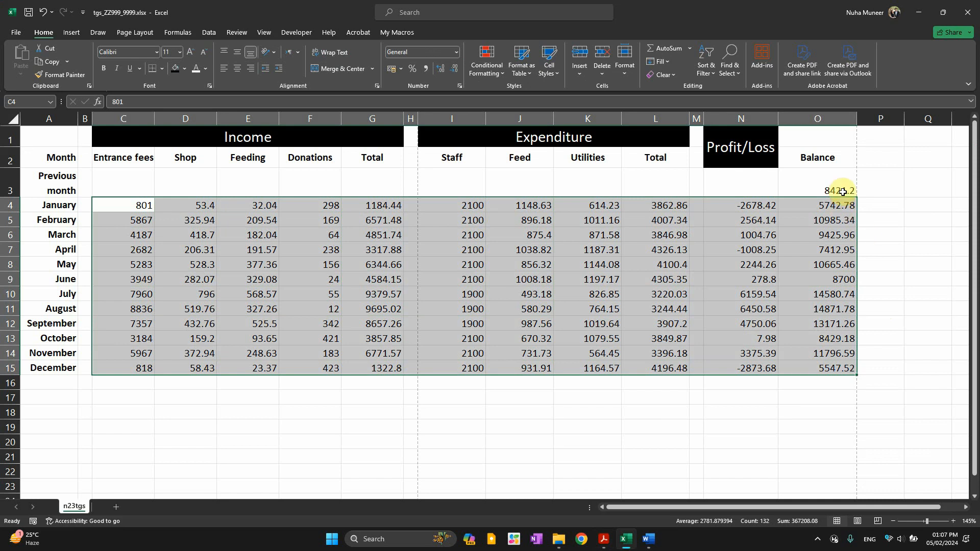
pyautogui.moveTo(837, 189)
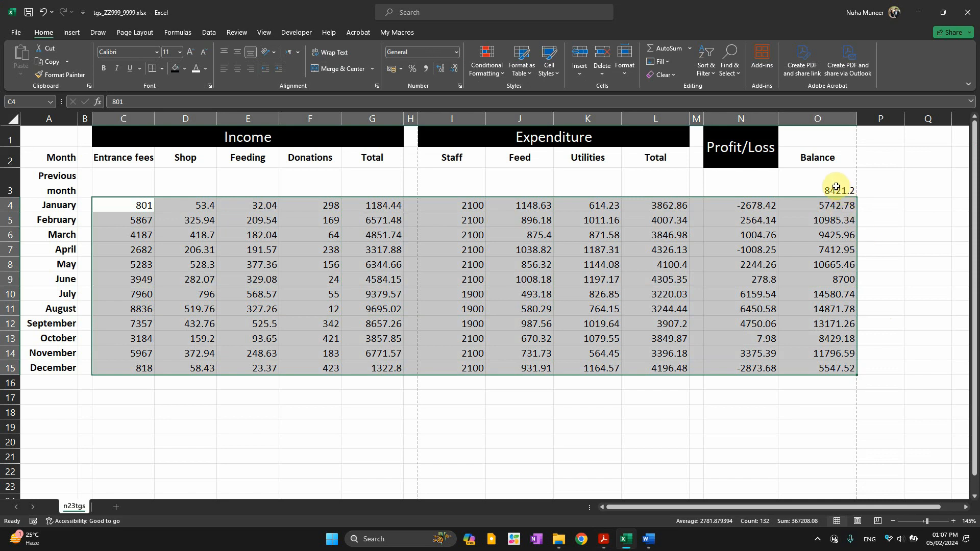
pyautogui.click(817, 190)
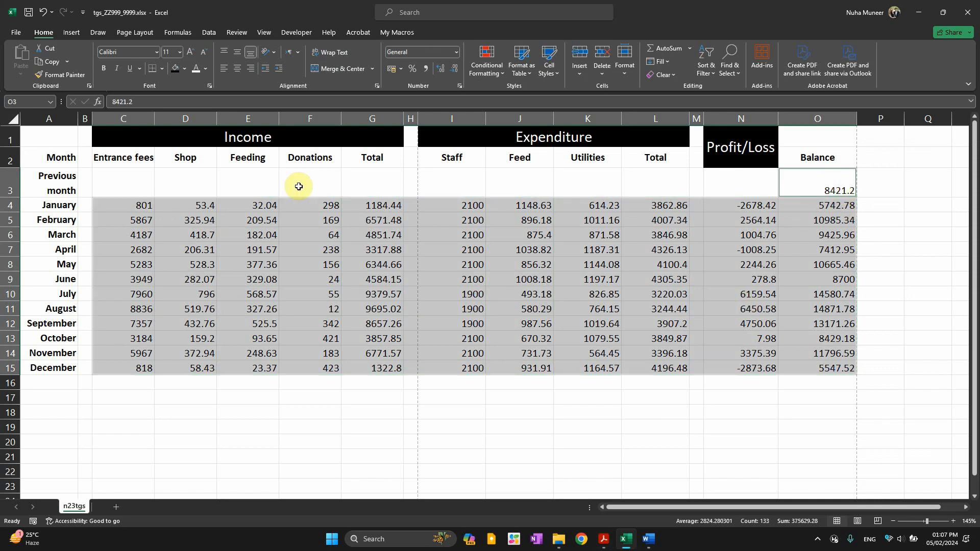
pyautogui.rightClick(298, 185)
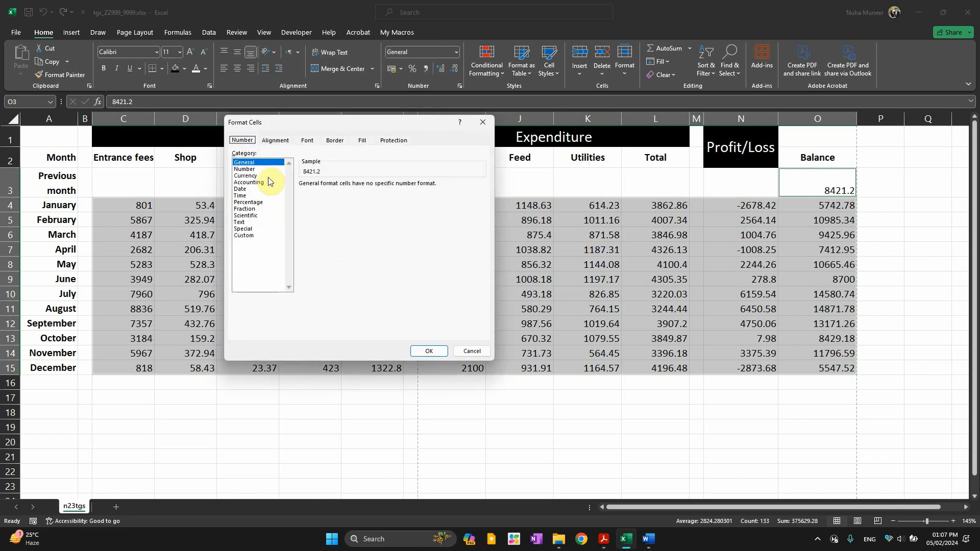
pyautogui.click(247, 175)
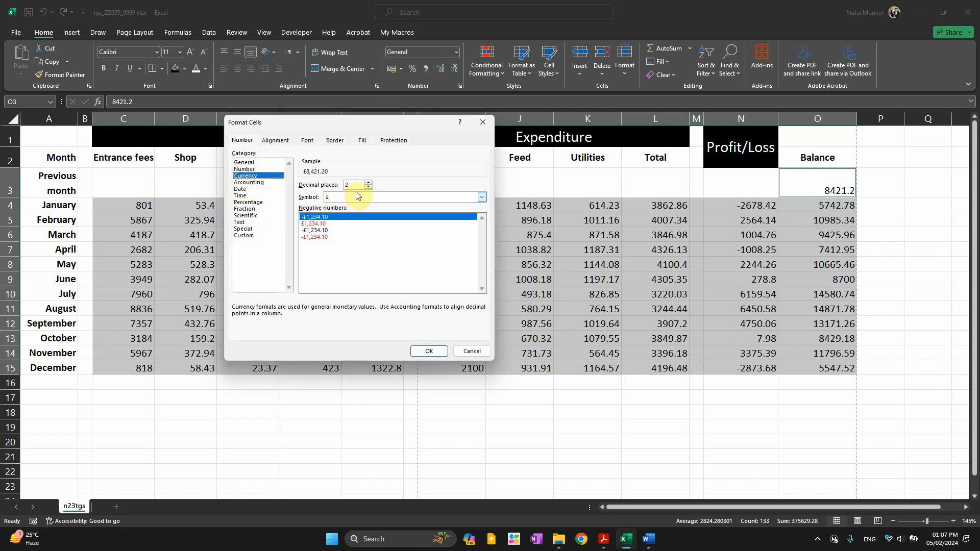
pyautogui.click(481, 196)
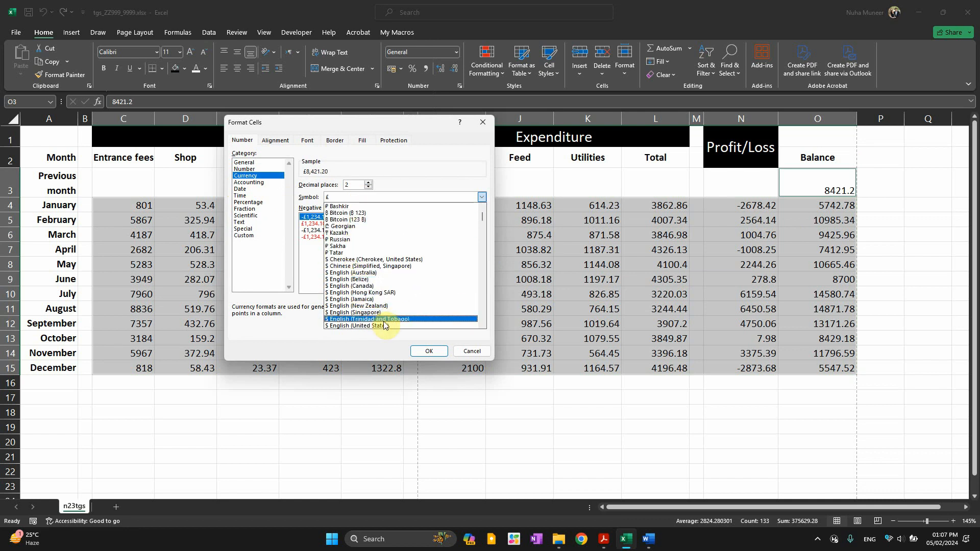
pyautogui.click(360, 326)
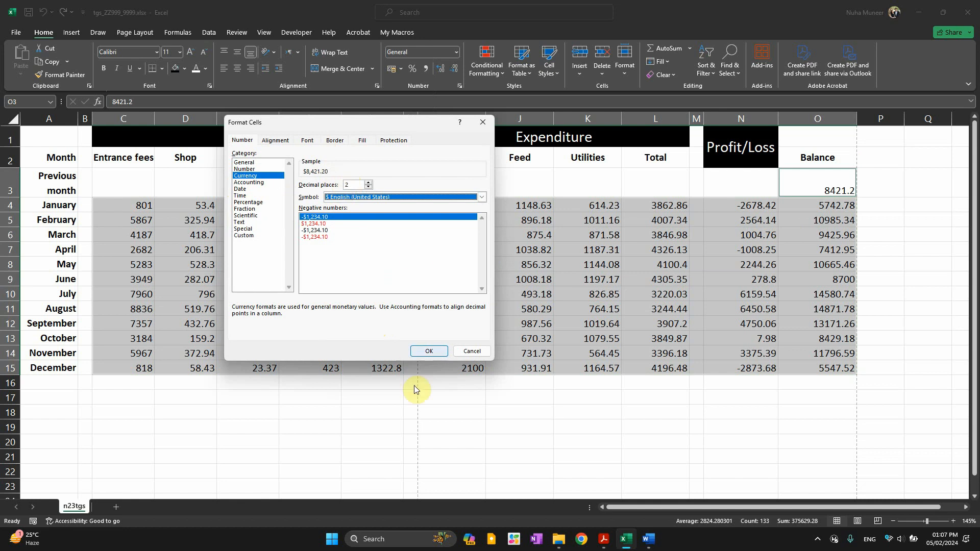
pyautogui.click(429, 350)
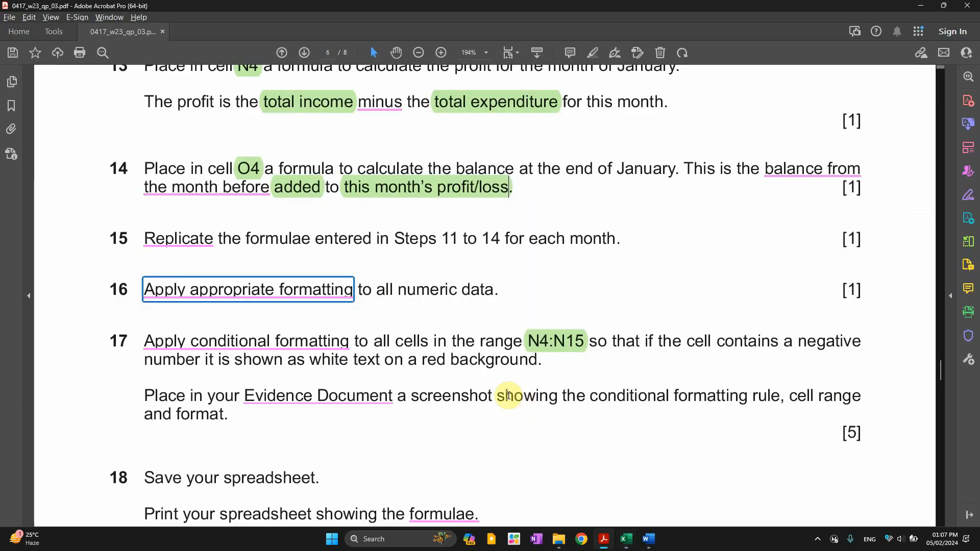
# Read step 17 in the question paper and select the Profit/Loss cells N4:N15 in Excel
pyautogui.scroll(-3)
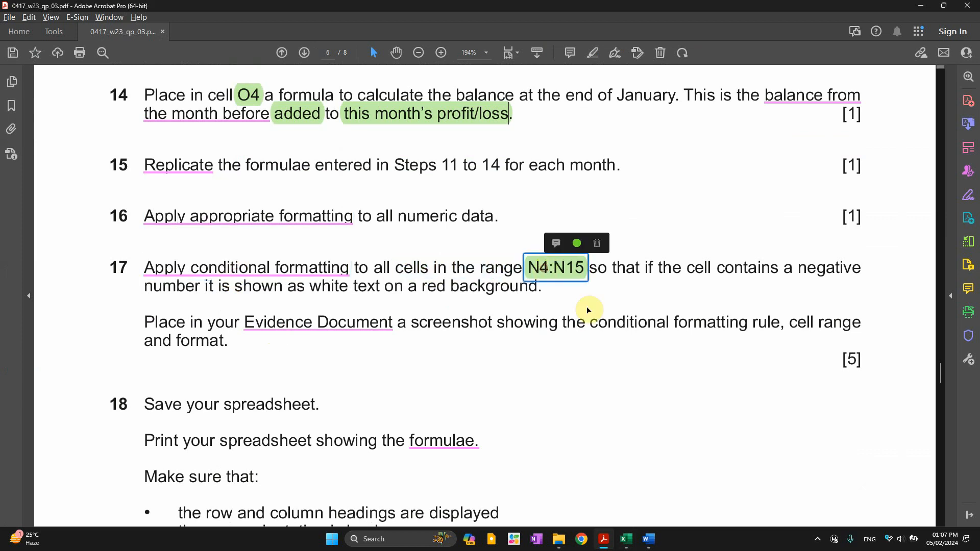
pyautogui.click(626, 539)
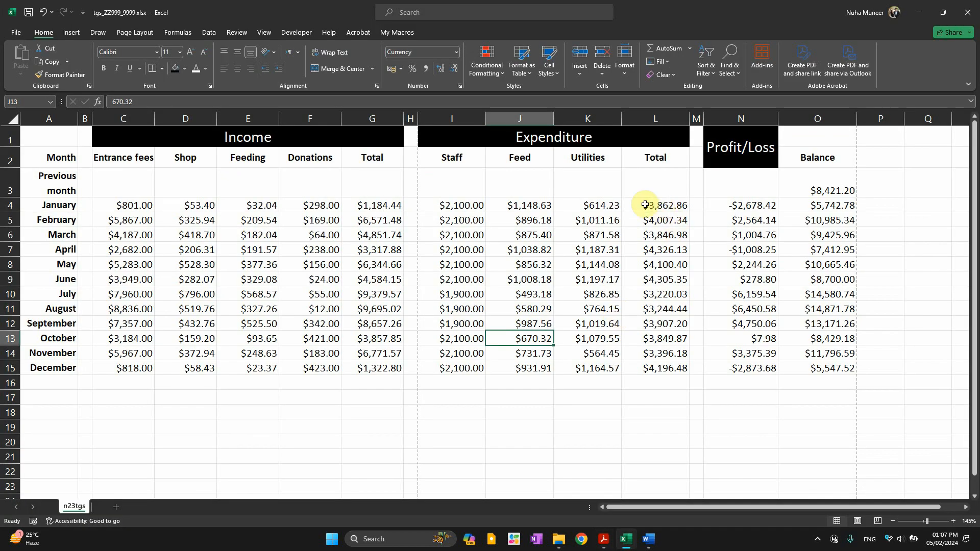
pyautogui.moveTo(740, 205); pyautogui.dragTo(740, 249)
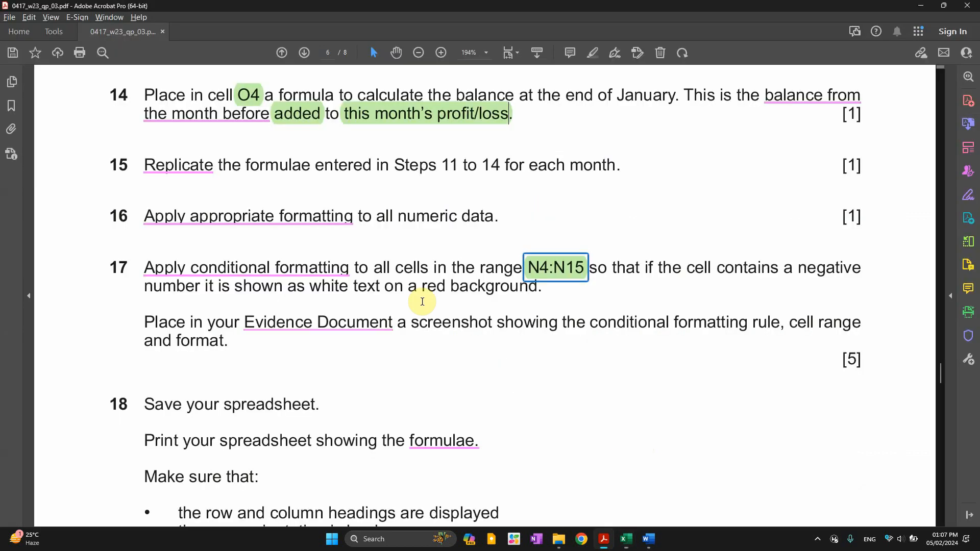
pyautogui.click(626, 539)
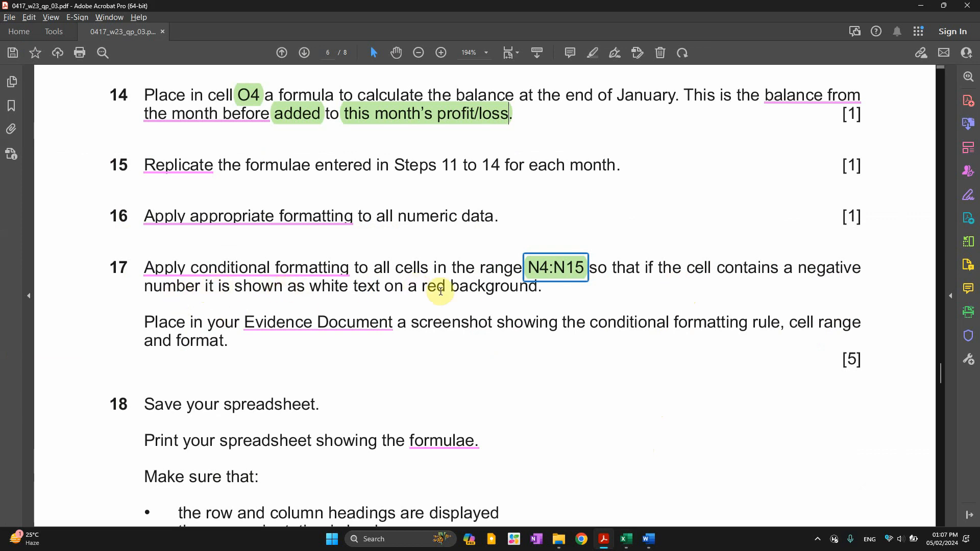
pyautogui.click(625, 538)
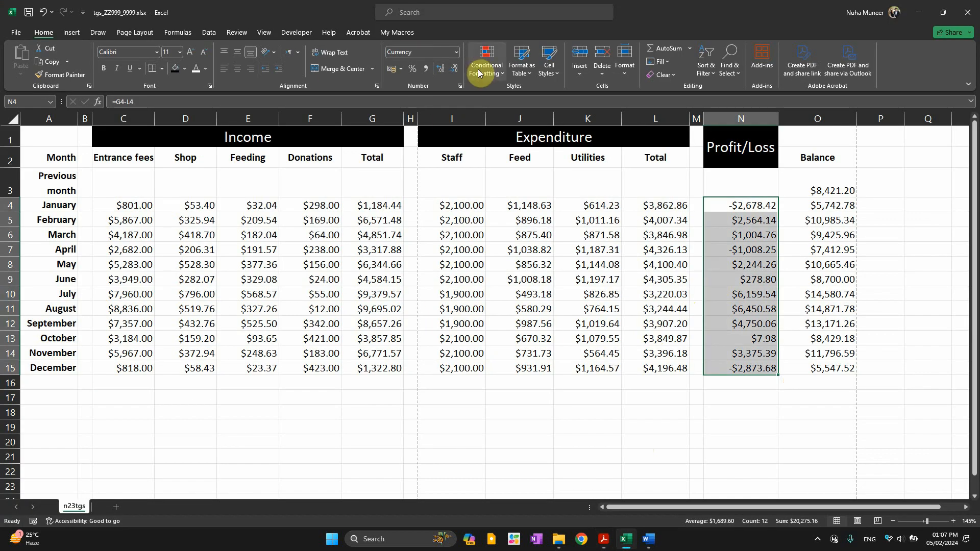
# Start a new conditional formatting rule for N4:N15 from Conditional Formatting > New Rule
pyautogui.click(486, 61)
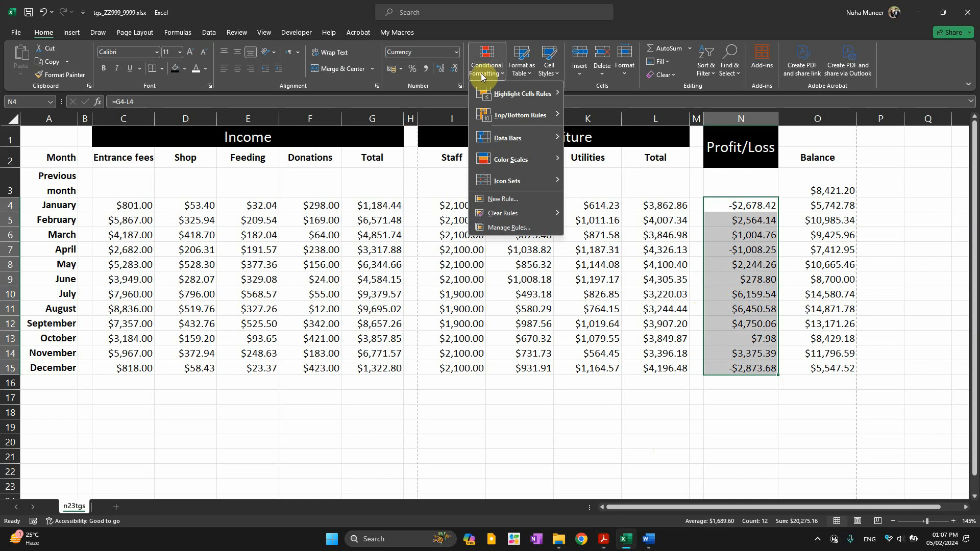
pyautogui.moveTo(742, 348)
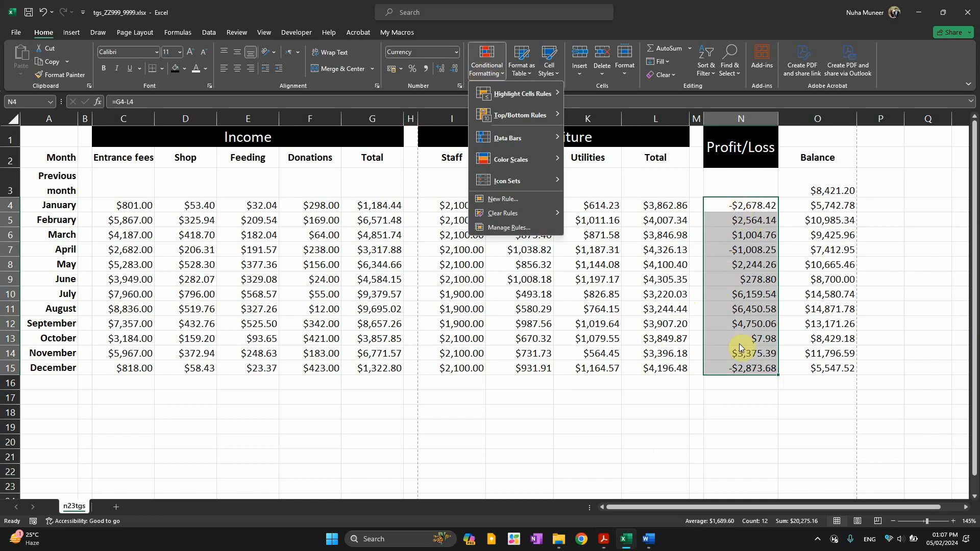
pyautogui.moveTo(507, 181)
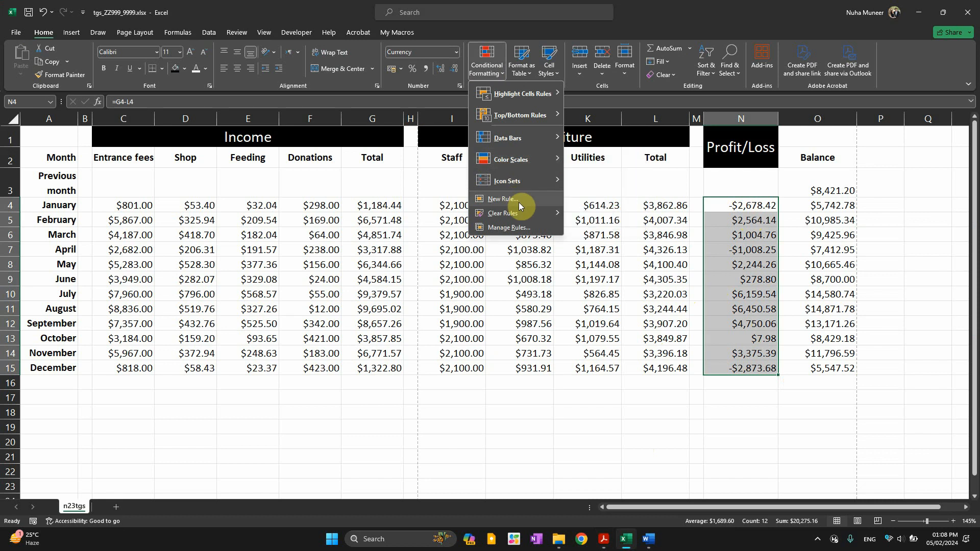
pyautogui.click(502, 199)
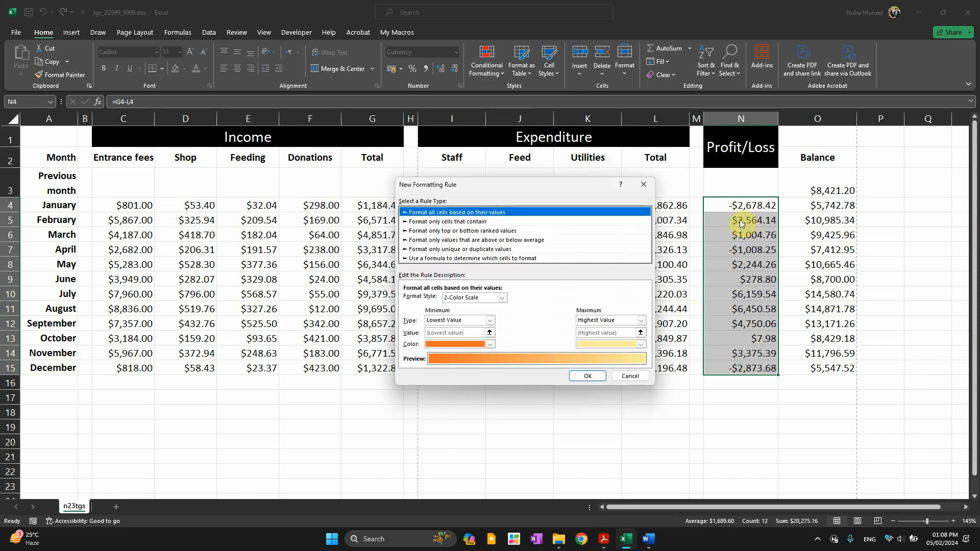
pyautogui.click(629, 376)
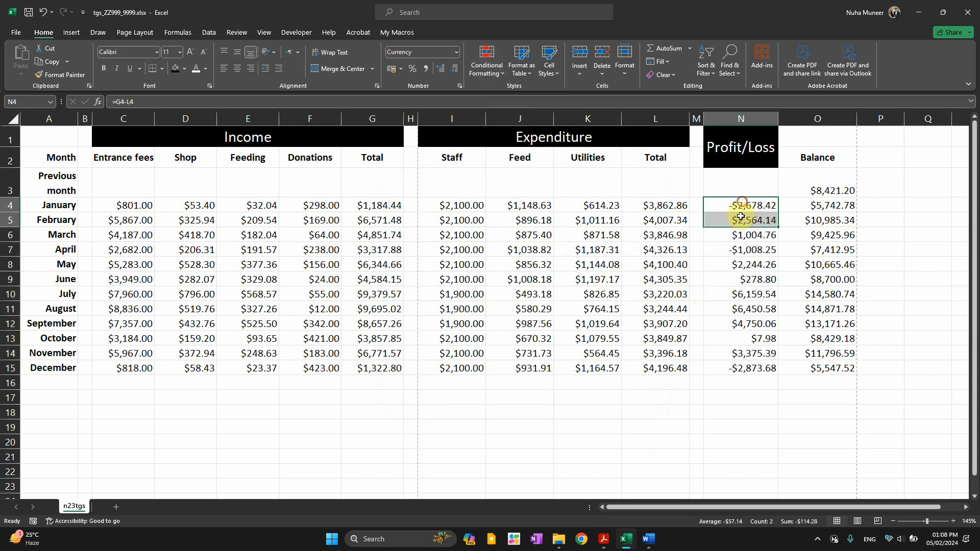
pyautogui.click(486, 60)
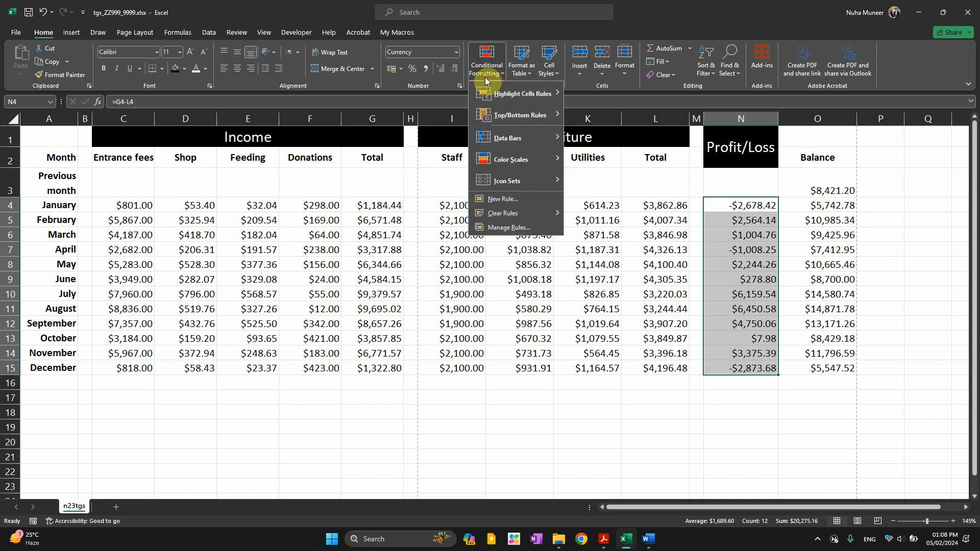
pyautogui.click(502, 199)
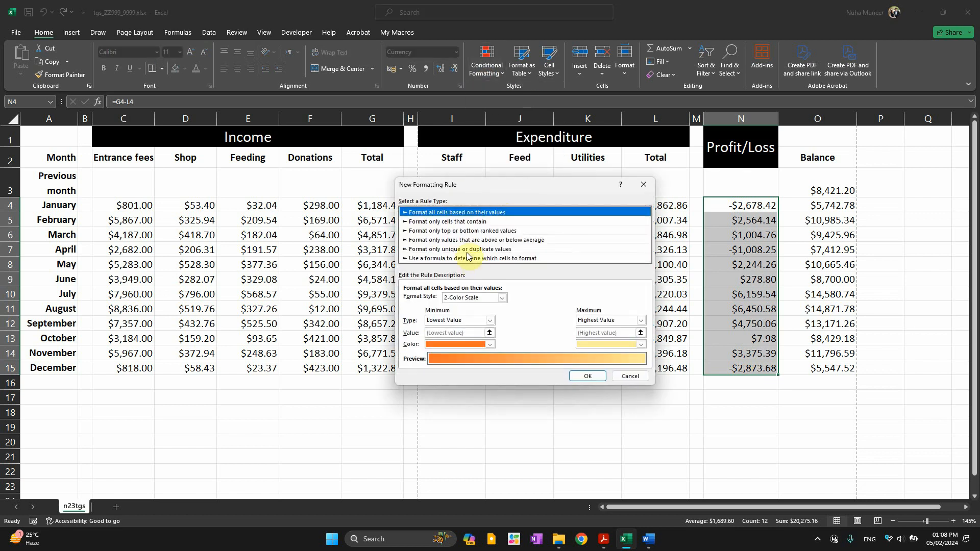
# Compare the duplicate-values and top-ranked rule types in the New Formatting Rule dialog
pyautogui.click(458, 252)
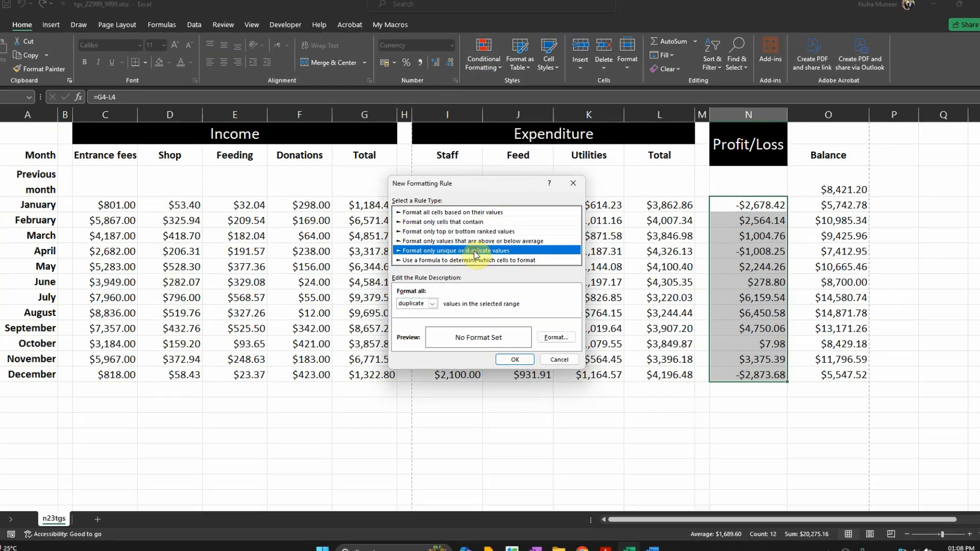
pyautogui.click(457, 241)
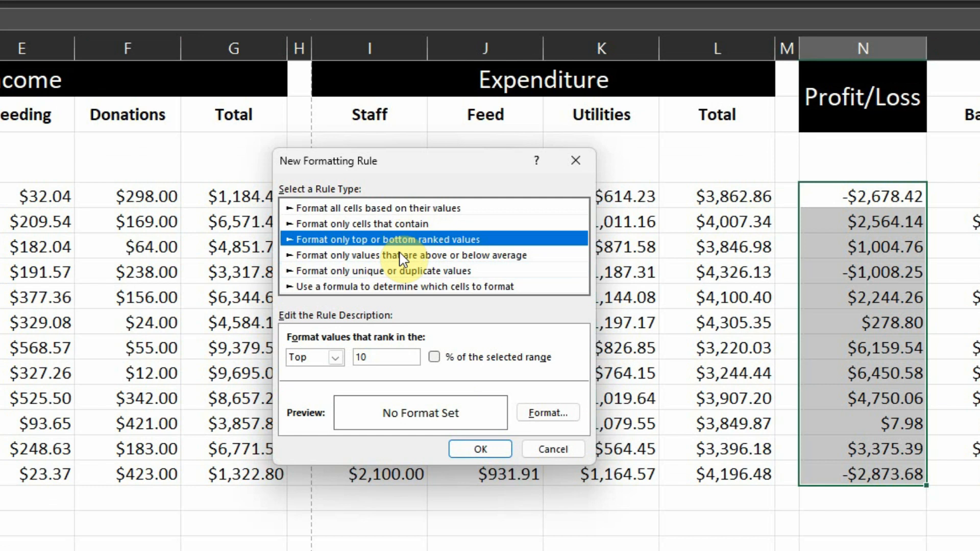
pyautogui.click(386, 270)
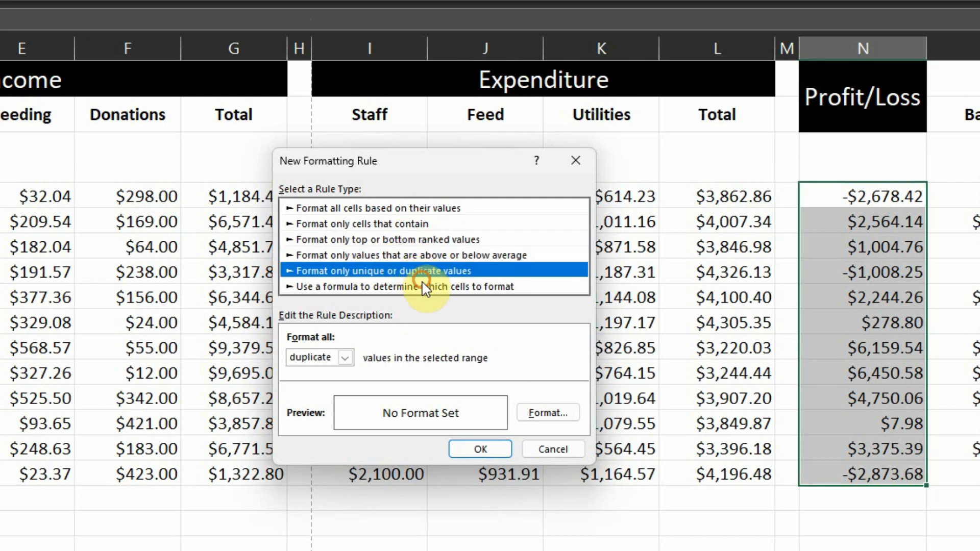
pyautogui.click(388, 239)
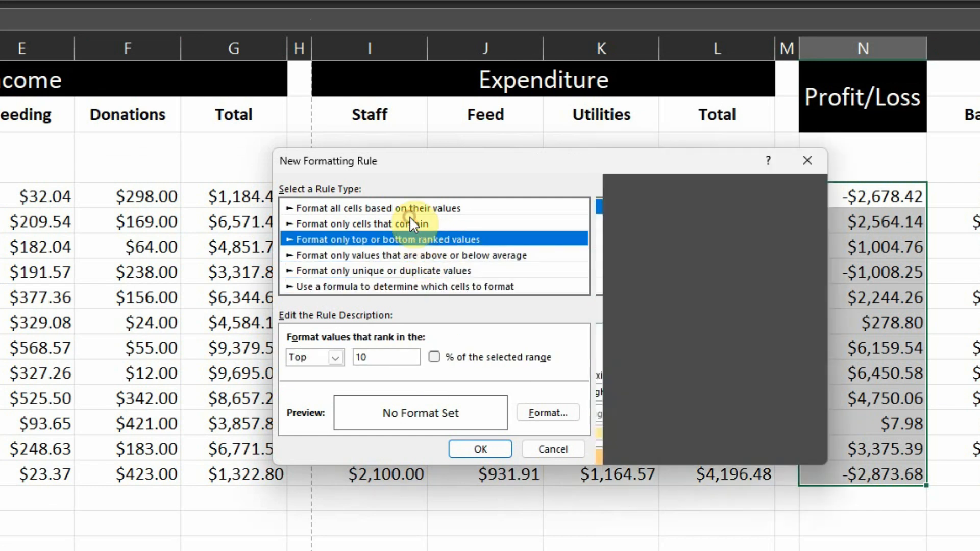
# Create a 'cells that contain' rule for Cell Value less than 0 with red fill and white font
pyautogui.click(357, 223)
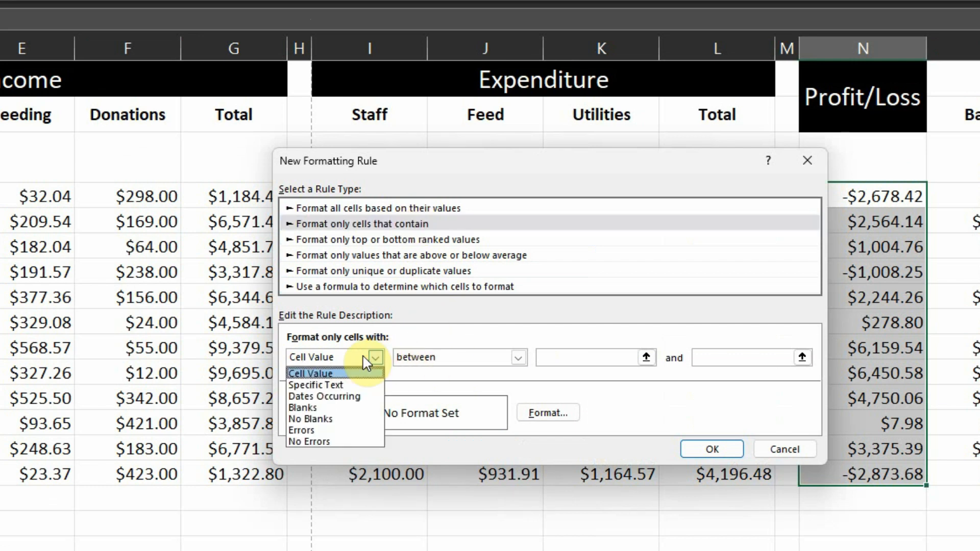
pyautogui.click(518, 357)
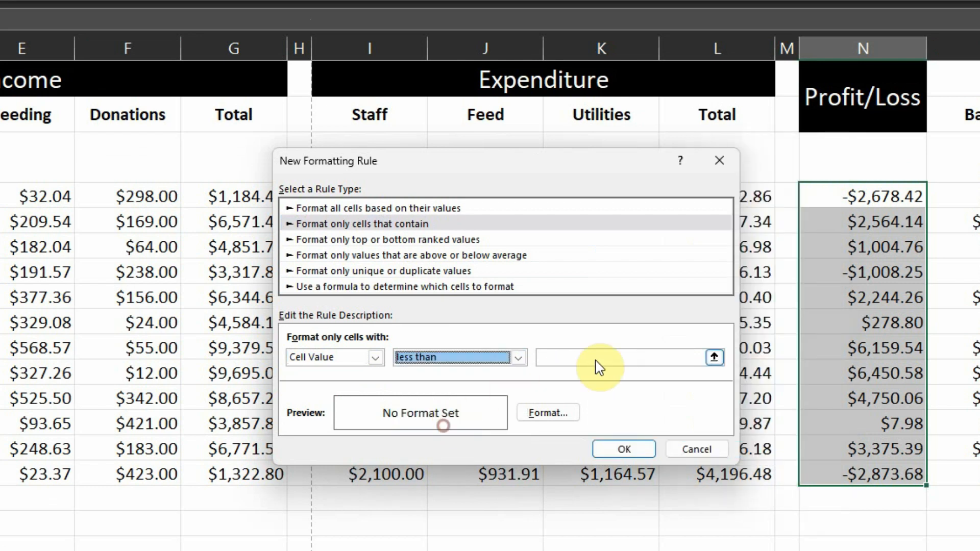
pyautogui.write('0')
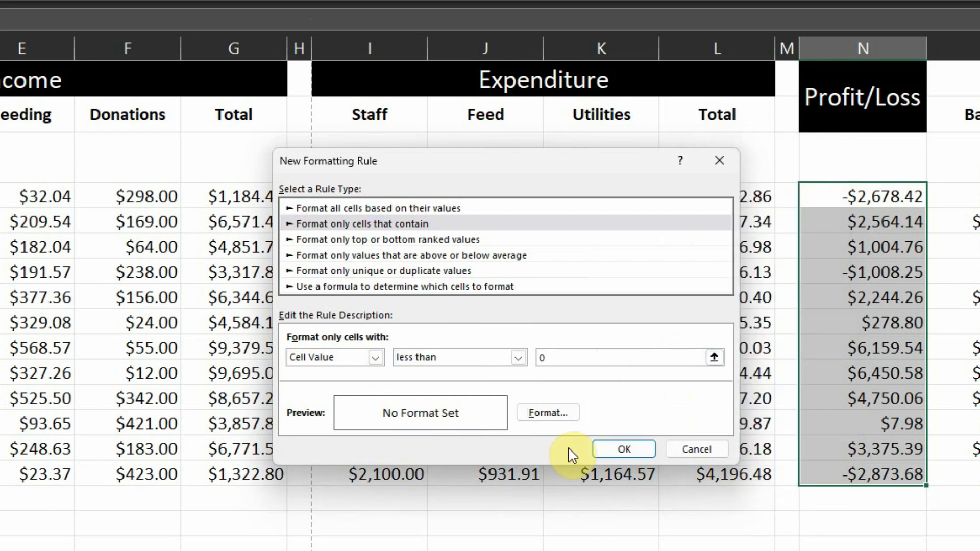
pyautogui.moveTo(517, 413)
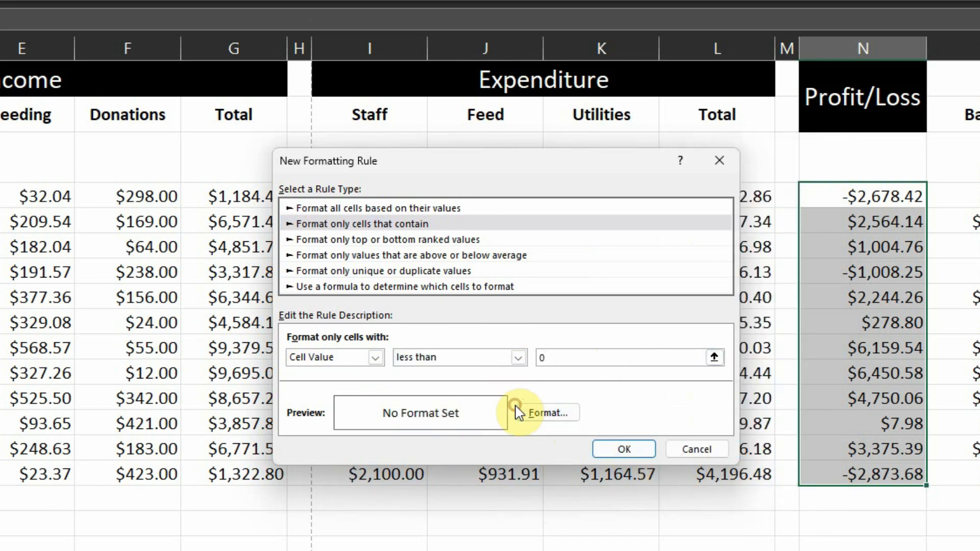
pyautogui.click(548, 412)
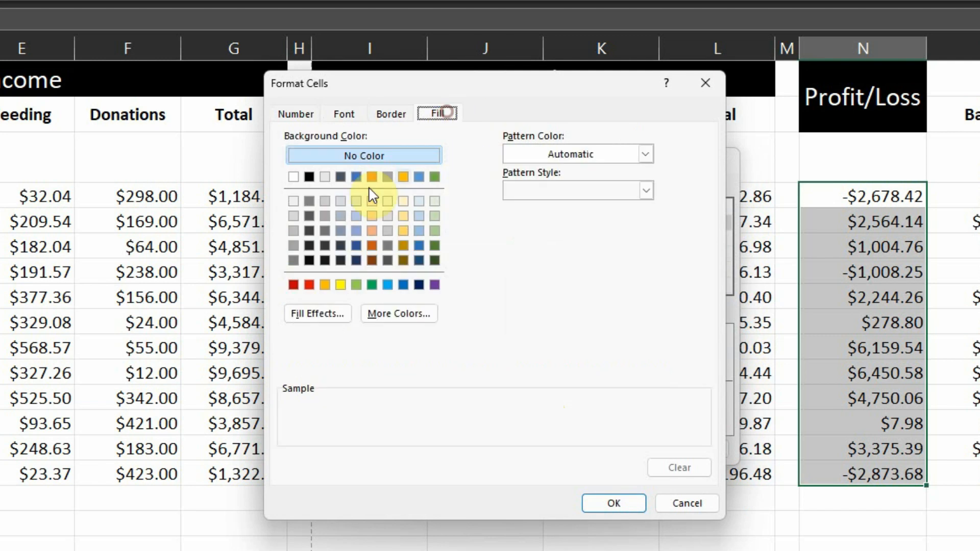
pyautogui.click(343, 113)
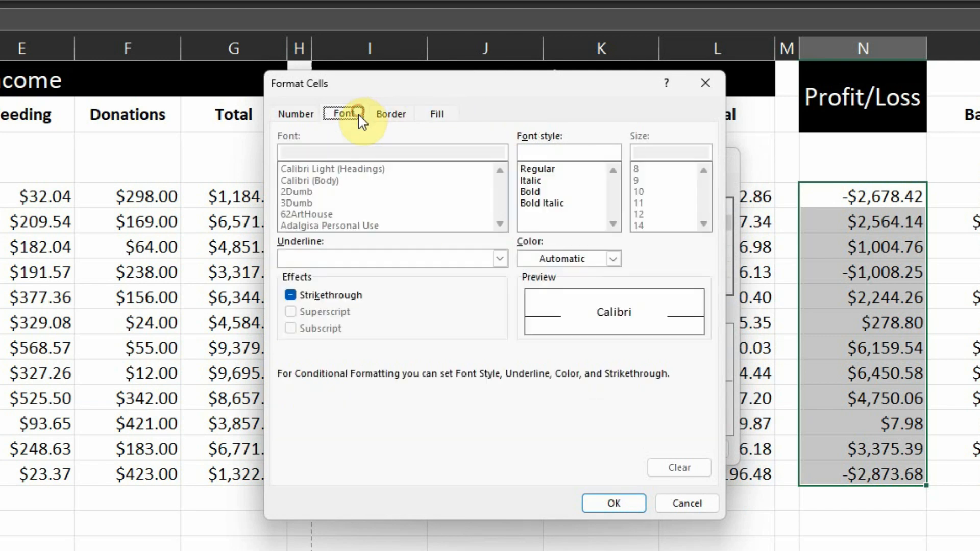
pyautogui.click(612, 259)
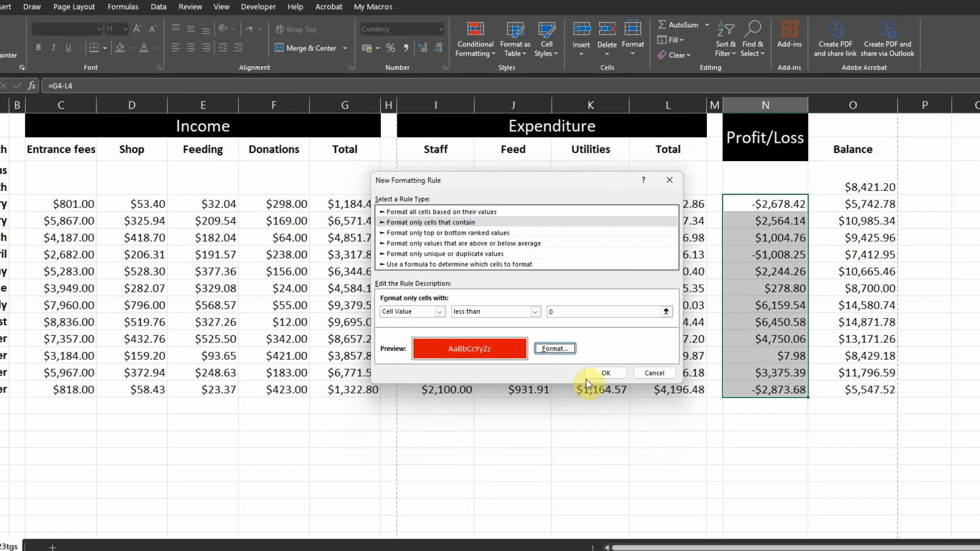
pyautogui.click(603, 373)
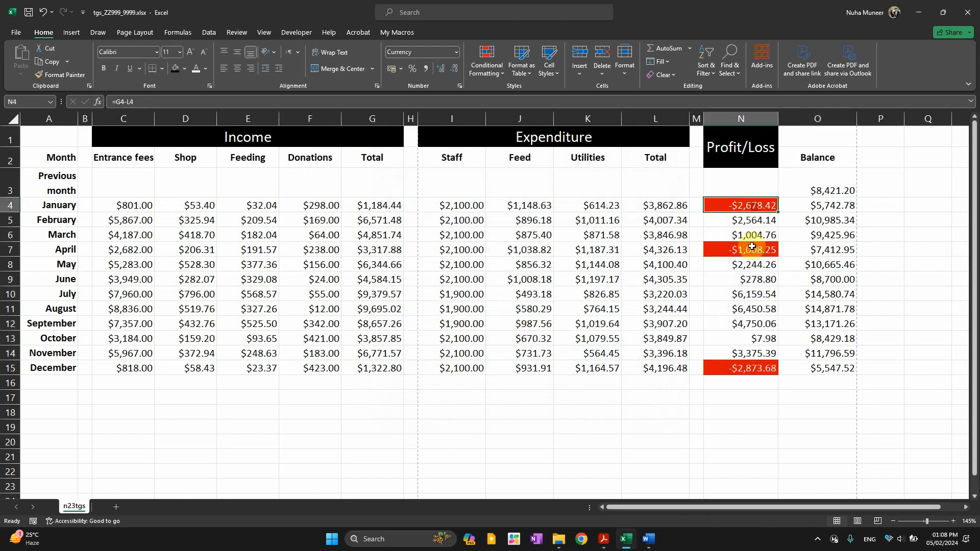
# Reread step 17's formatting-rule evidence requirement in Acrobat and return to the spreadsheet
pyautogui.click(603, 539)
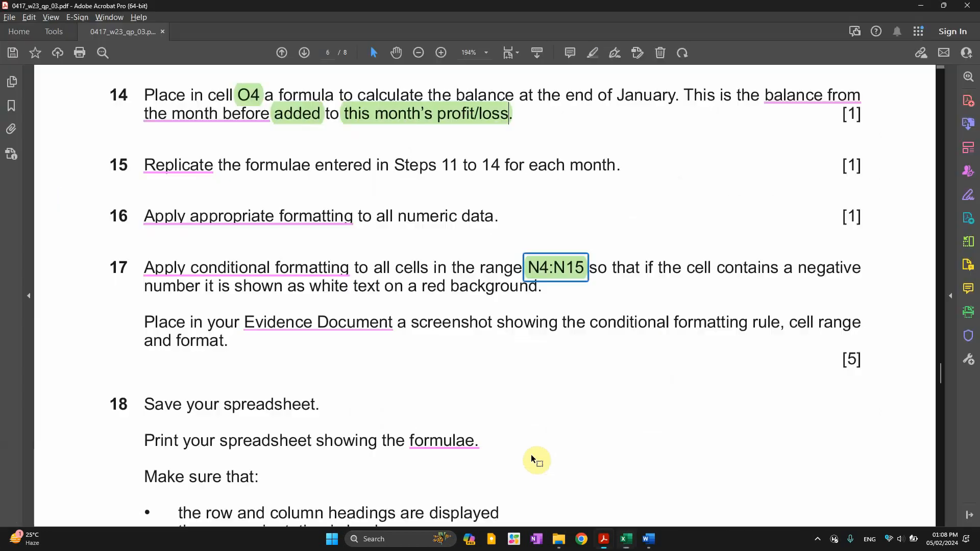
pyautogui.scroll(-3)
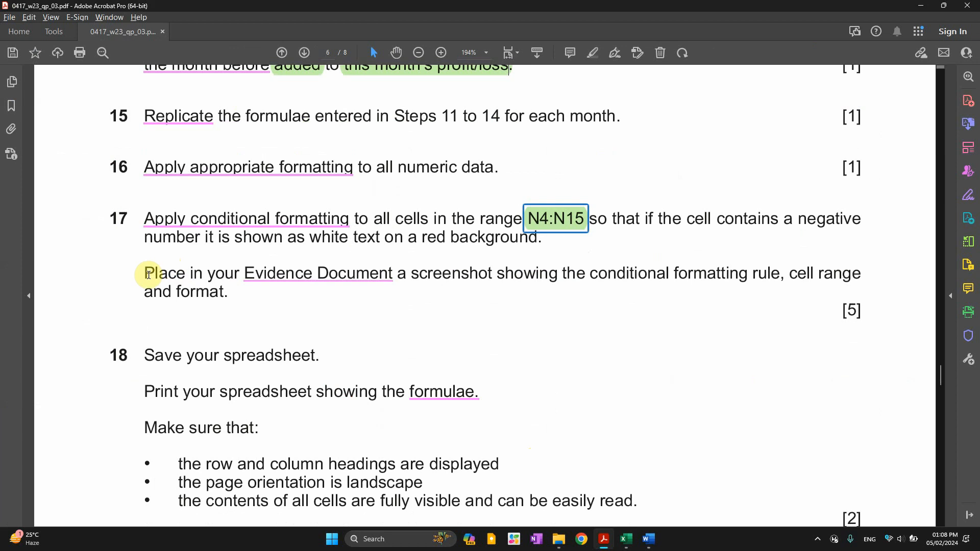
pyautogui.moveTo(145, 273); pyautogui.dragTo(493, 273)
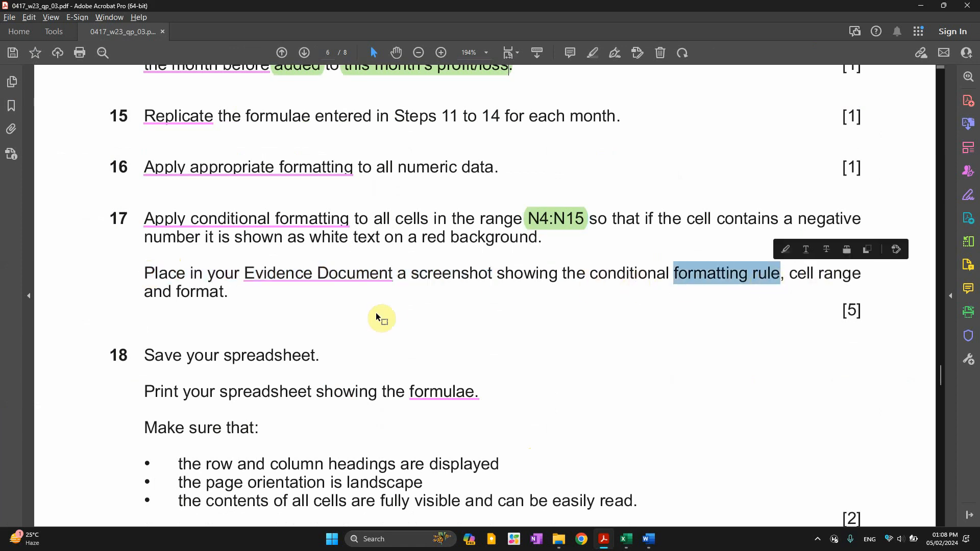
pyautogui.press('alt+tab')
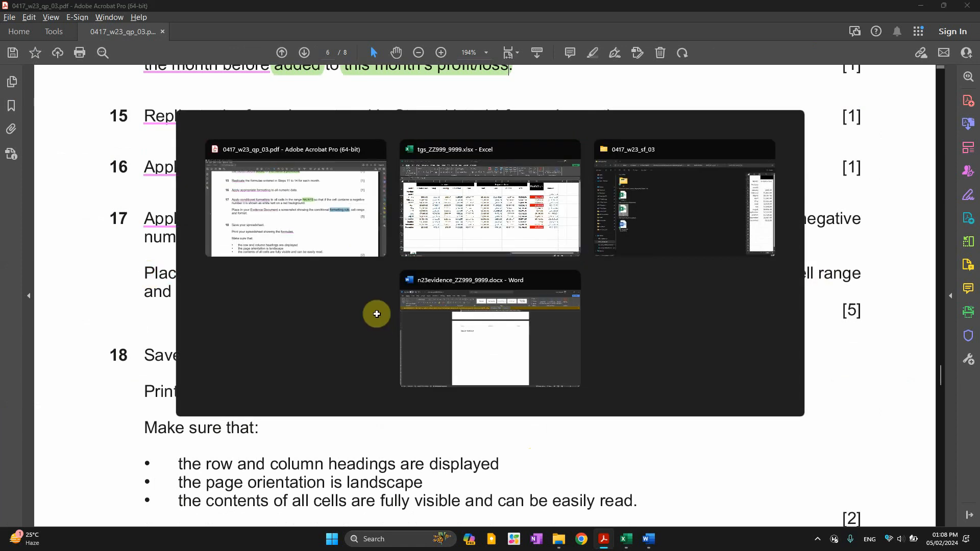
pyautogui.click(489, 198)
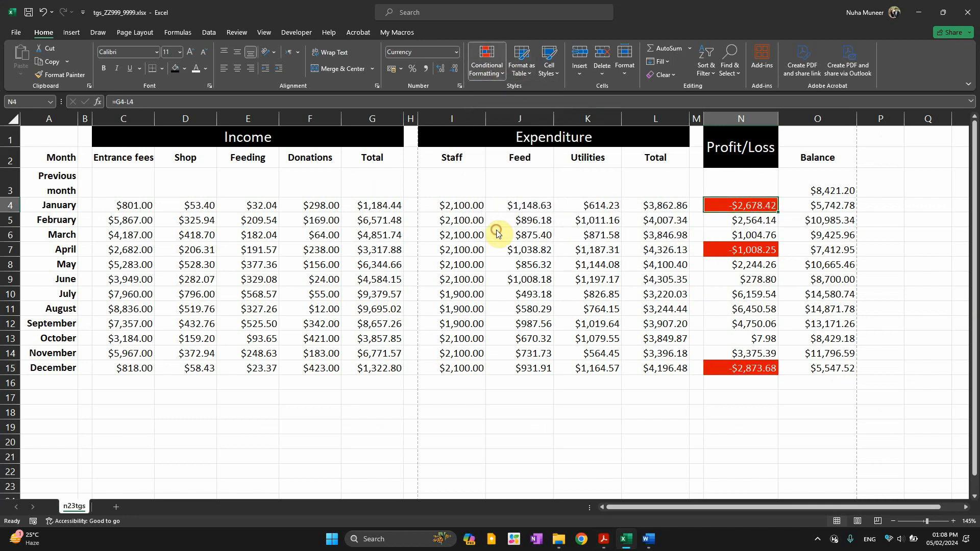
# Show the Conditional Formatting Rules Manager with the Cell Value < 0 rule on $N$4:$N$15 and capture it
pyautogui.click(486, 59)
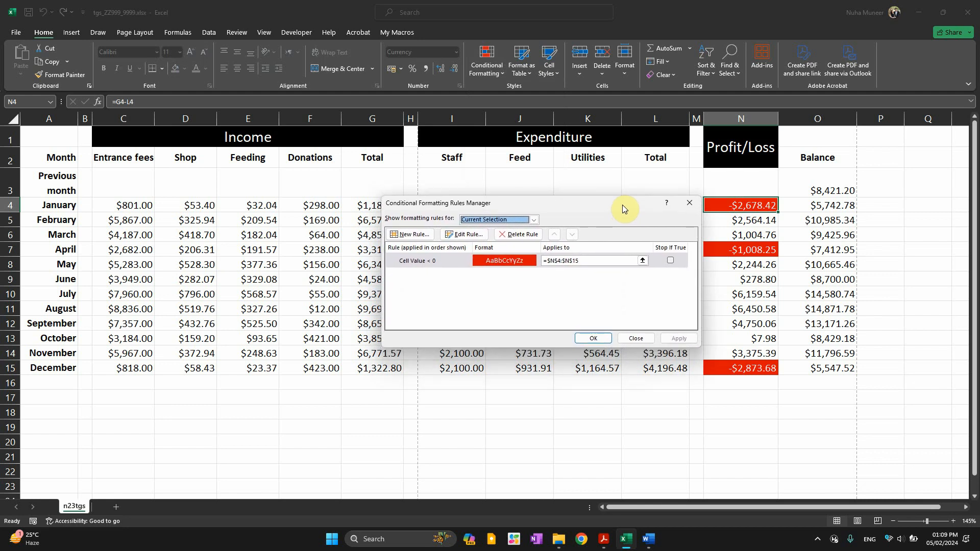
pyautogui.press('alt+tab')
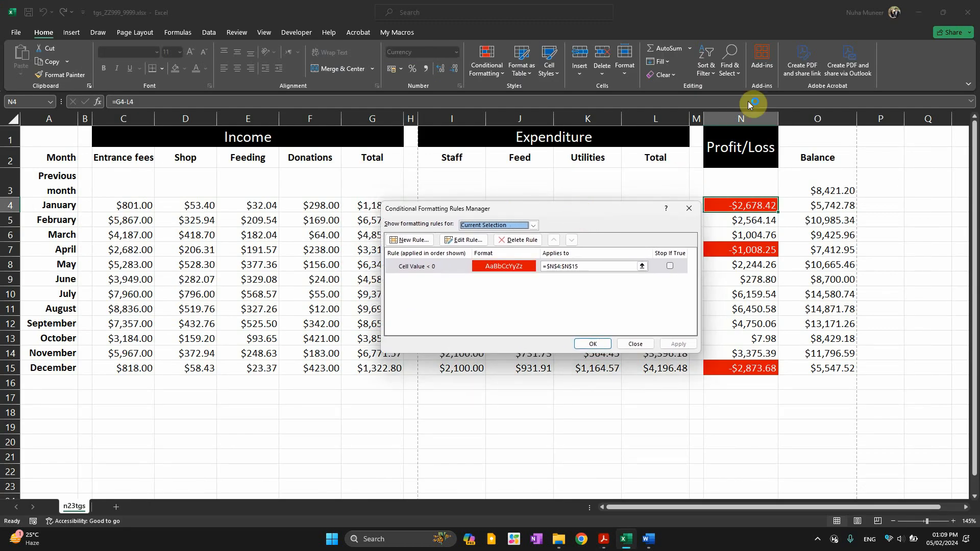
pyautogui.click(754, 103)
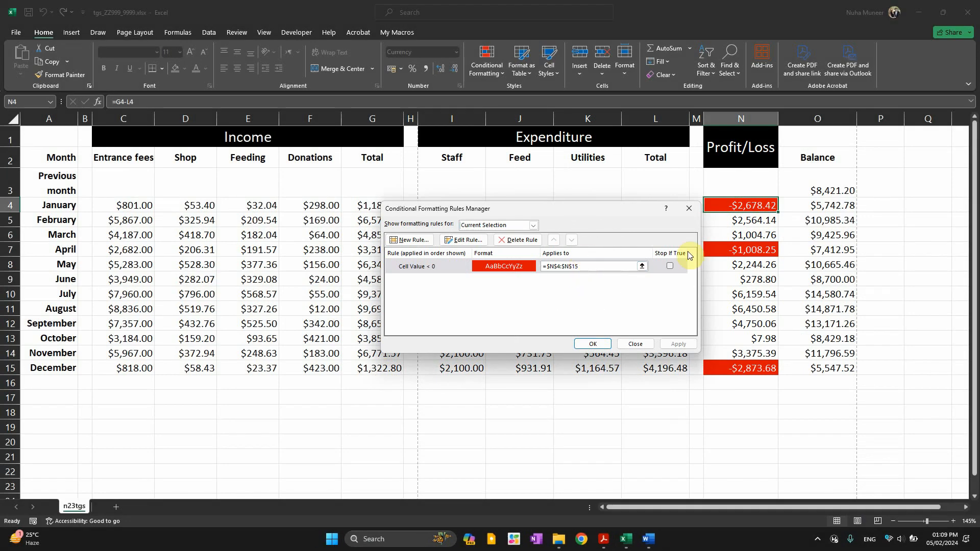
pyautogui.click(647, 539)
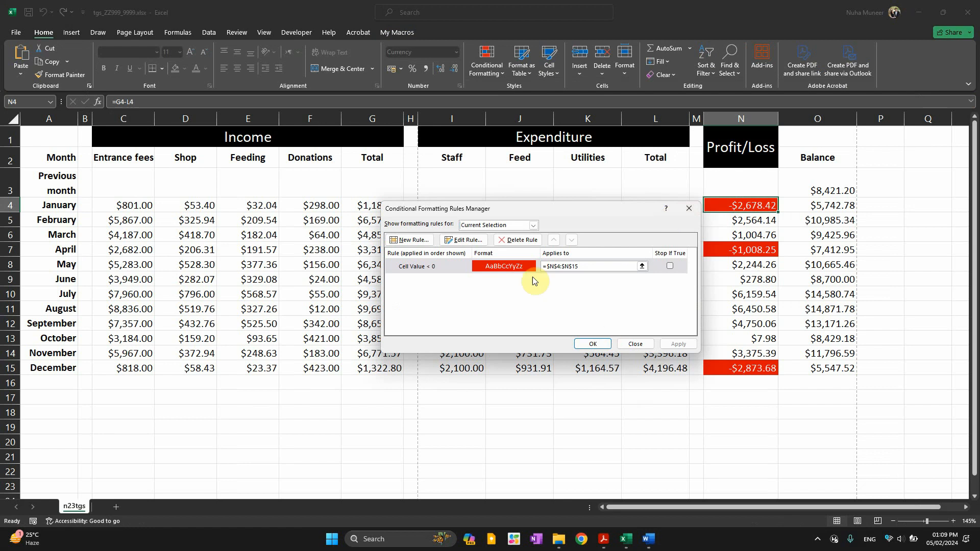
pyautogui.click(415, 266)
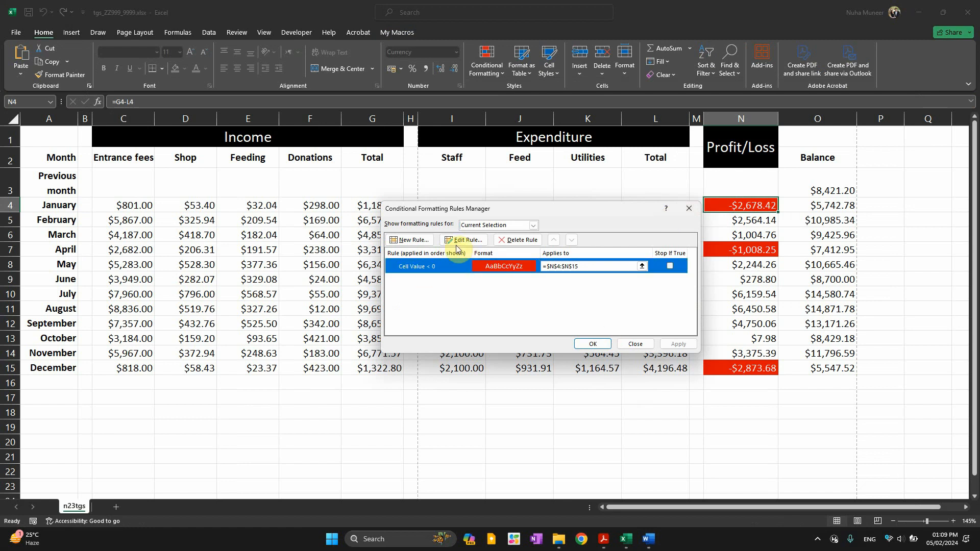
# Place screenshots of the rules manager and the less-than-0 rule under Evidence 4 in Word
pyautogui.click(463, 240)
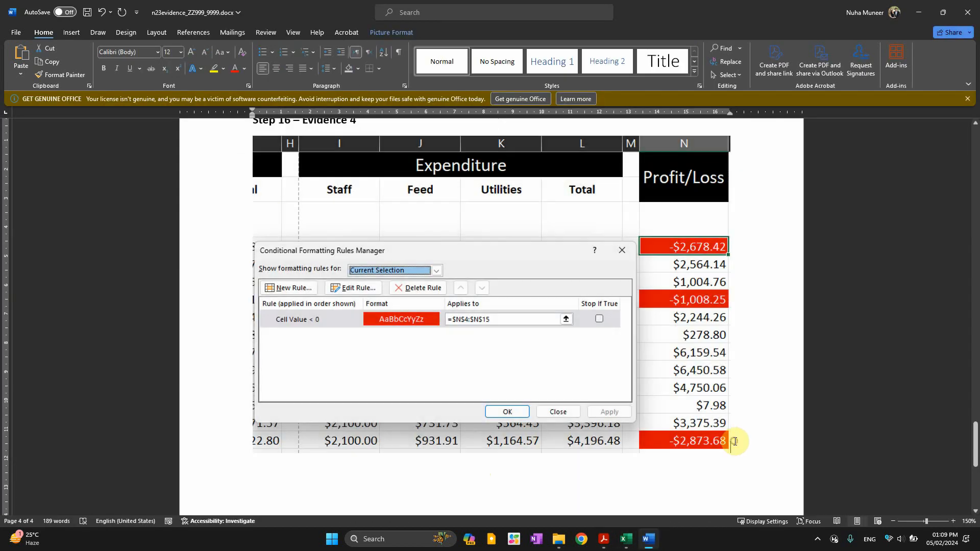
pyautogui.click(353, 288)
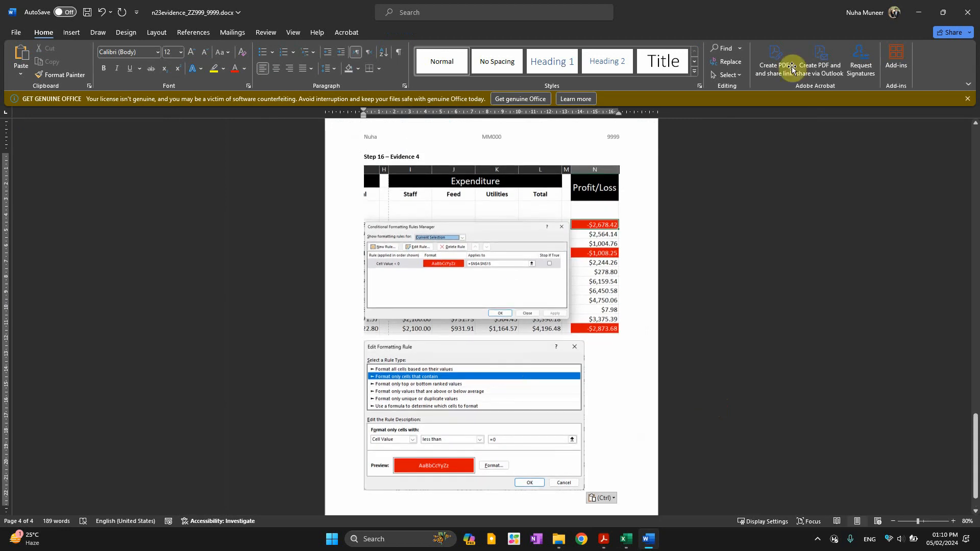
# Read question 18 in Acrobat, mark 'your spreadsheet showing the formulae', and return to Excel
pyautogui.click(625, 540)
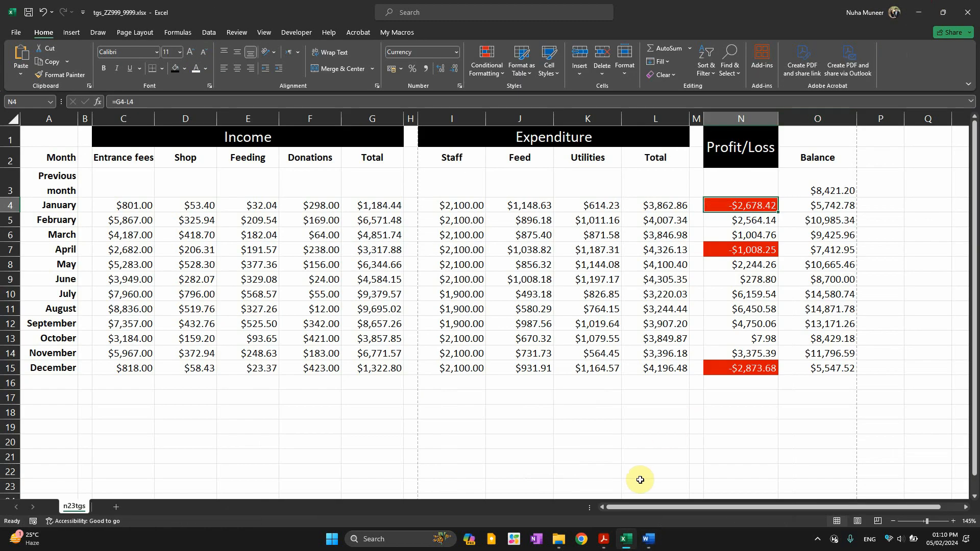
pyautogui.click(602, 539)
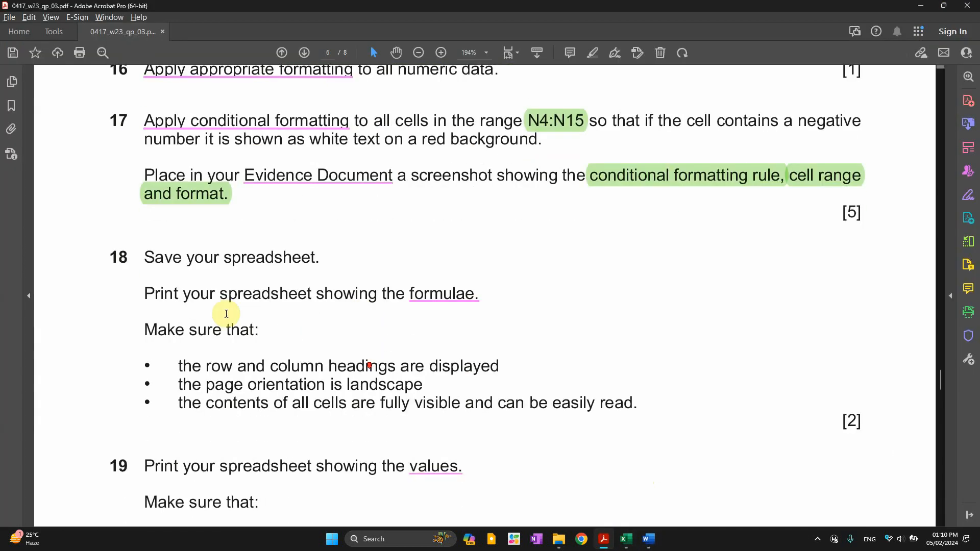
pyautogui.moveTo(187, 257); pyautogui.dragTo(319, 257)
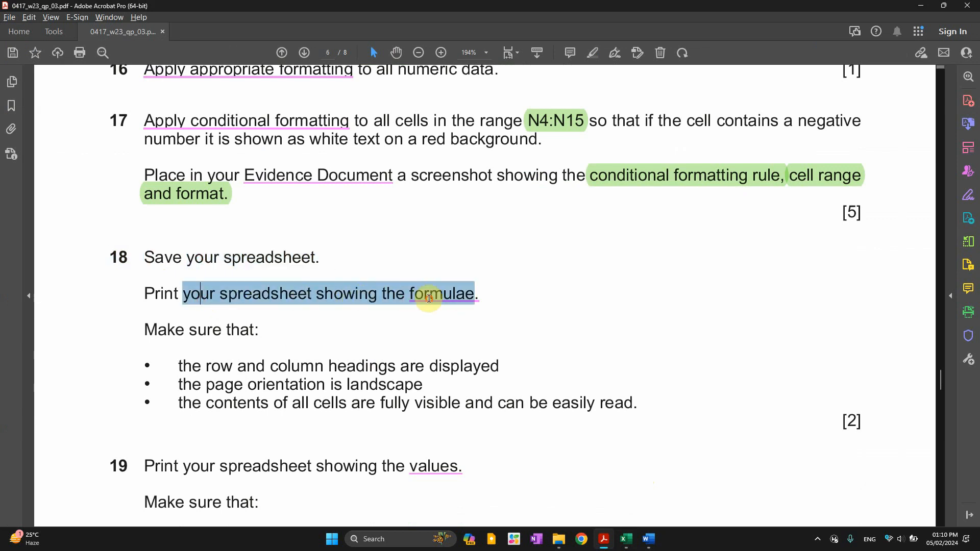
pyautogui.click(625, 539)
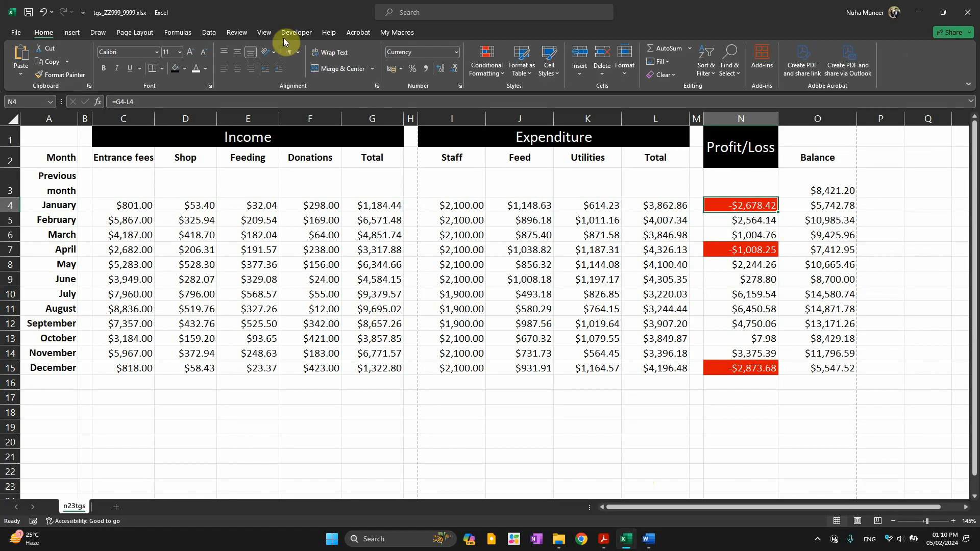
pyautogui.moveTo(191, 42)
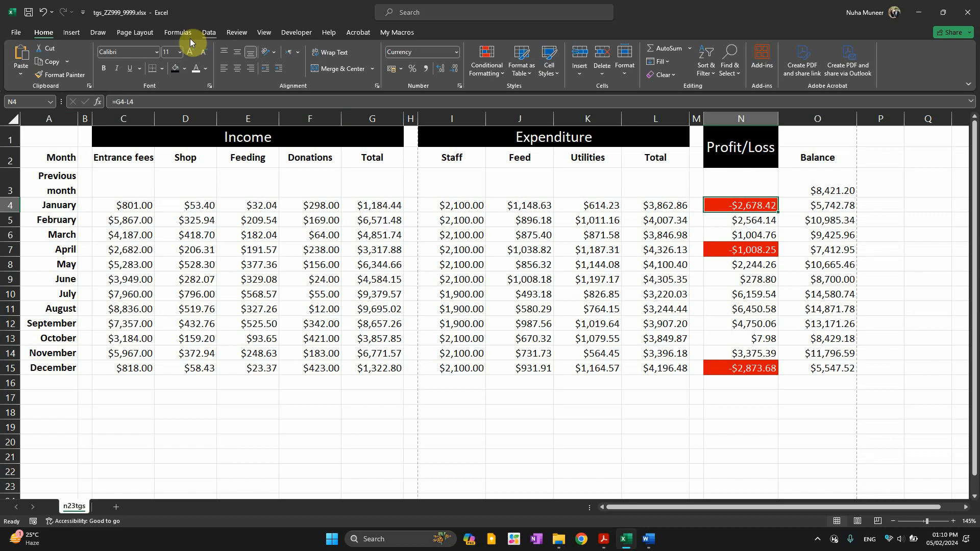
# Turn on Show Formulas so the sheet displays formulae, then go to the File backstage
pyautogui.click(176, 32)
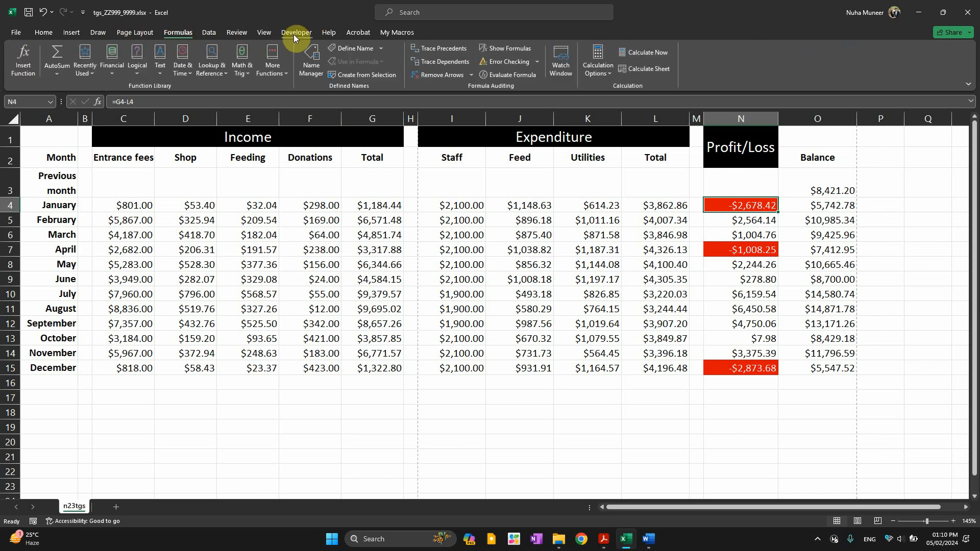
pyautogui.moveTo(507, 52)
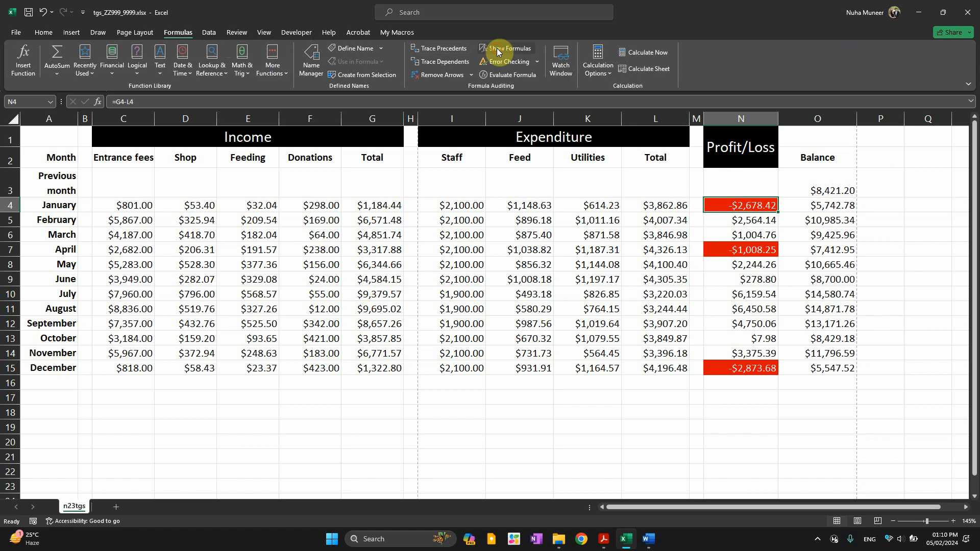
pyautogui.click(508, 48)
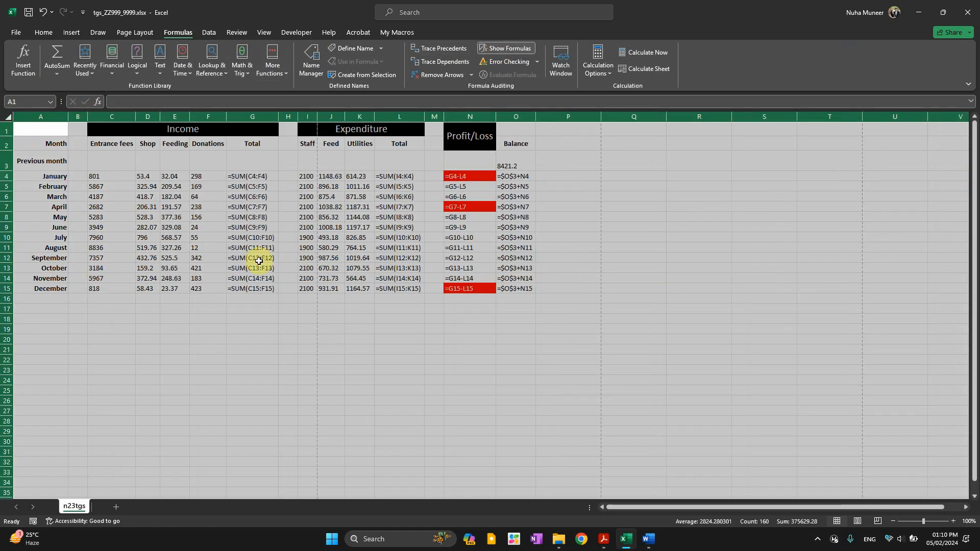
pyautogui.click(78, 116)
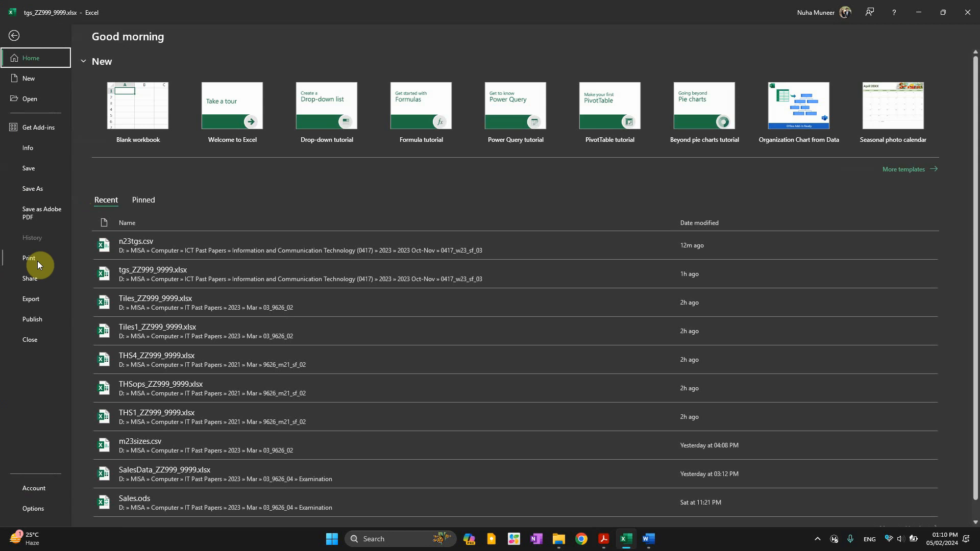
# In Page Setup's Sheet options, include row and column headings in the formulae printout
pyautogui.click(29, 259)
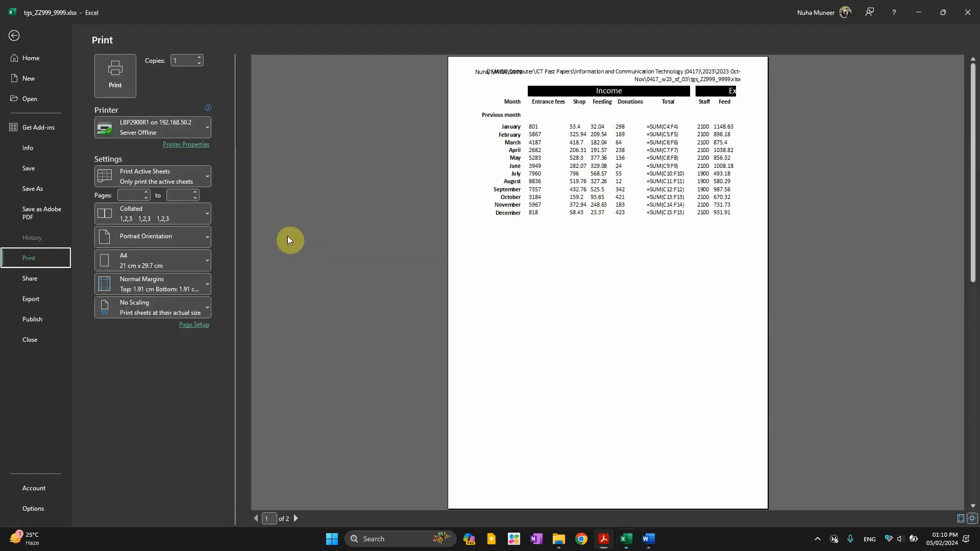
pyautogui.click(194, 325)
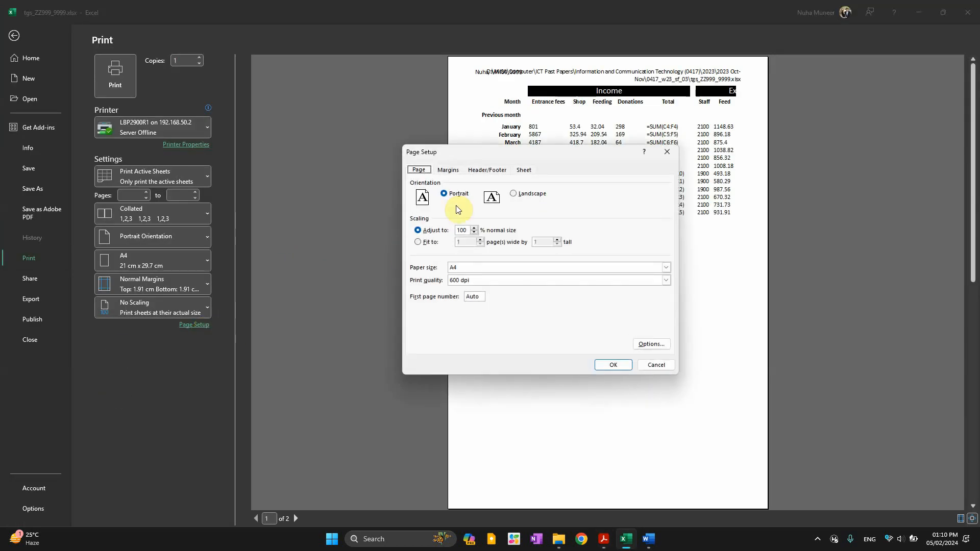
pyautogui.click(524, 170)
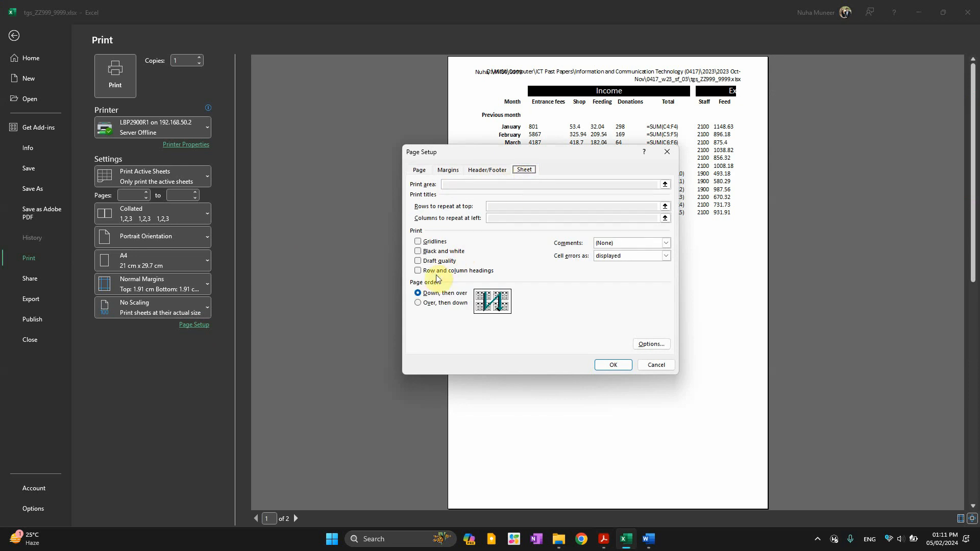
pyautogui.click(418, 271)
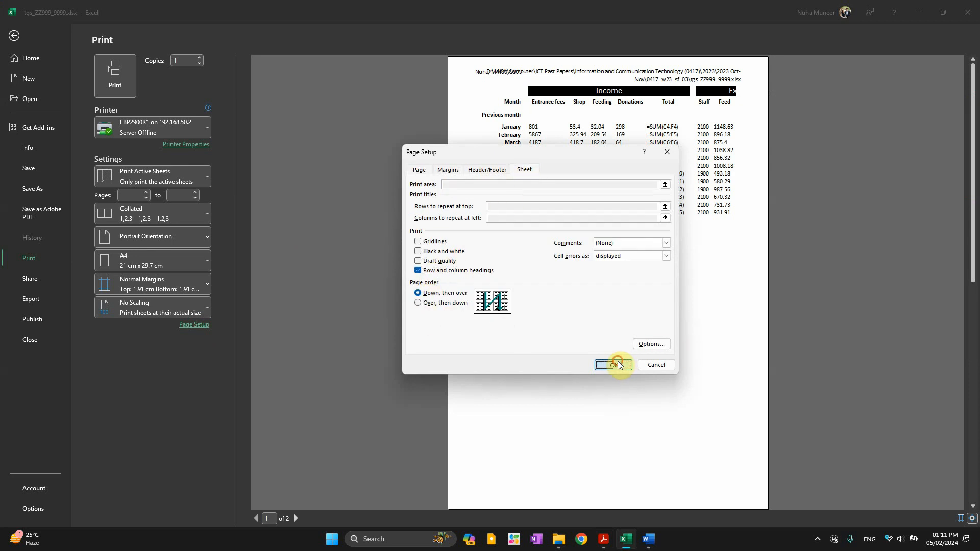
pyautogui.click(612, 366)
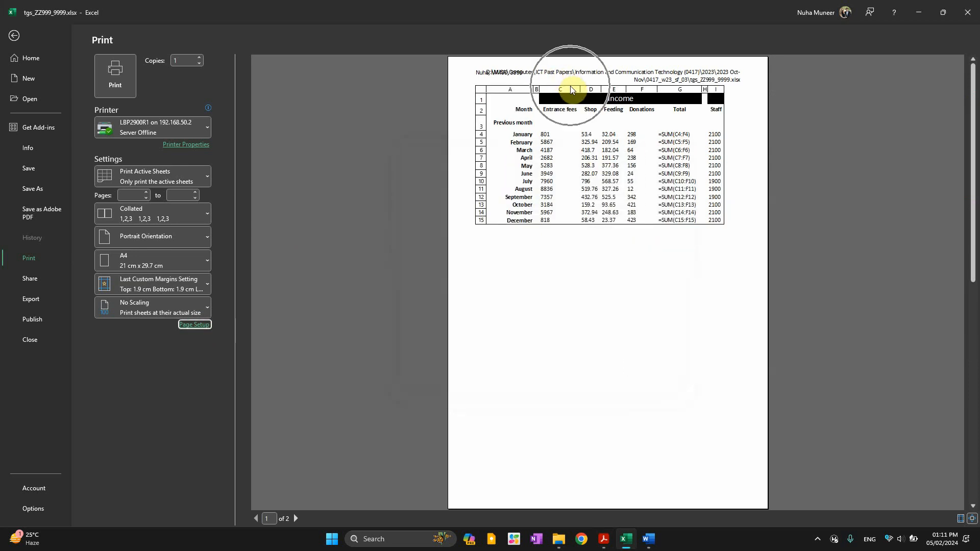
pyautogui.press('alt+tab')
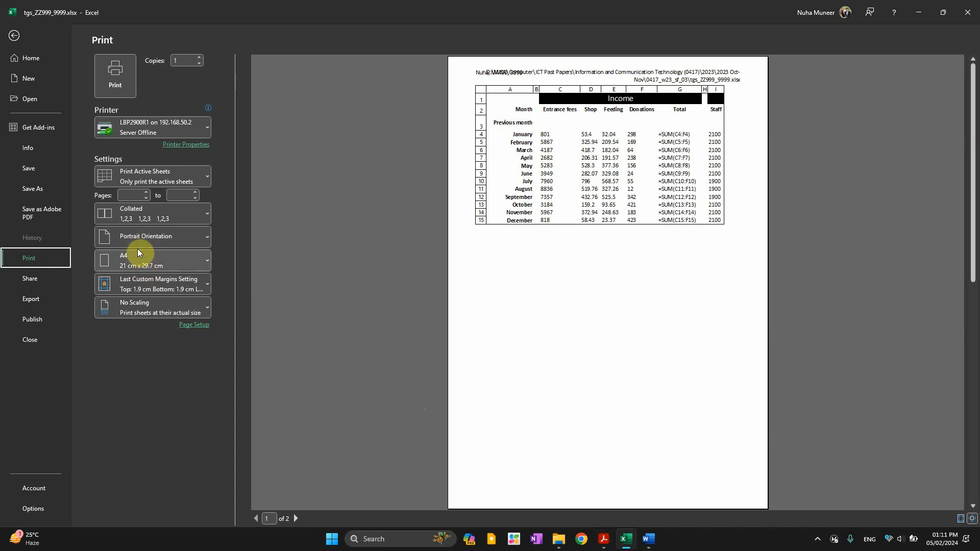
# Make the formulae printout landscape and fit the sheet on one page through Balance
pyautogui.click(152, 236)
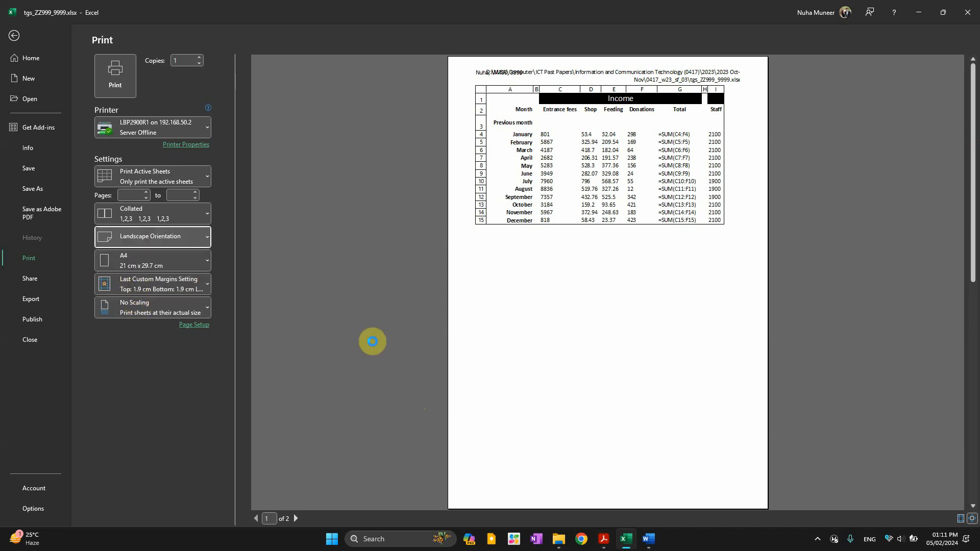
pyautogui.click(602, 539)
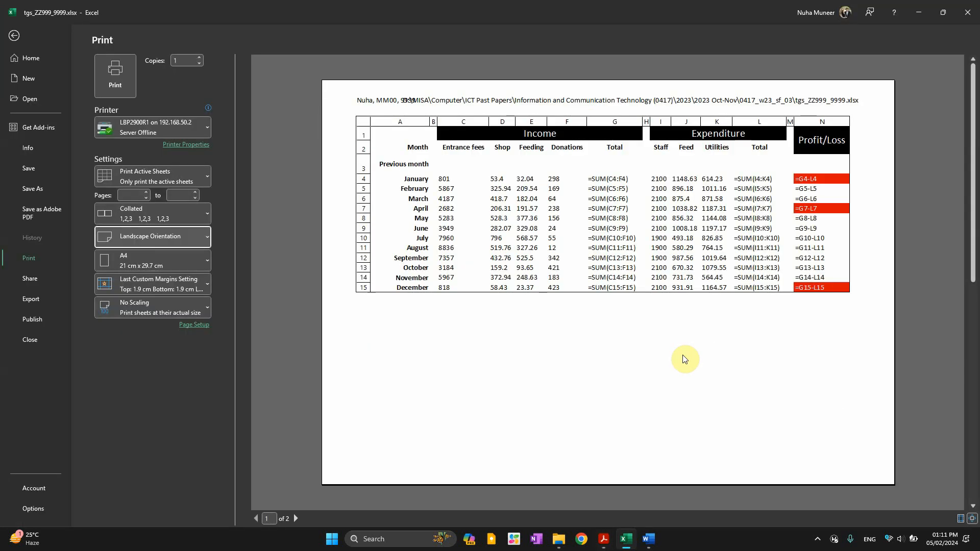
pyautogui.moveTo(867, 157)
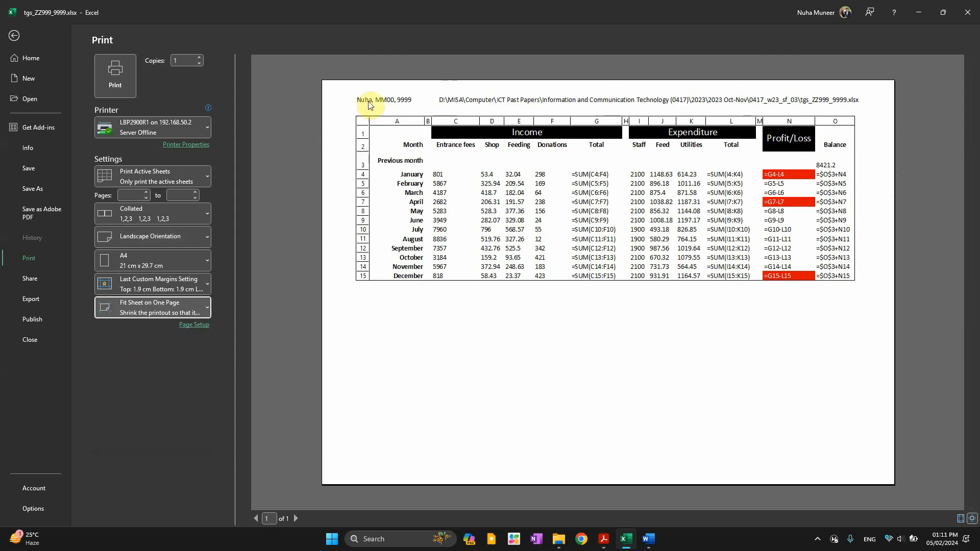
pyautogui.moveTo(702, 347)
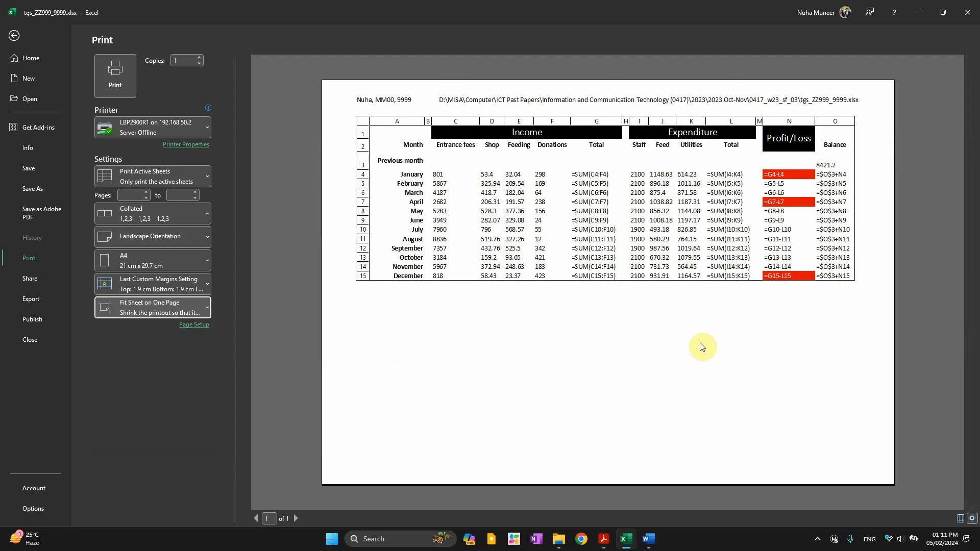
pyautogui.moveTo(478, 106)
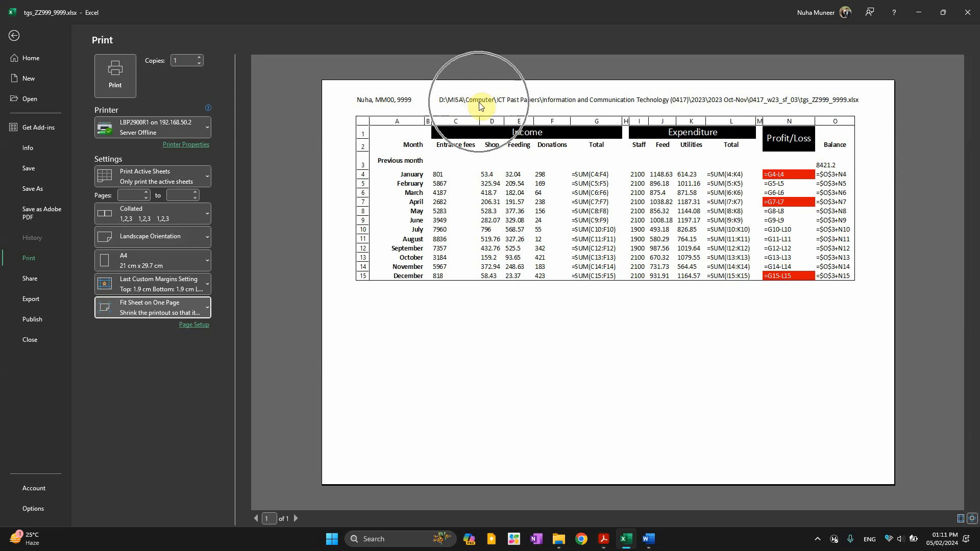
pyautogui.moveTo(725, 394)
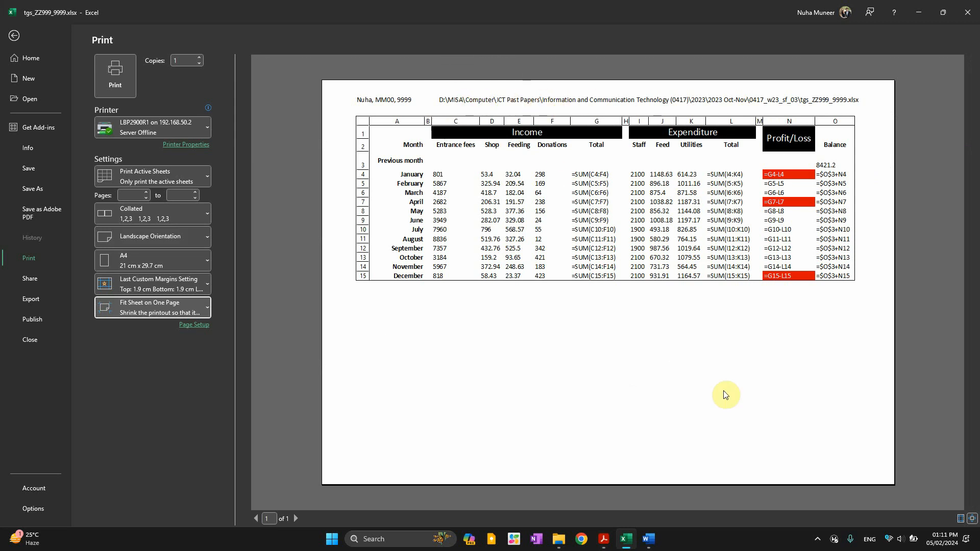
pyautogui.click(602, 538)
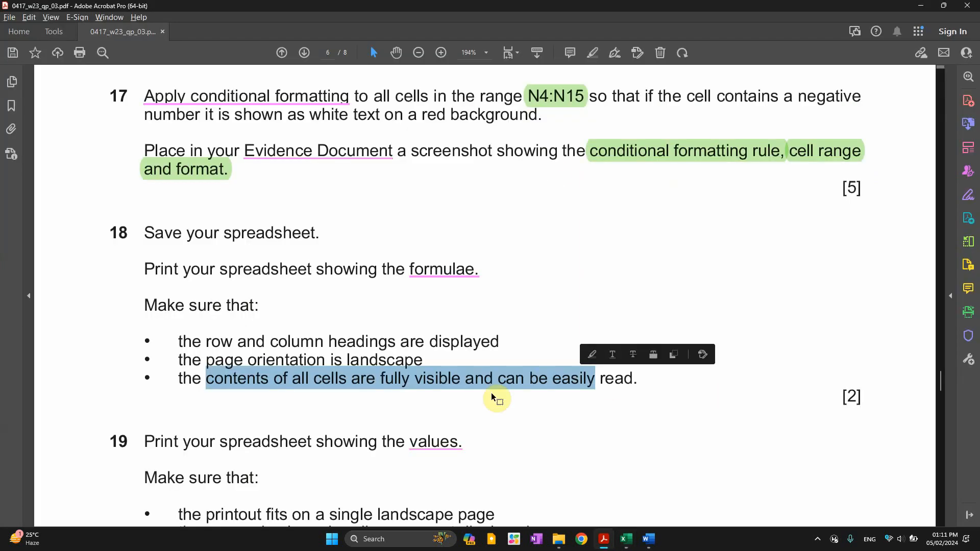
pyautogui.scroll(-3)
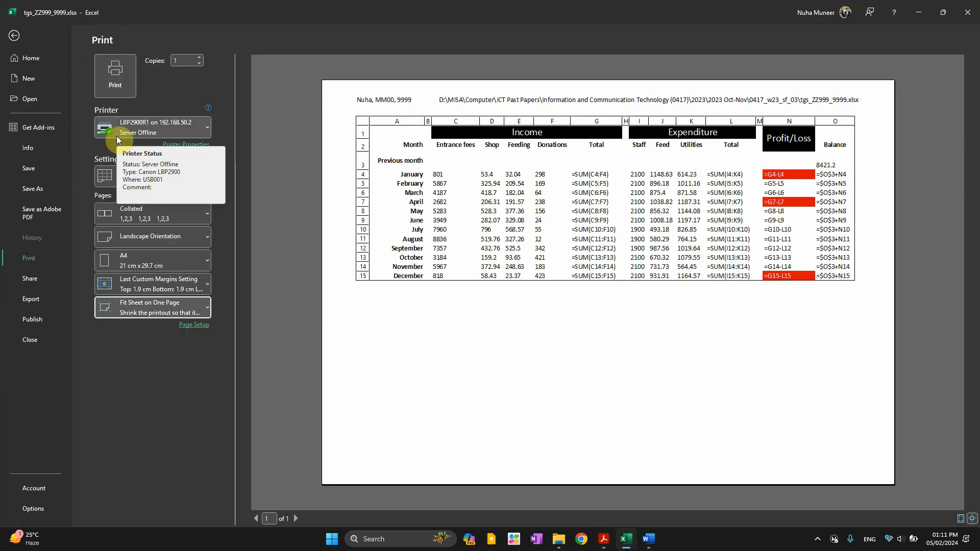
# Print the formula sheet through the Adobe PDF printer, saving it as printout1
pyautogui.click(153, 127)
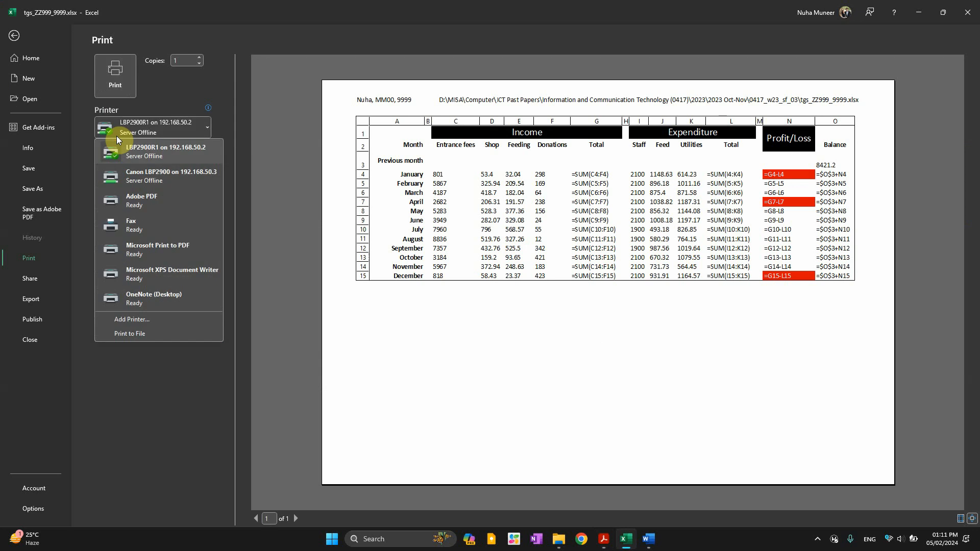
pyautogui.click(153, 127)
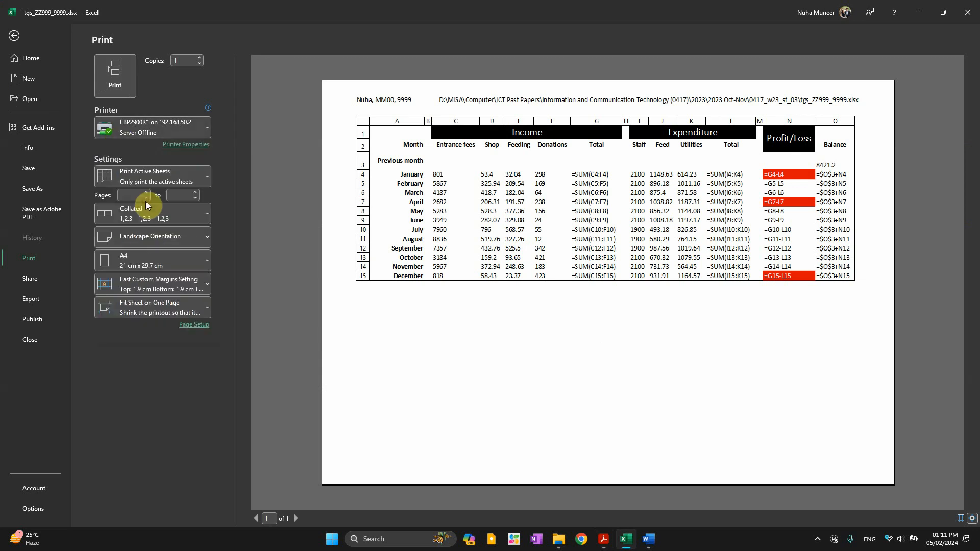
pyautogui.click(152, 127)
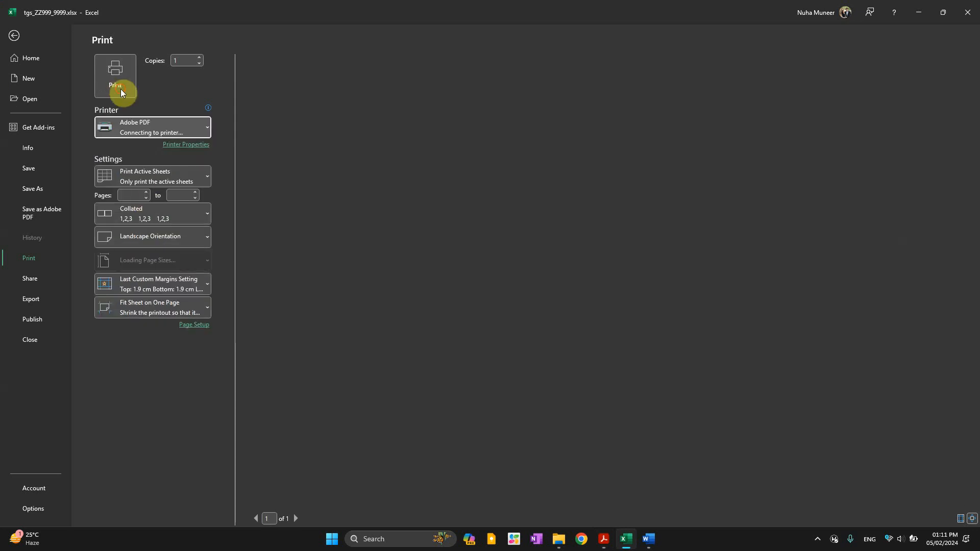
pyautogui.click(115, 72)
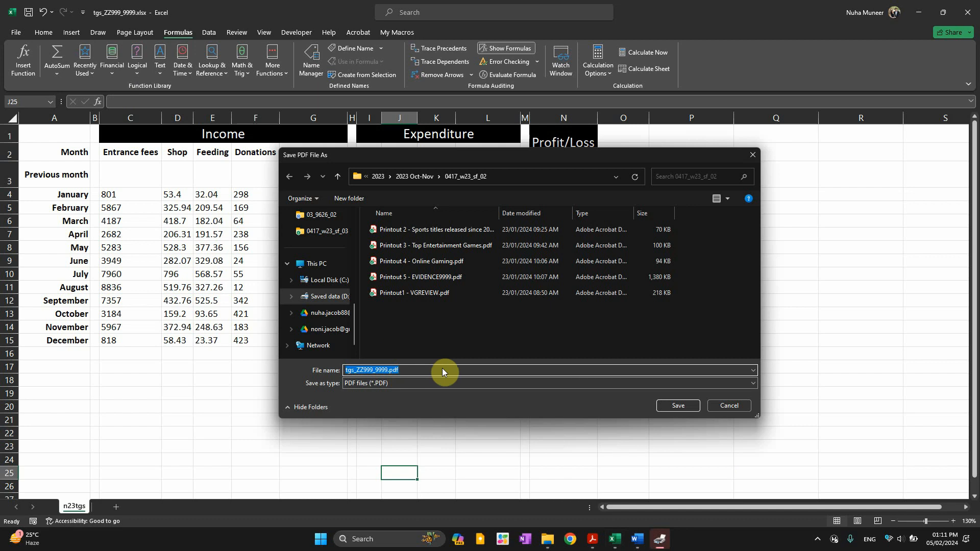
pyautogui.write('printout')
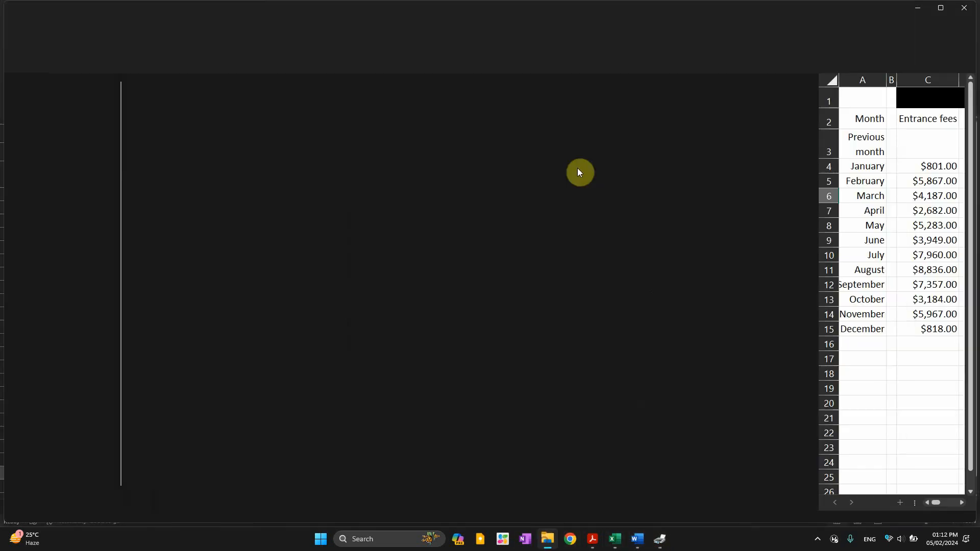
pyautogui.click(310, 33)
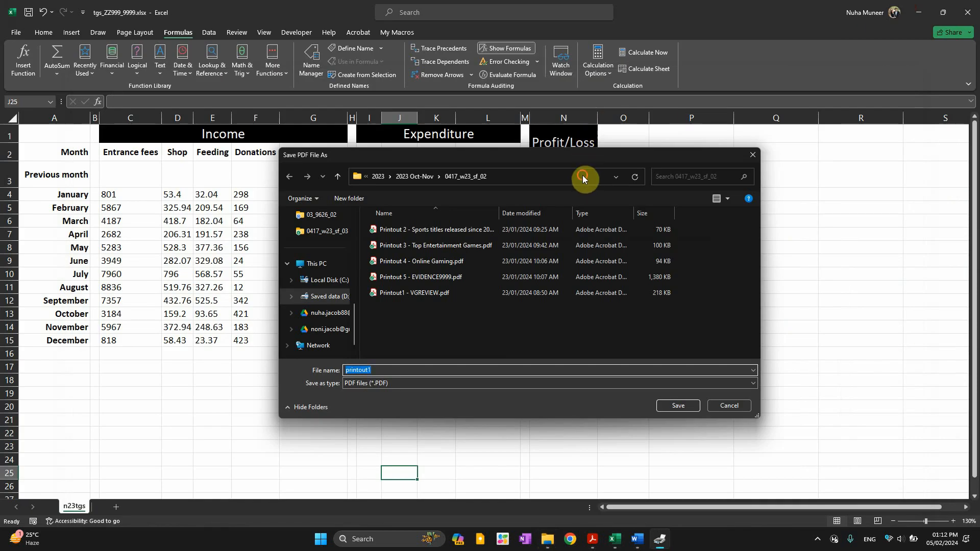
pyautogui.click(325, 231)
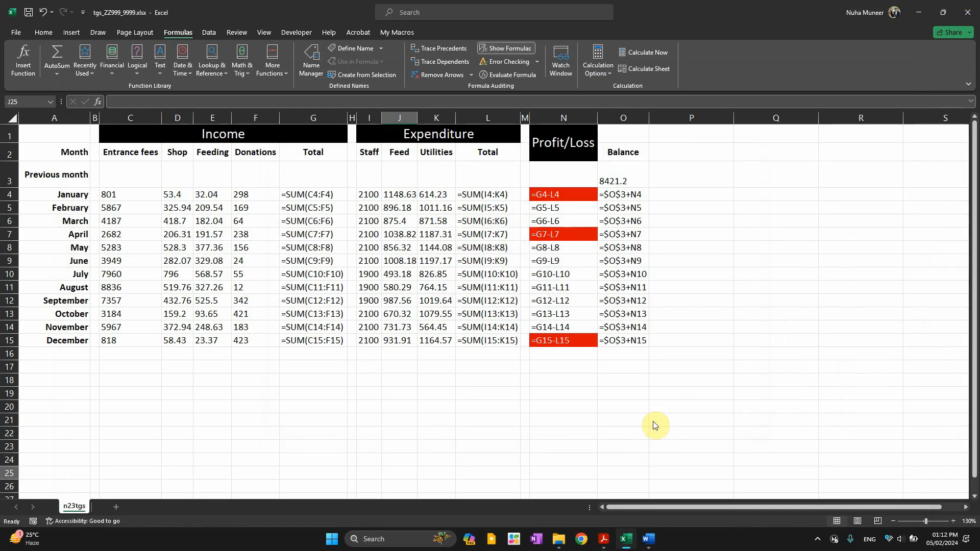
pyautogui.moveTo(584, 501)
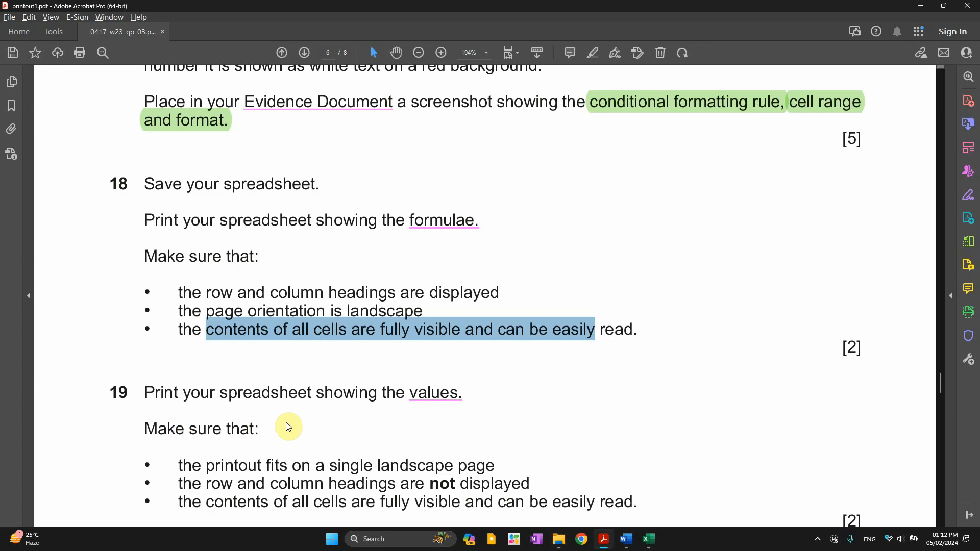
# Review question 19 in the question paper, then return to the formula spreadsheet
pyautogui.click(215, 32)
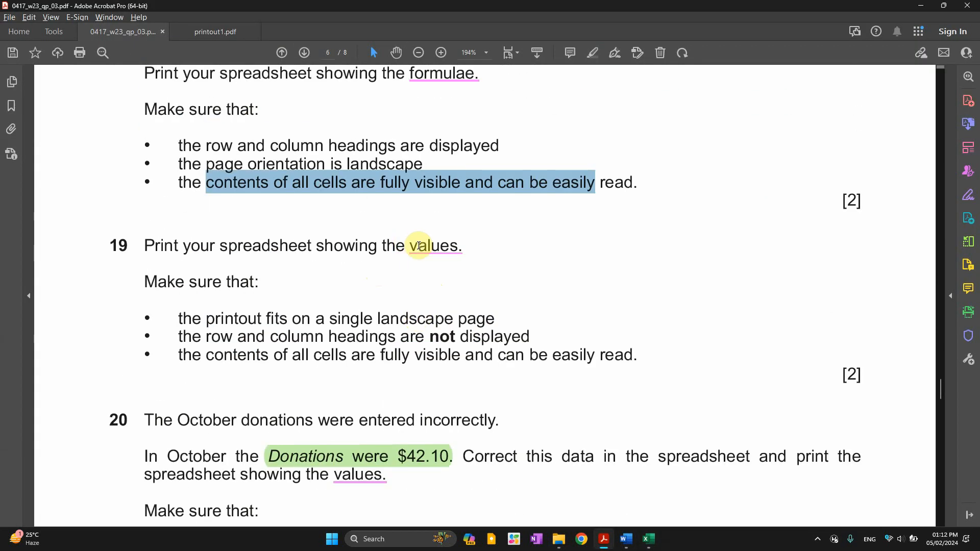
pyautogui.click(649, 539)
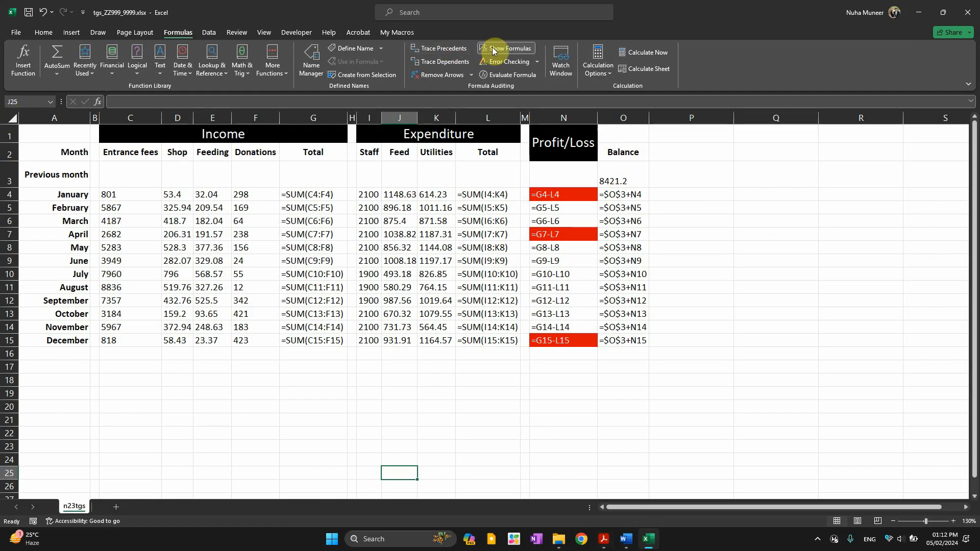
# Turn off Show Formulas so the sheet shows values, then go to the File backstage
pyautogui.click(506, 48)
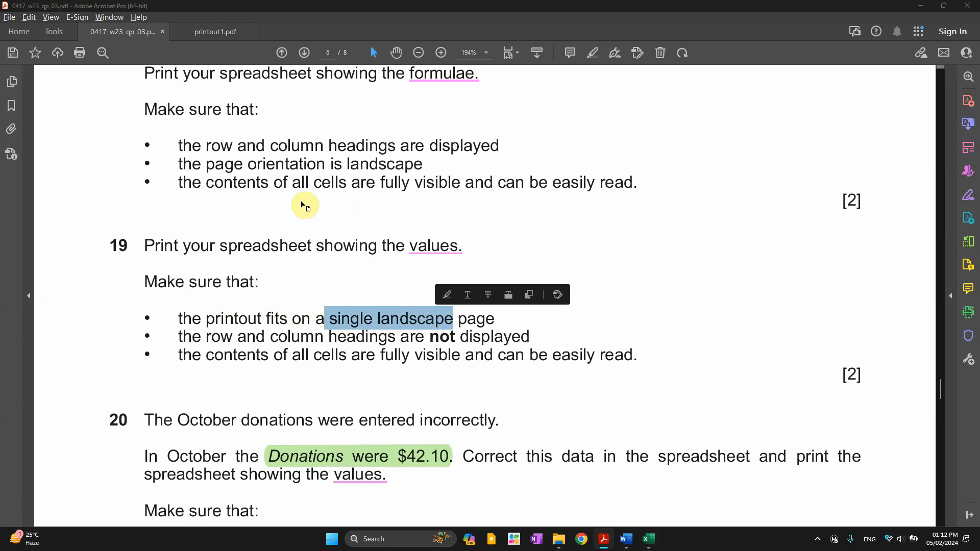
pyautogui.click(648, 539)
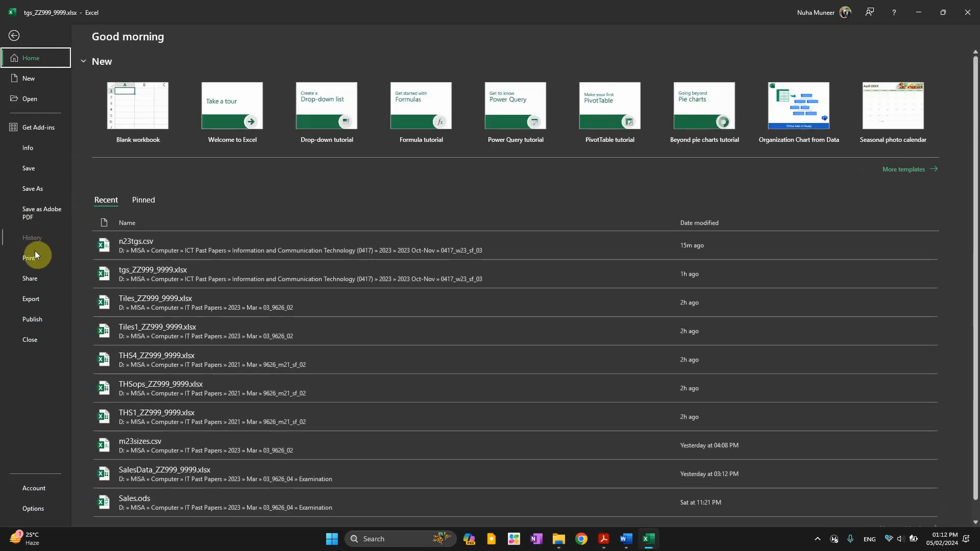
# Preview the values version, keeping Fit Sheet on One Page after checking question 19
pyautogui.click(30, 257)
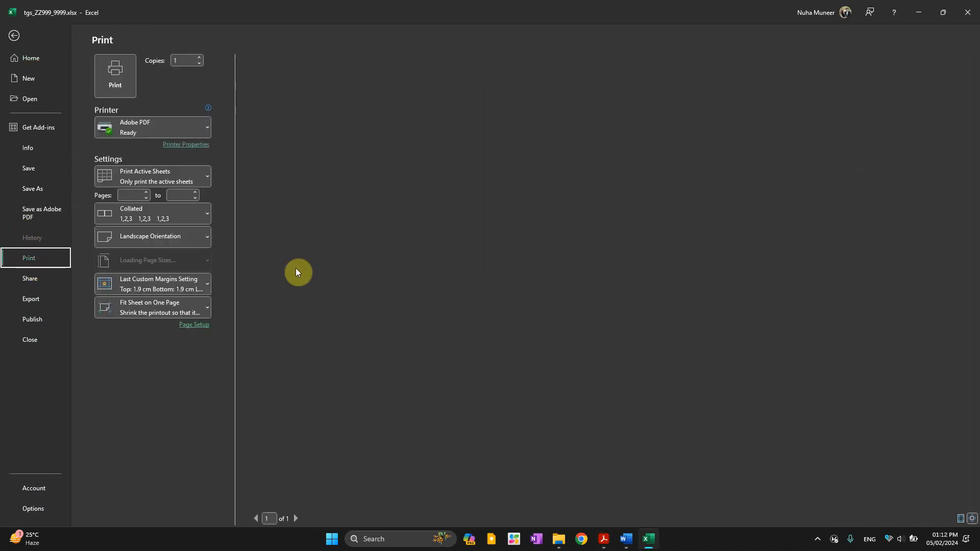
pyautogui.press('alt+tab')
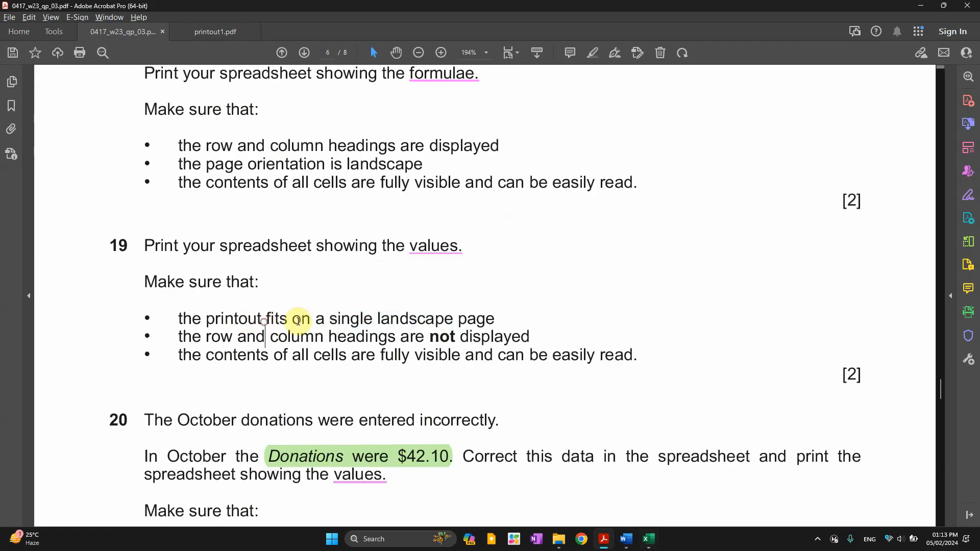
pyautogui.doubleClick(414, 319)
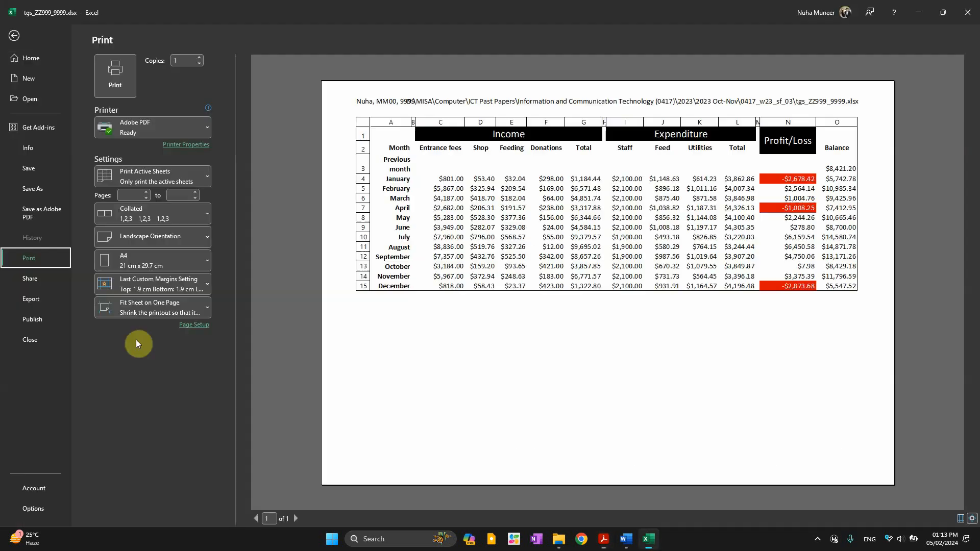
pyautogui.click(153, 308)
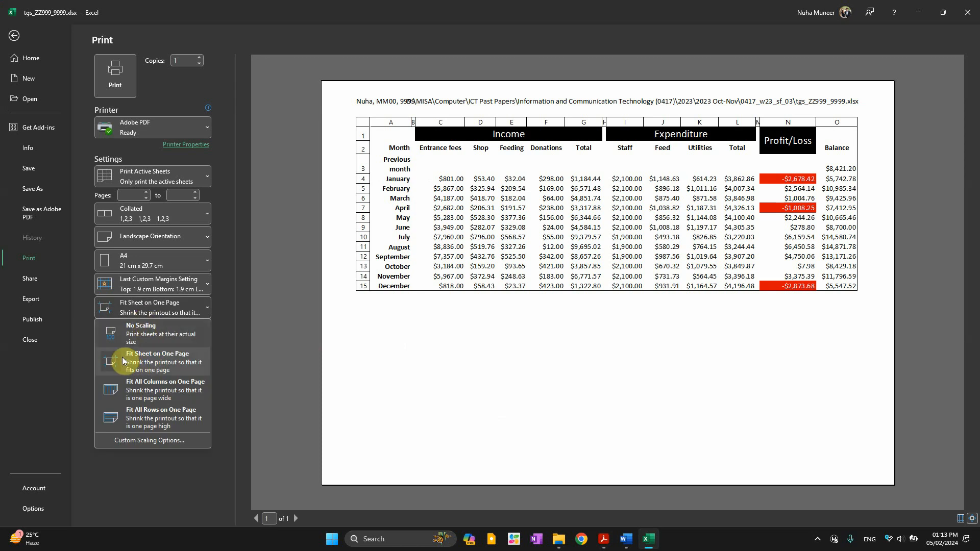
pyautogui.press('alt+tab')
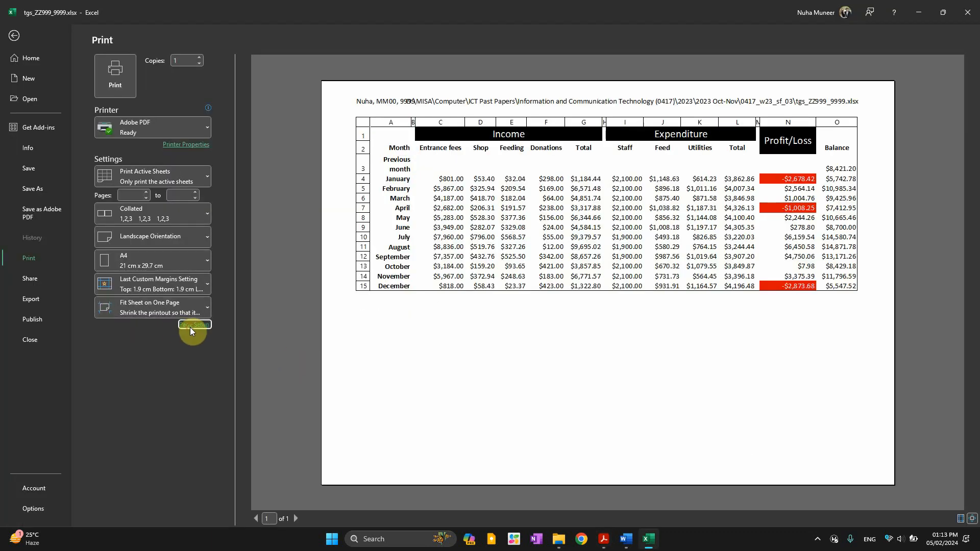
# Remove row and column headings from the values printout and mark question 19's readability requirement
pyautogui.click(194, 325)
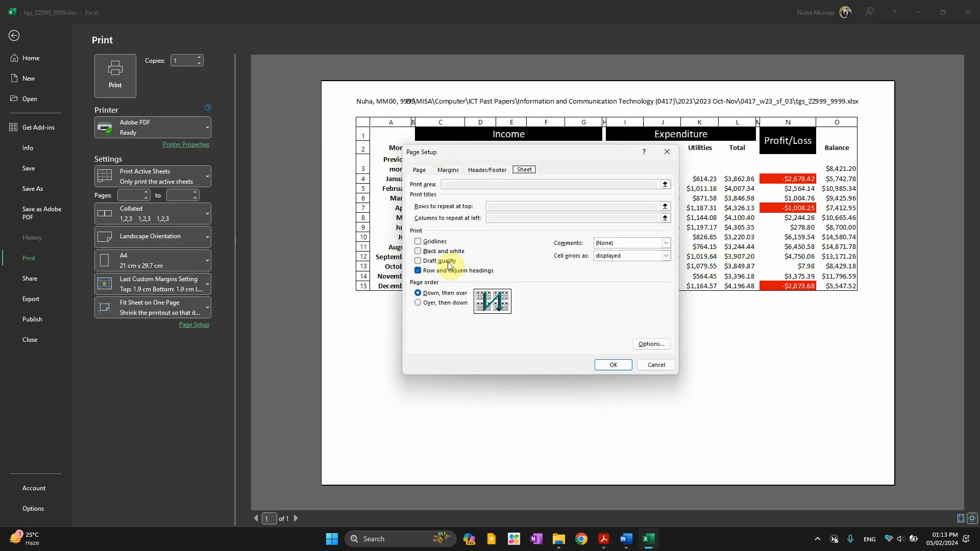
pyautogui.click(417, 269)
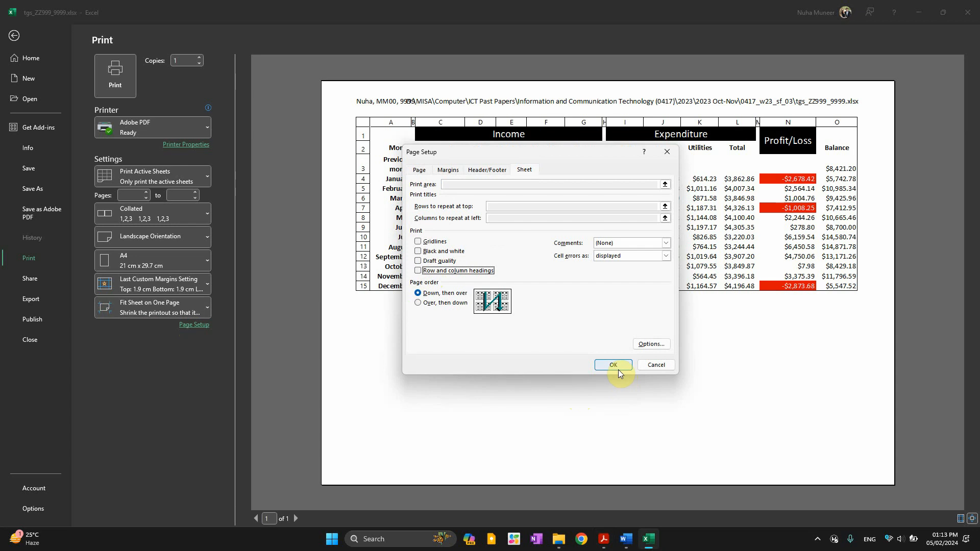
pyautogui.click(612, 365)
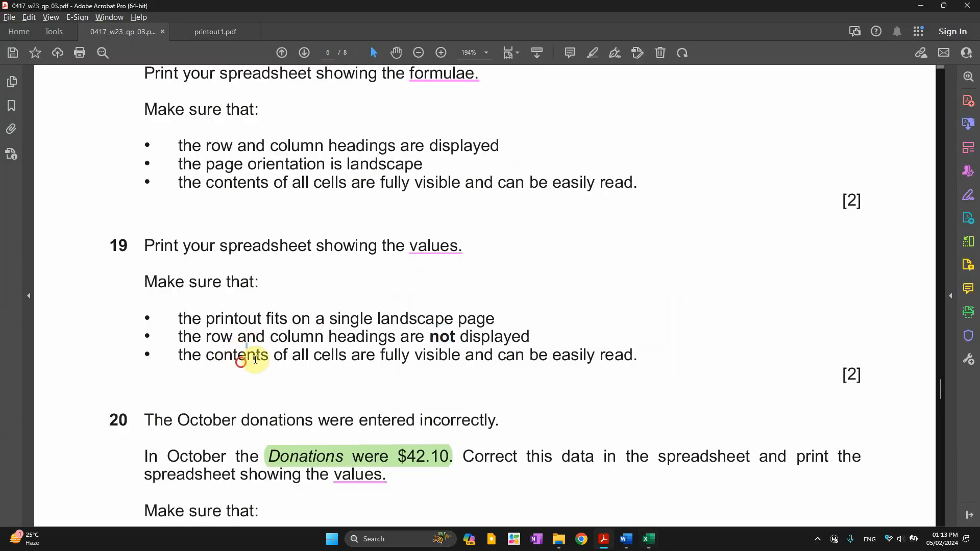
pyautogui.moveTo(239, 356); pyautogui.dragTo(591, 356)
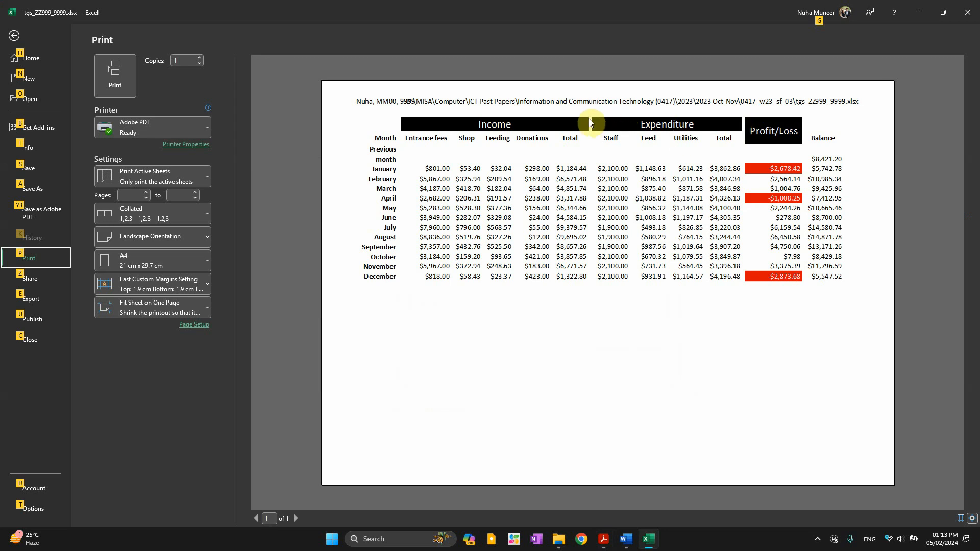
pyautogui.moveTo(724, 151)
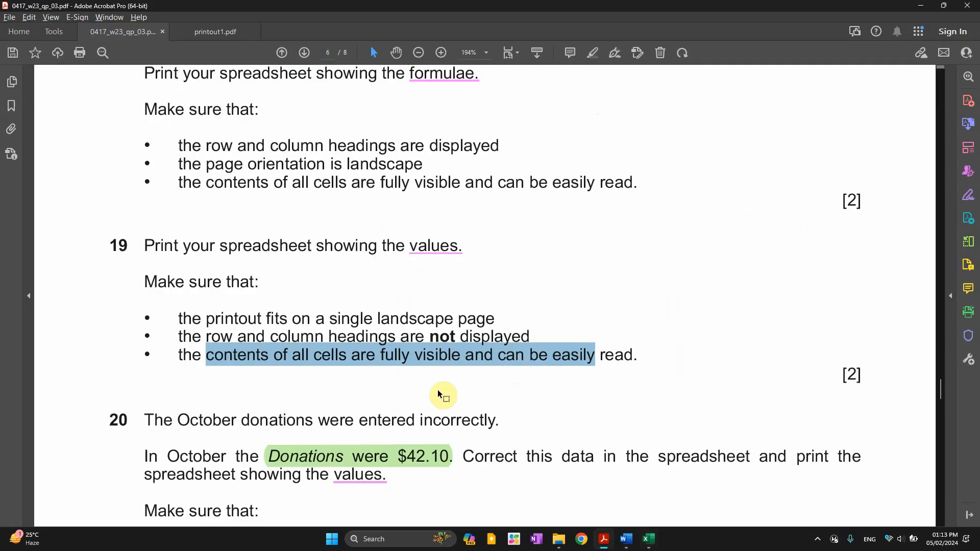
# Print the values sheet without headings to PDF, saving it as printout2
pyautogui.click(649, 539)
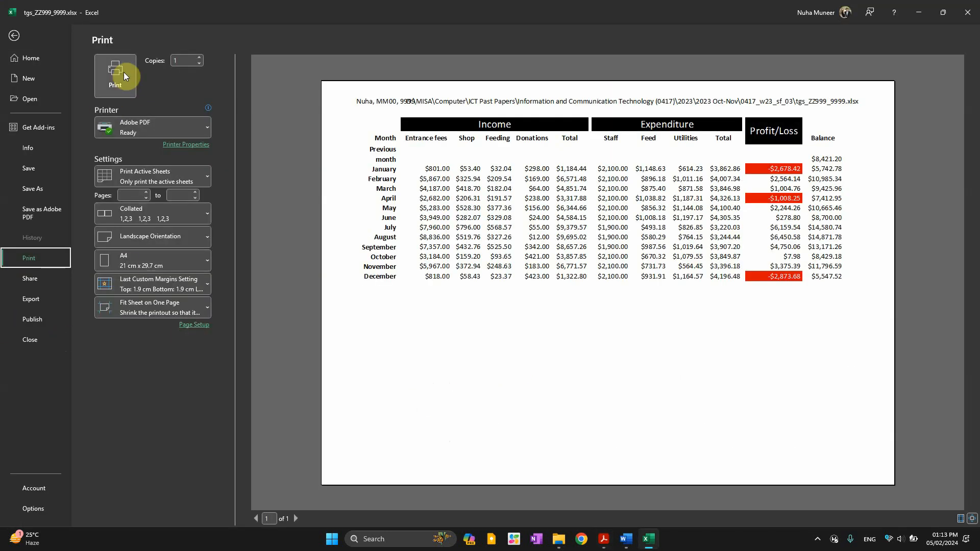
pyautogui.click(116, 70)
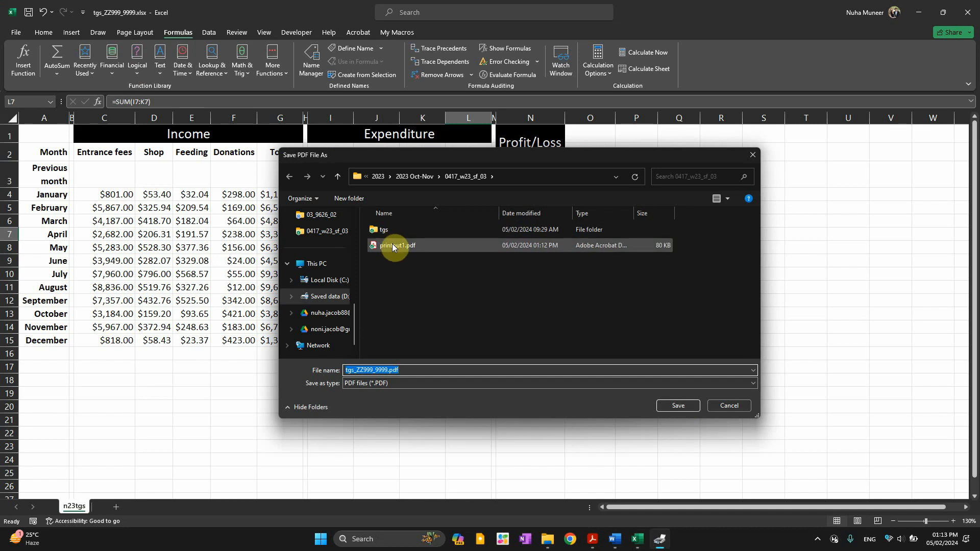
pyautogui.click(398, 245)
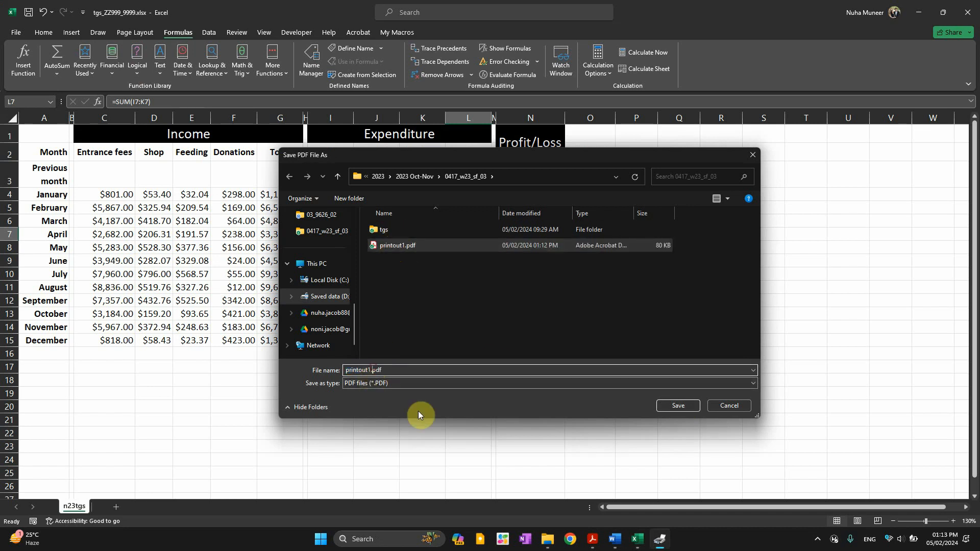
pyautogui.click(677, 406)
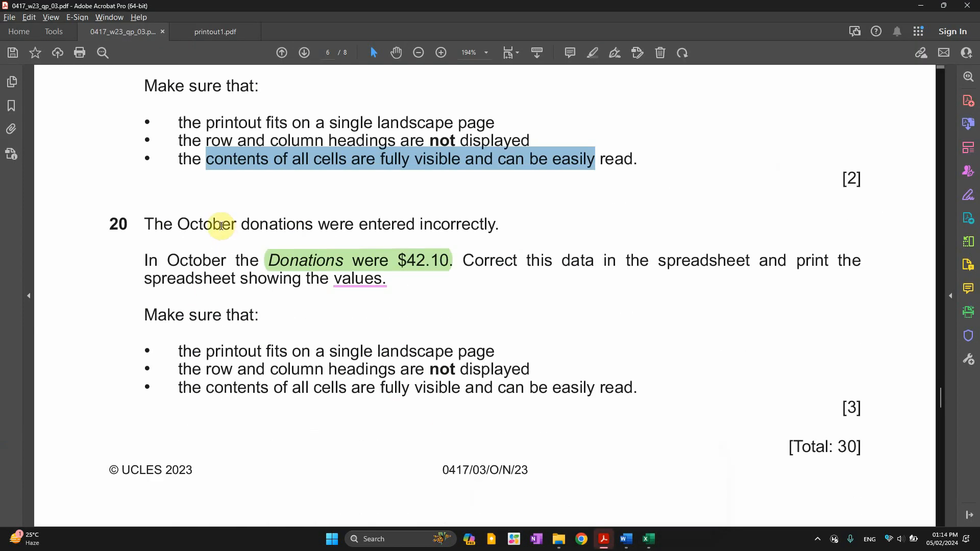
# Read question 20's October donations correction in Acrobat, then return to the values spreadsheet
pyautogui.click(308, 32)
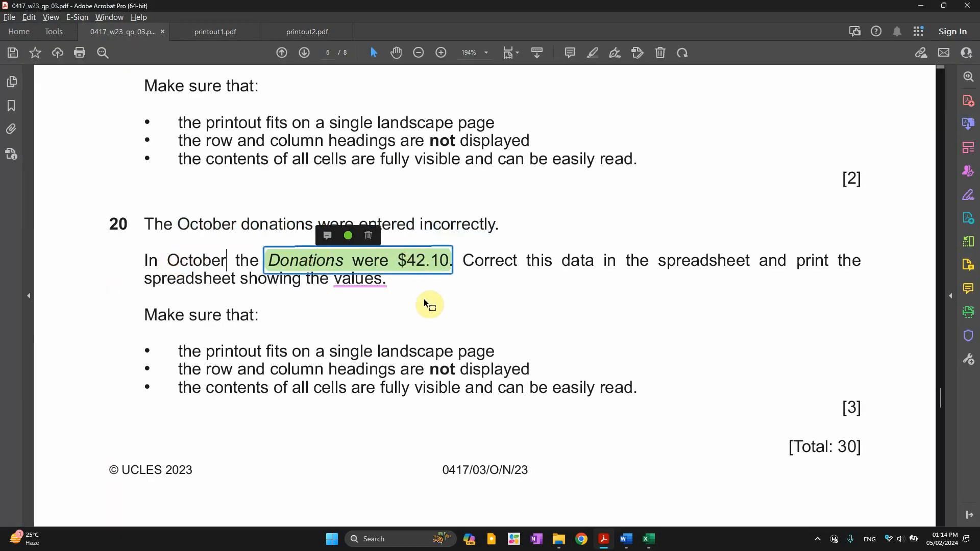
pyautogui.click(440, 52)
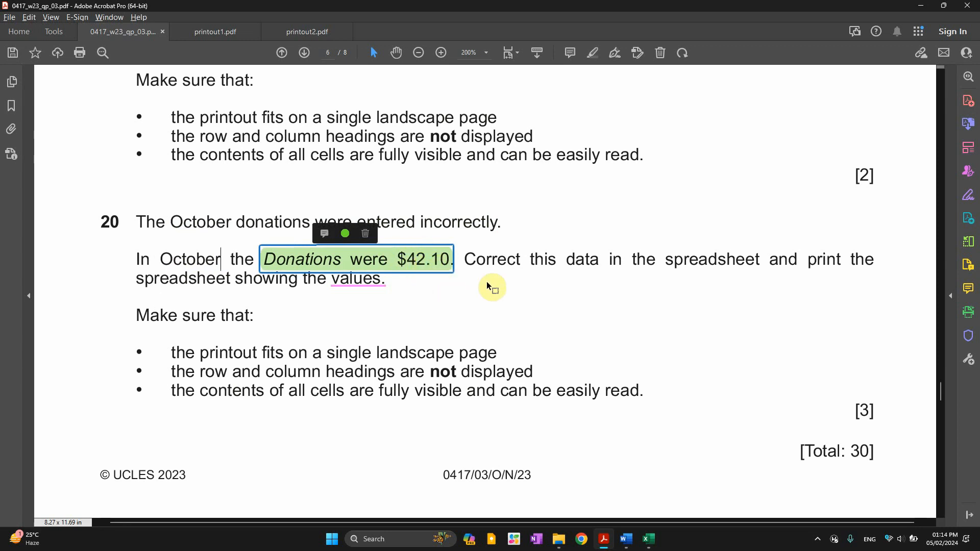
pyautogui.moveTo(528, 259); pyautogui.dragTo(758, 260)
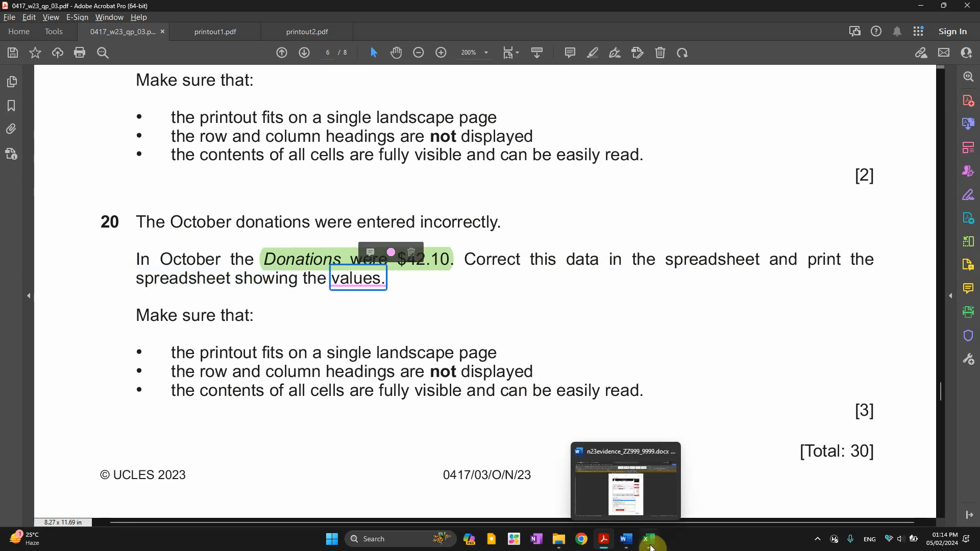
pyautogui.click(647, 539)
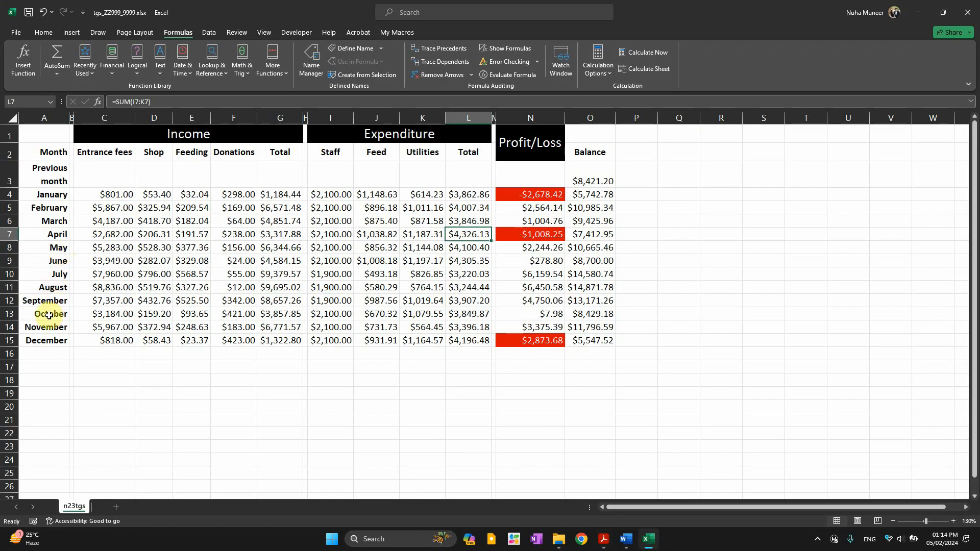
# Correct October donations to 42, giving profit/loss -$371.02 and balance $8,050.18
pyautogui.click(43, 314)
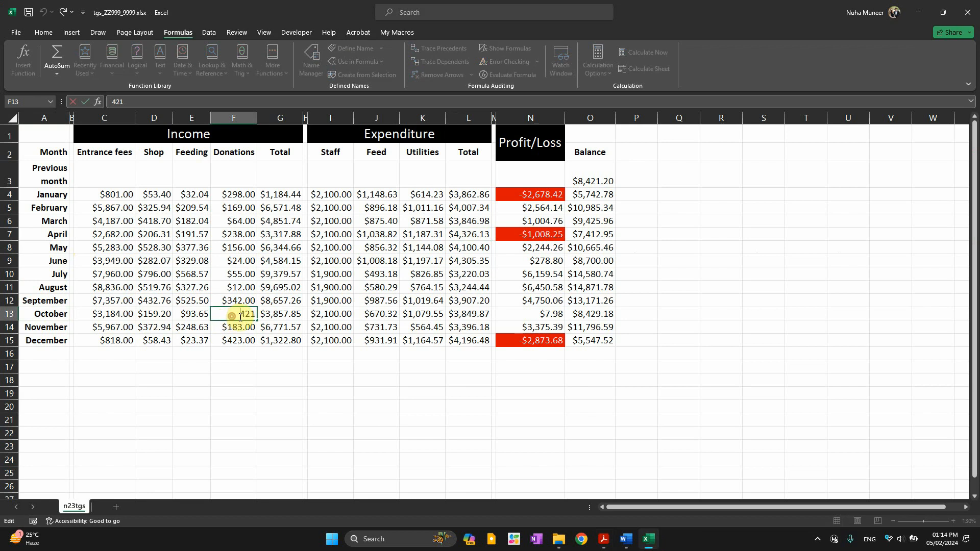
pyautogui.press('Enter')
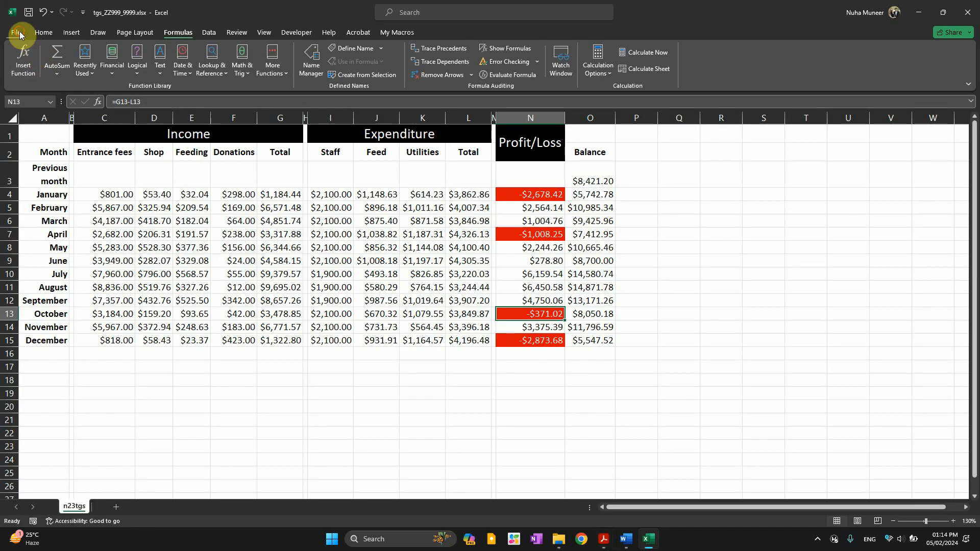
# Show the print preview via File > Print and highlight the single landscape page requirement
pyautogui.click(19, 33)
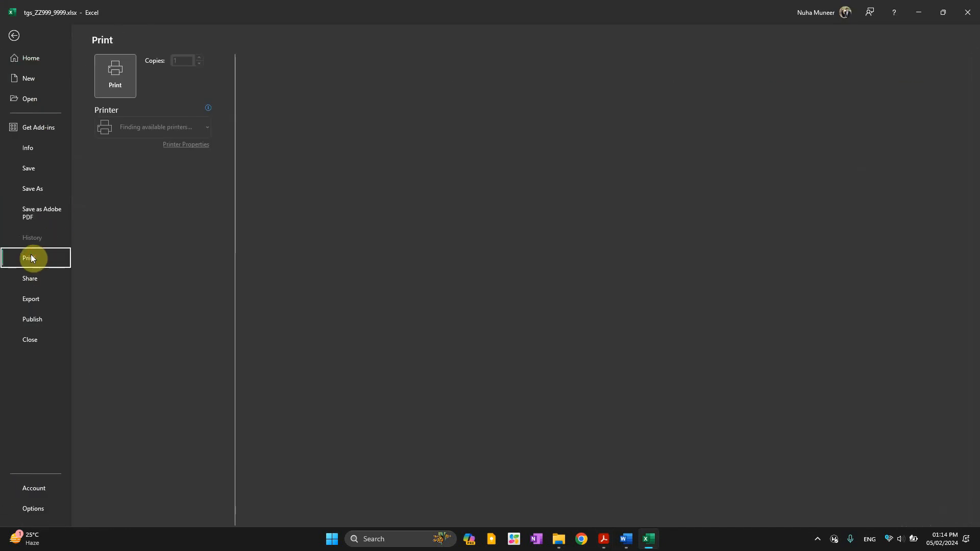
pyautogui.click(603, 539)
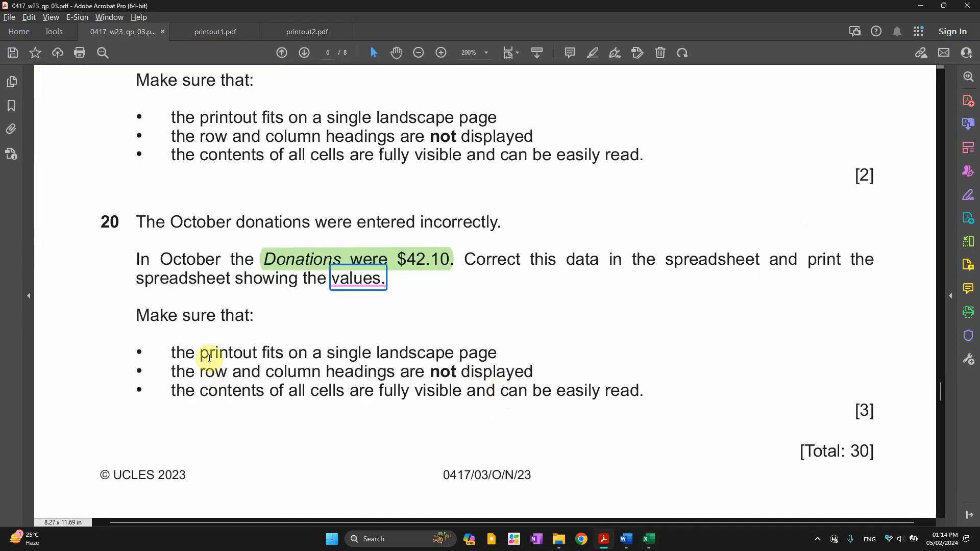
pyautogui.moveTo(200, 352); pyautogui.dragTo(444, 352)
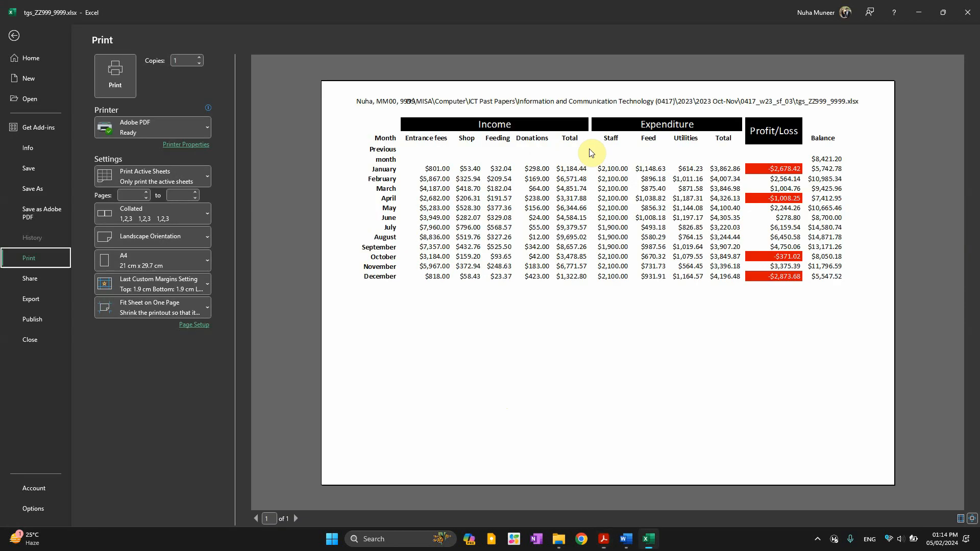
# Highlight the 'fully visible and easily read' requirement in the question paper, then return to the preview
pyautogui.click(602, 539)
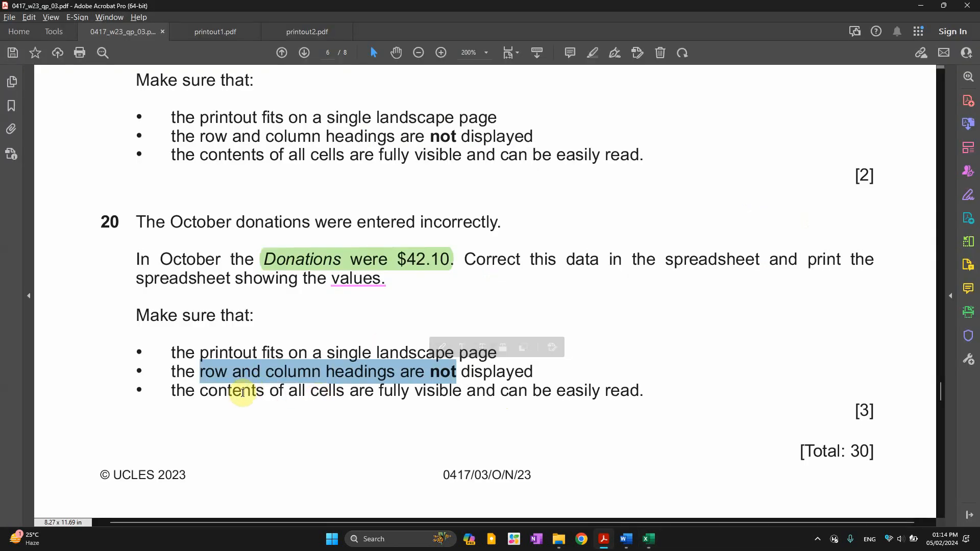
pyautogui.moveTo(243, 392); pyautogui.dragTo(406, 391)
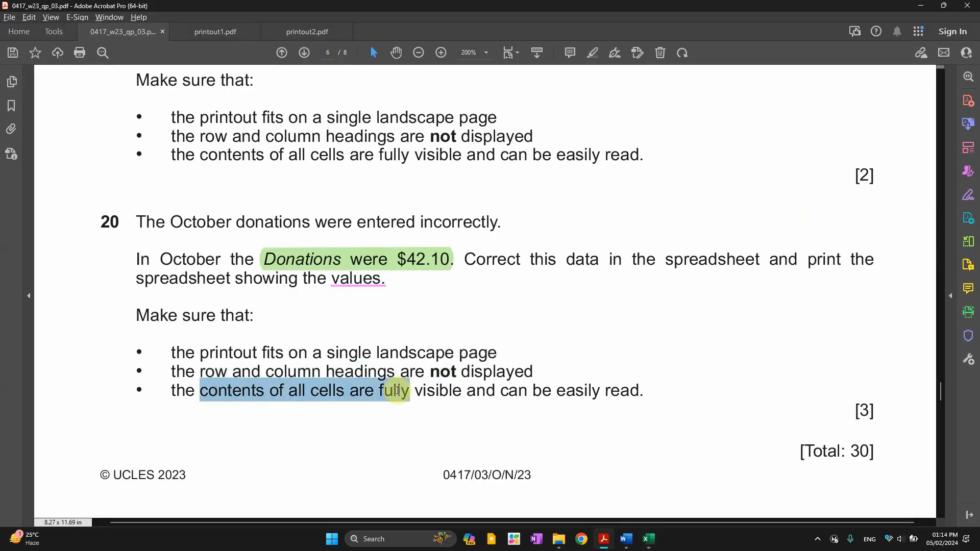
pyautogui.moveTo(398, 390); pyautogui.dragTo(569, 390)
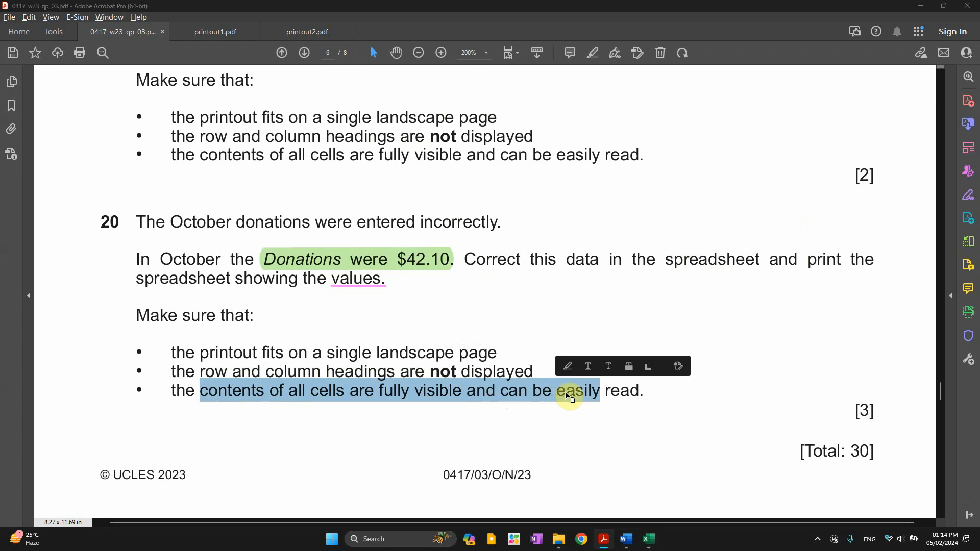
pyautogui.click(647, 539)
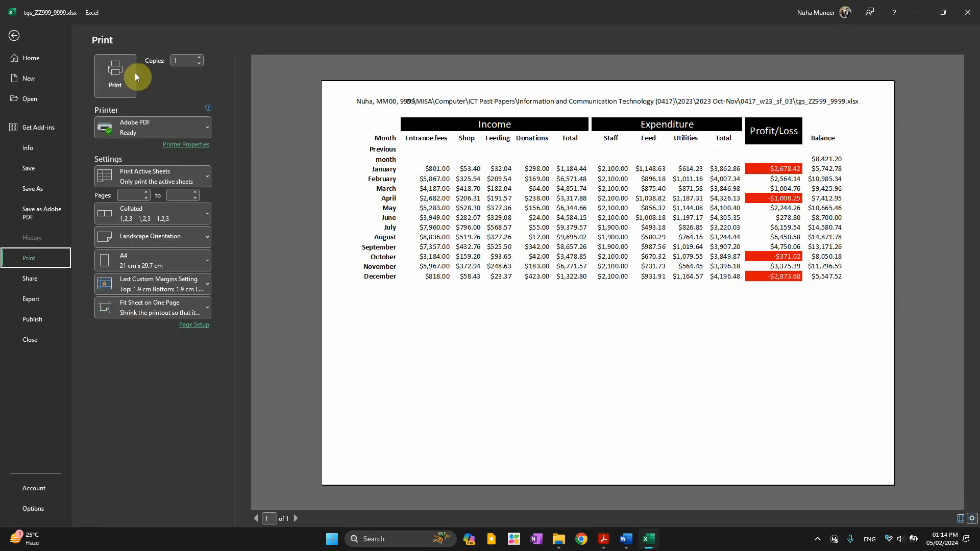
# Print the corrected values sheet to Adobe PDF and save it as printout3.pdf
pyautogui.click(115, 69)
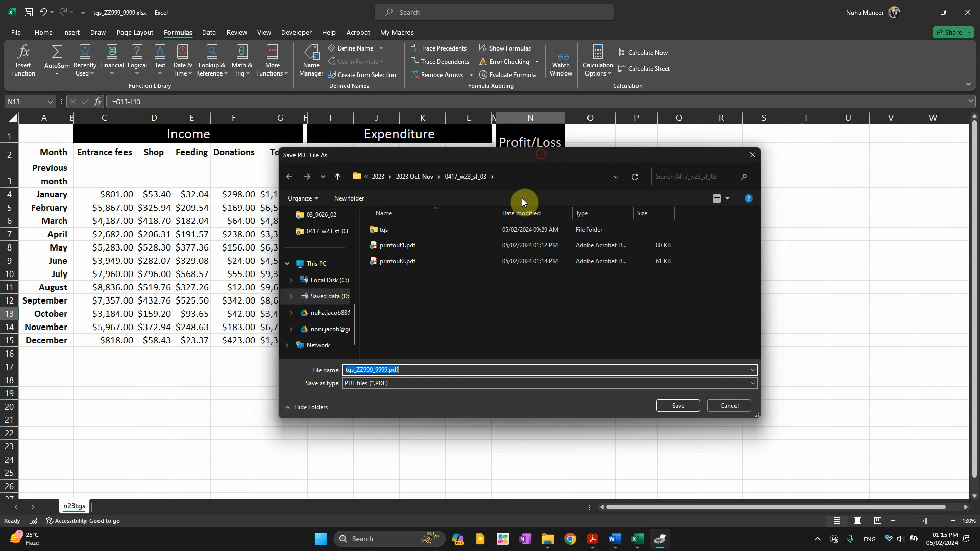
pyautogui.click(677, 405)
pyautogui.write('printout')
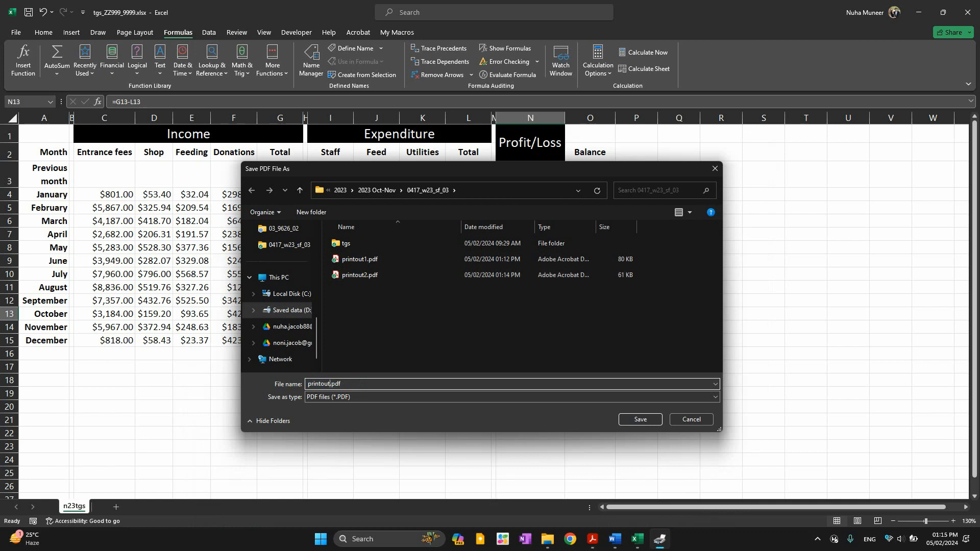
pyautogui.click(640, 420)
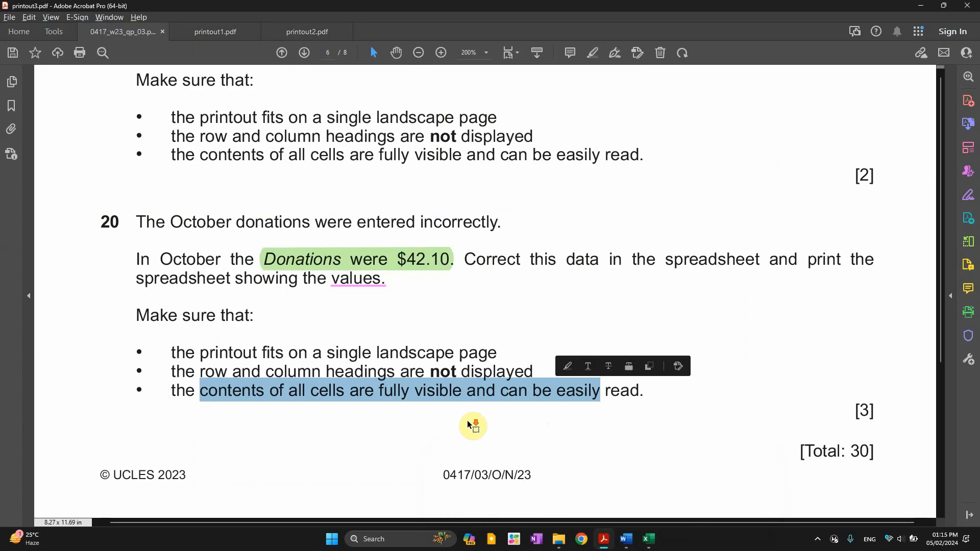
pyautogui.click(399, 32)
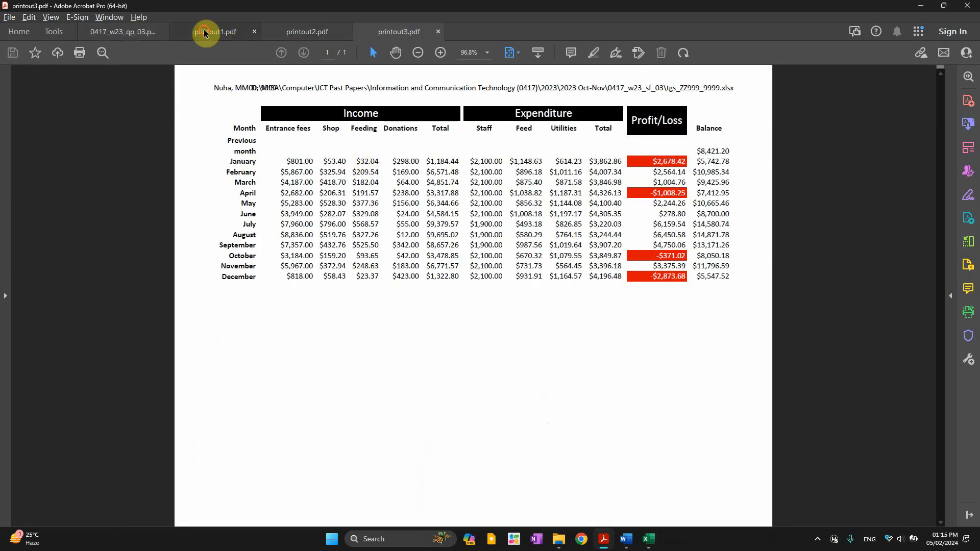
pyautogui.click(215, 31)
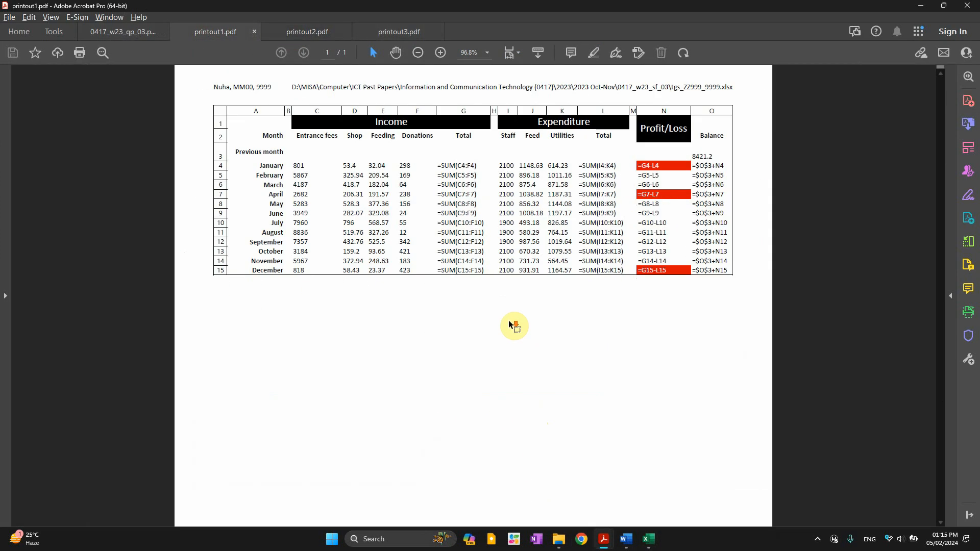
pyautogui.click(305, 31)
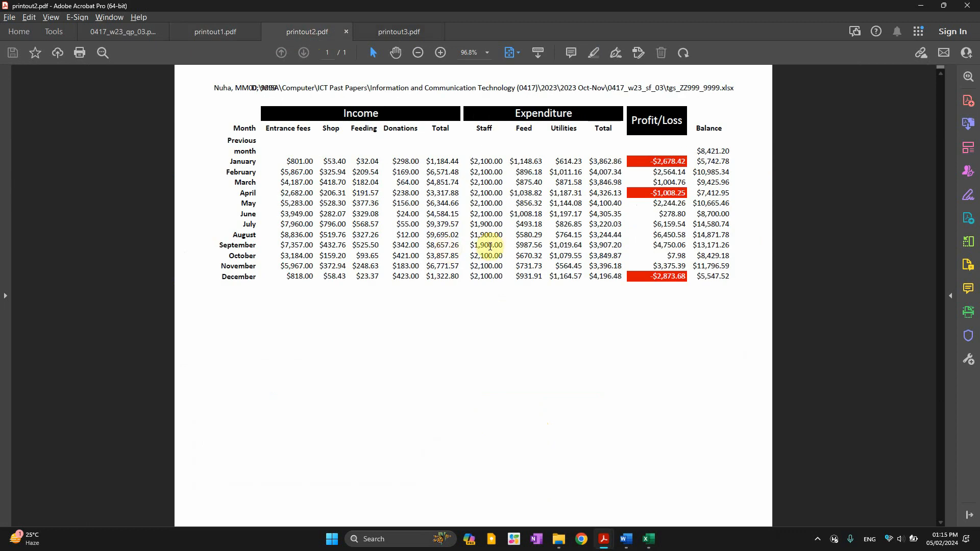
pyautogui.click(399, 32)
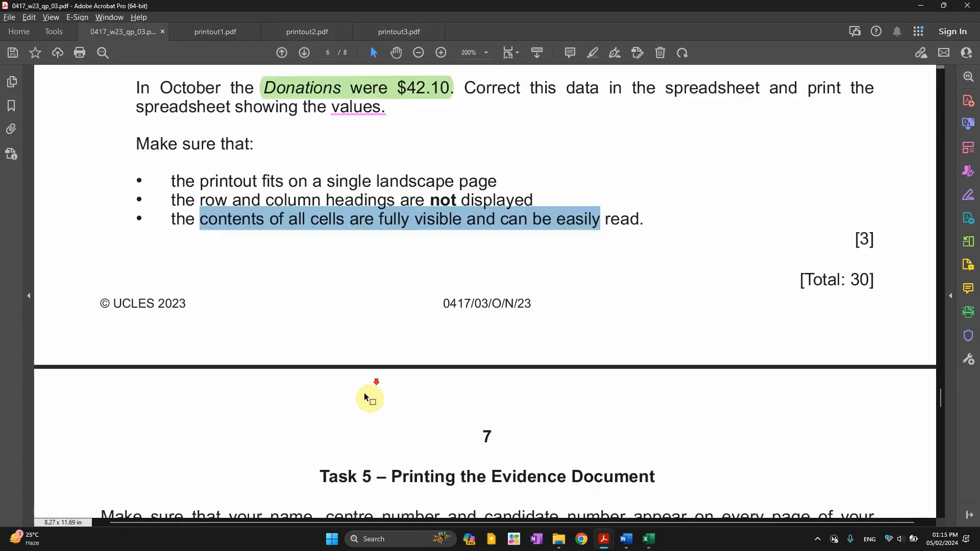
# Scroll to page 7 of the question paper and highlight the name and number requirement
pyautogui.scroll(-3)
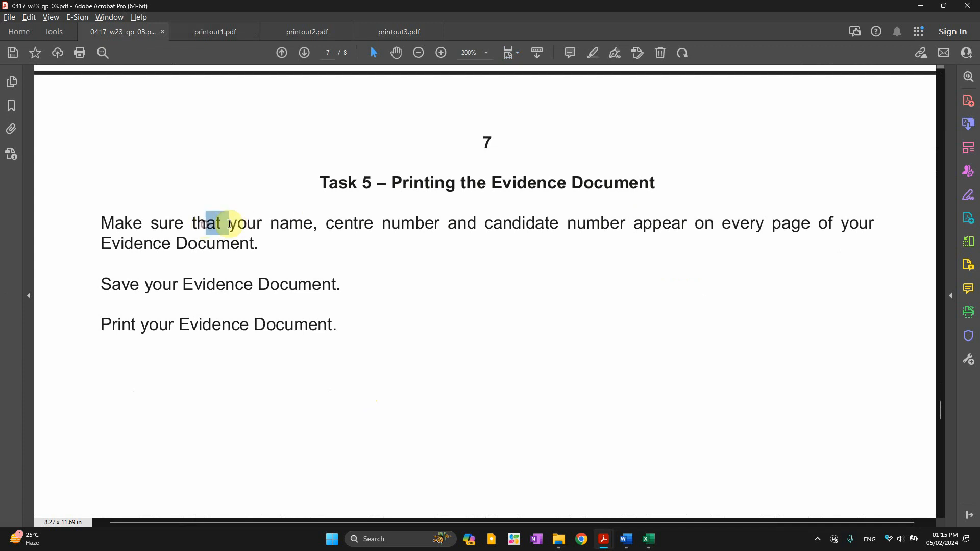
pyautogui.moveTo(206, 223); pyautogui.dragTo(765, 231)
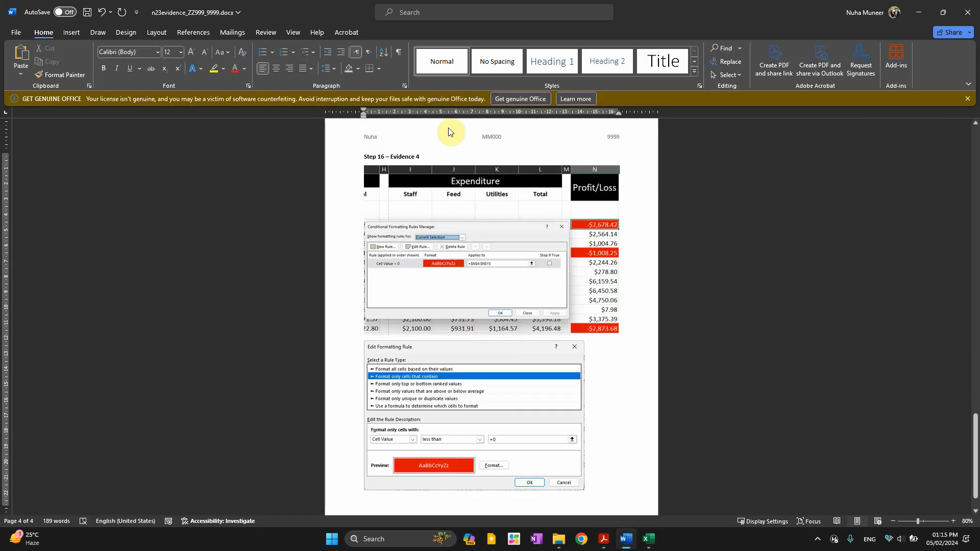
pyautogui.moveTo(887, 111)
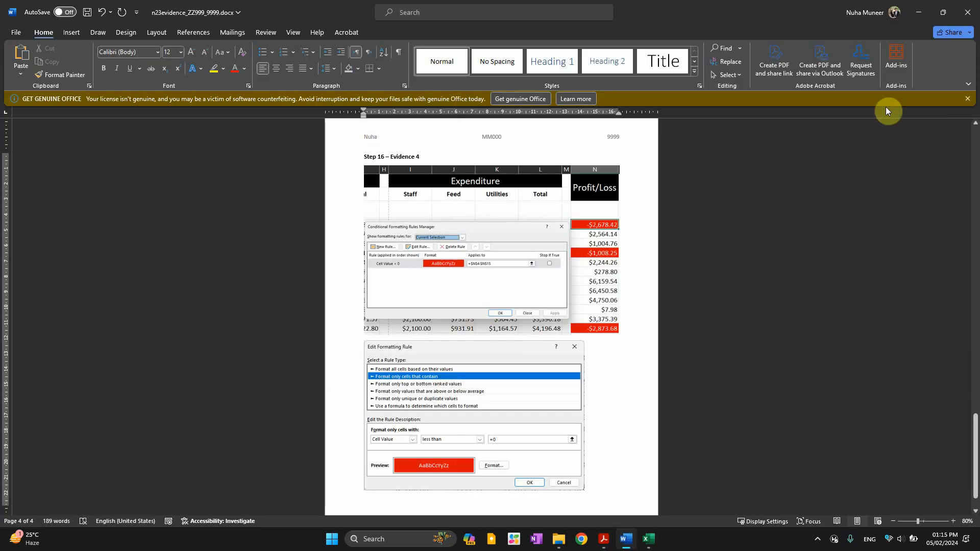
# Select key words in the Task 5 print instruction, then switch to the evidence document
pyautogui.click(602, 539)
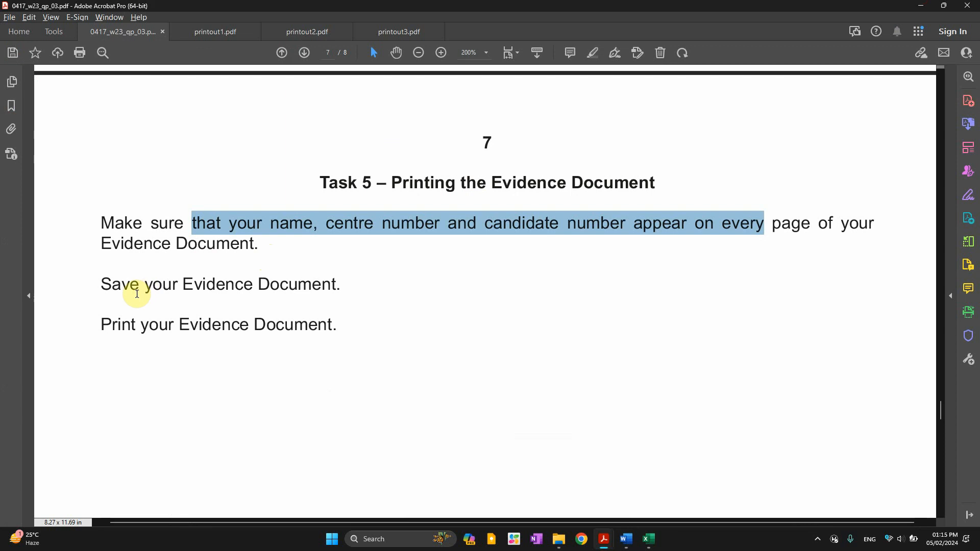
pyautogui.doubleClick(194, 324)
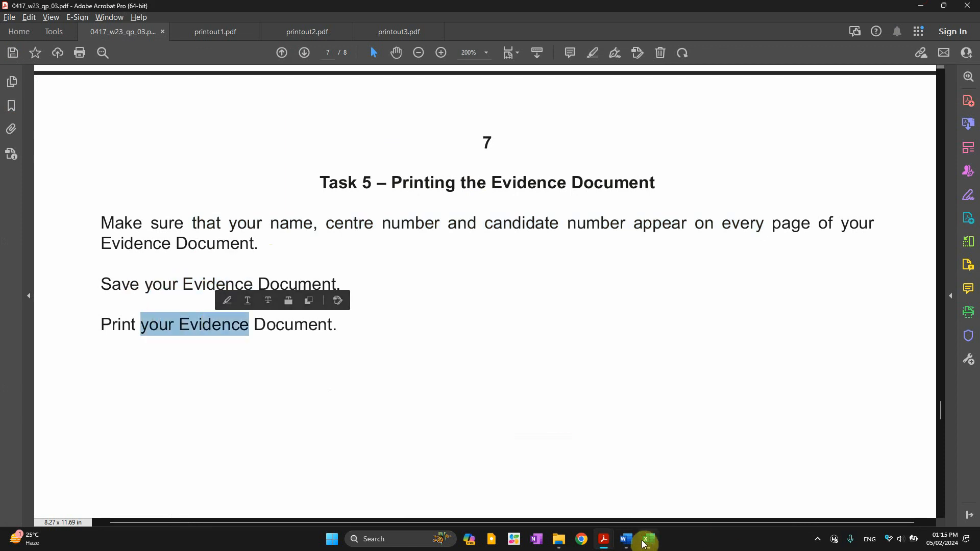
pyautogui.click(625, 539)
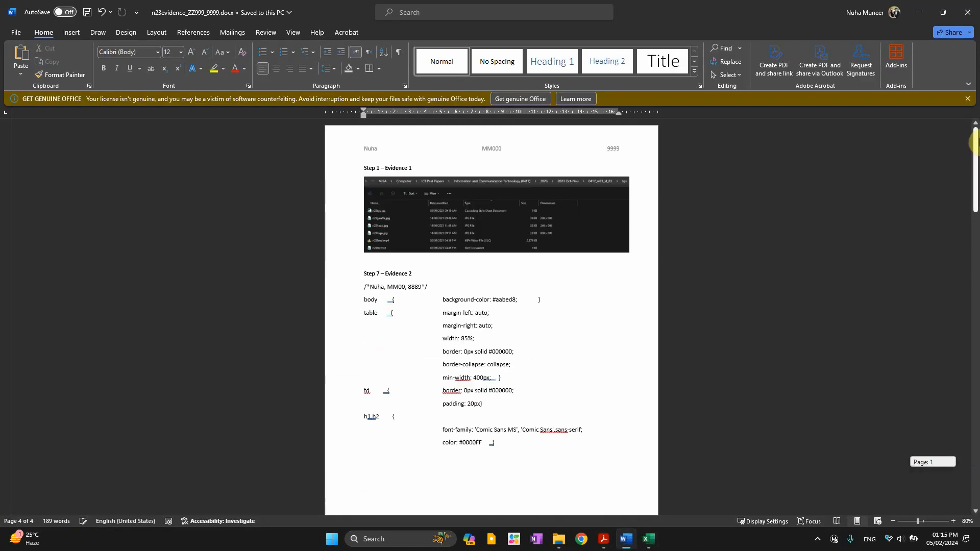
pyautogui.scroll(-3)
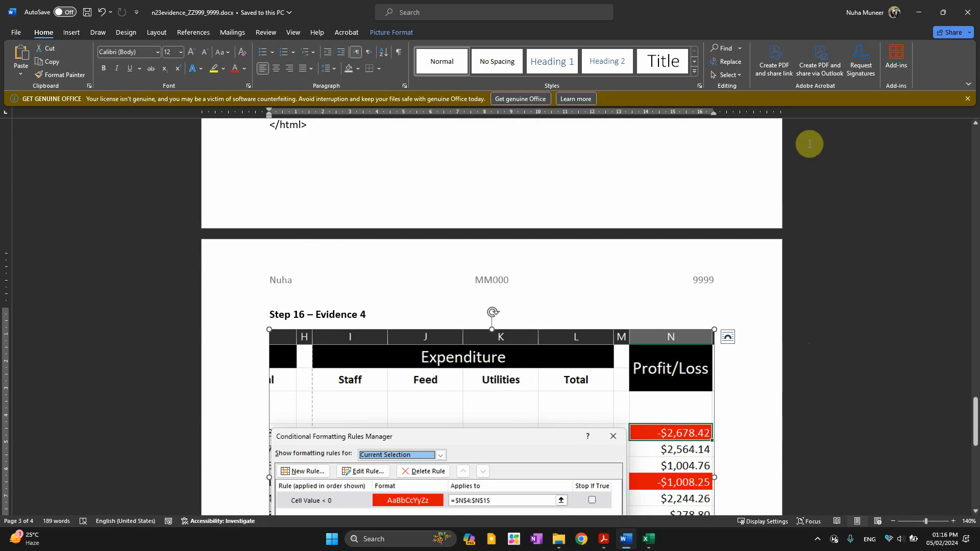
# Return to the question paper's Task 5 printing instructions in Acrobat
pyautogui.click(602, 539)
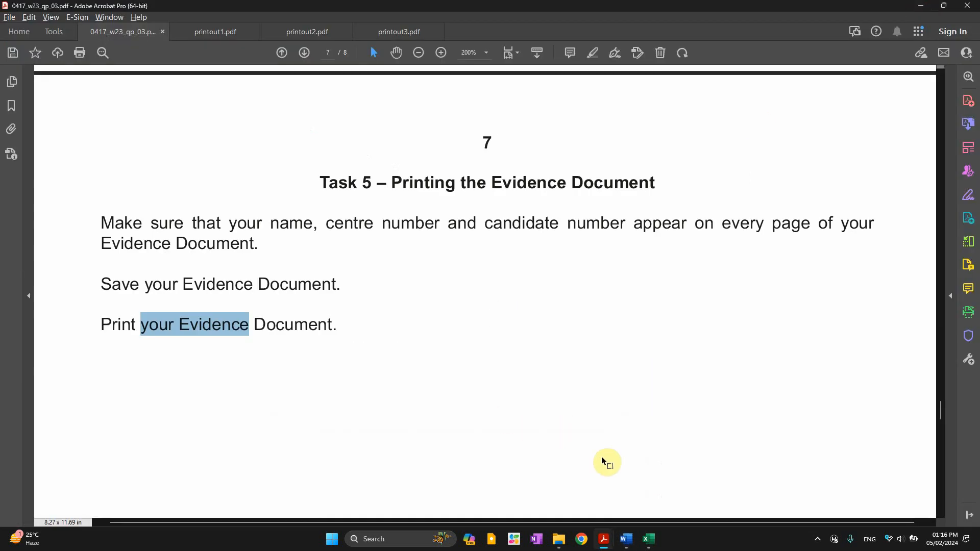
pyautogui.moveTo(647, 477)
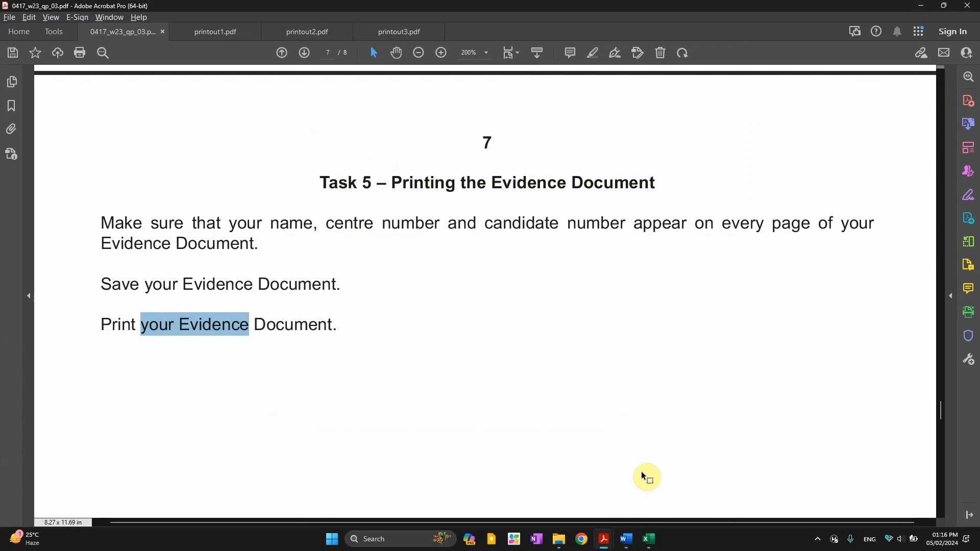
pyautogui.moveTo(572, 401)
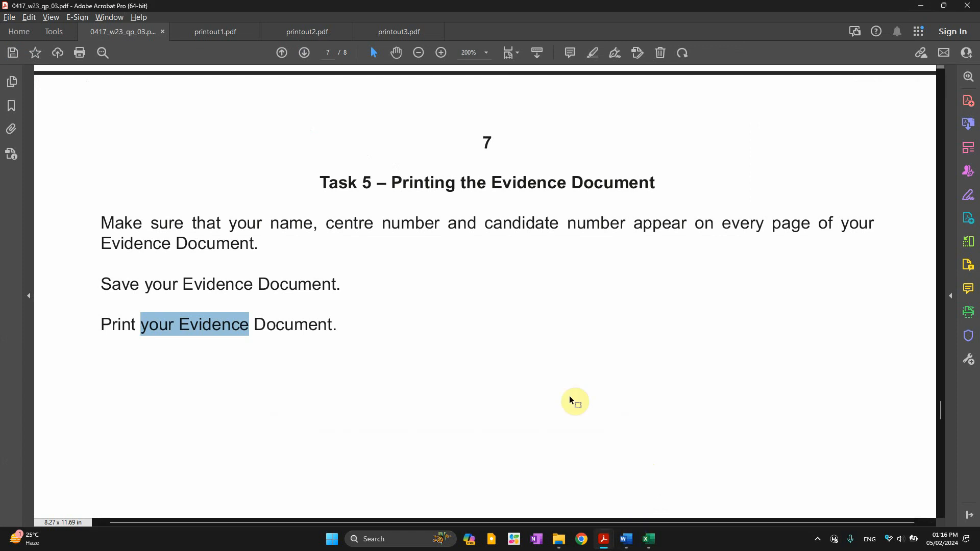